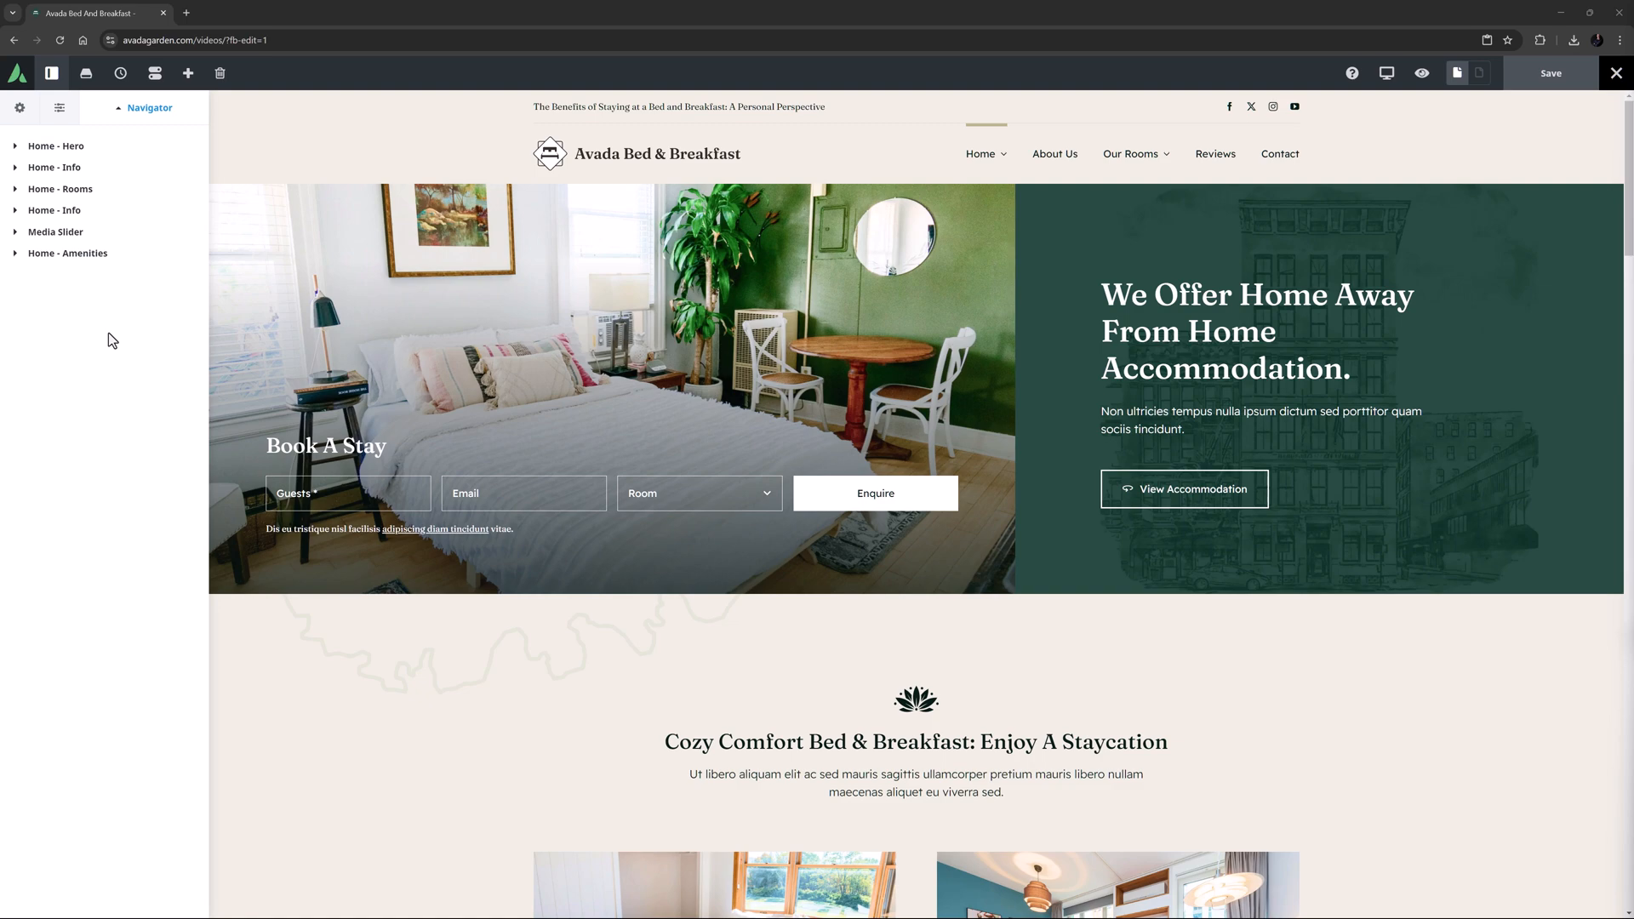
Step: Insert a Media Slider element into the empty column beside the Choose Your Style text
{"action": "scroll", "scroll_direction": "down", "scroll_amount": 3}
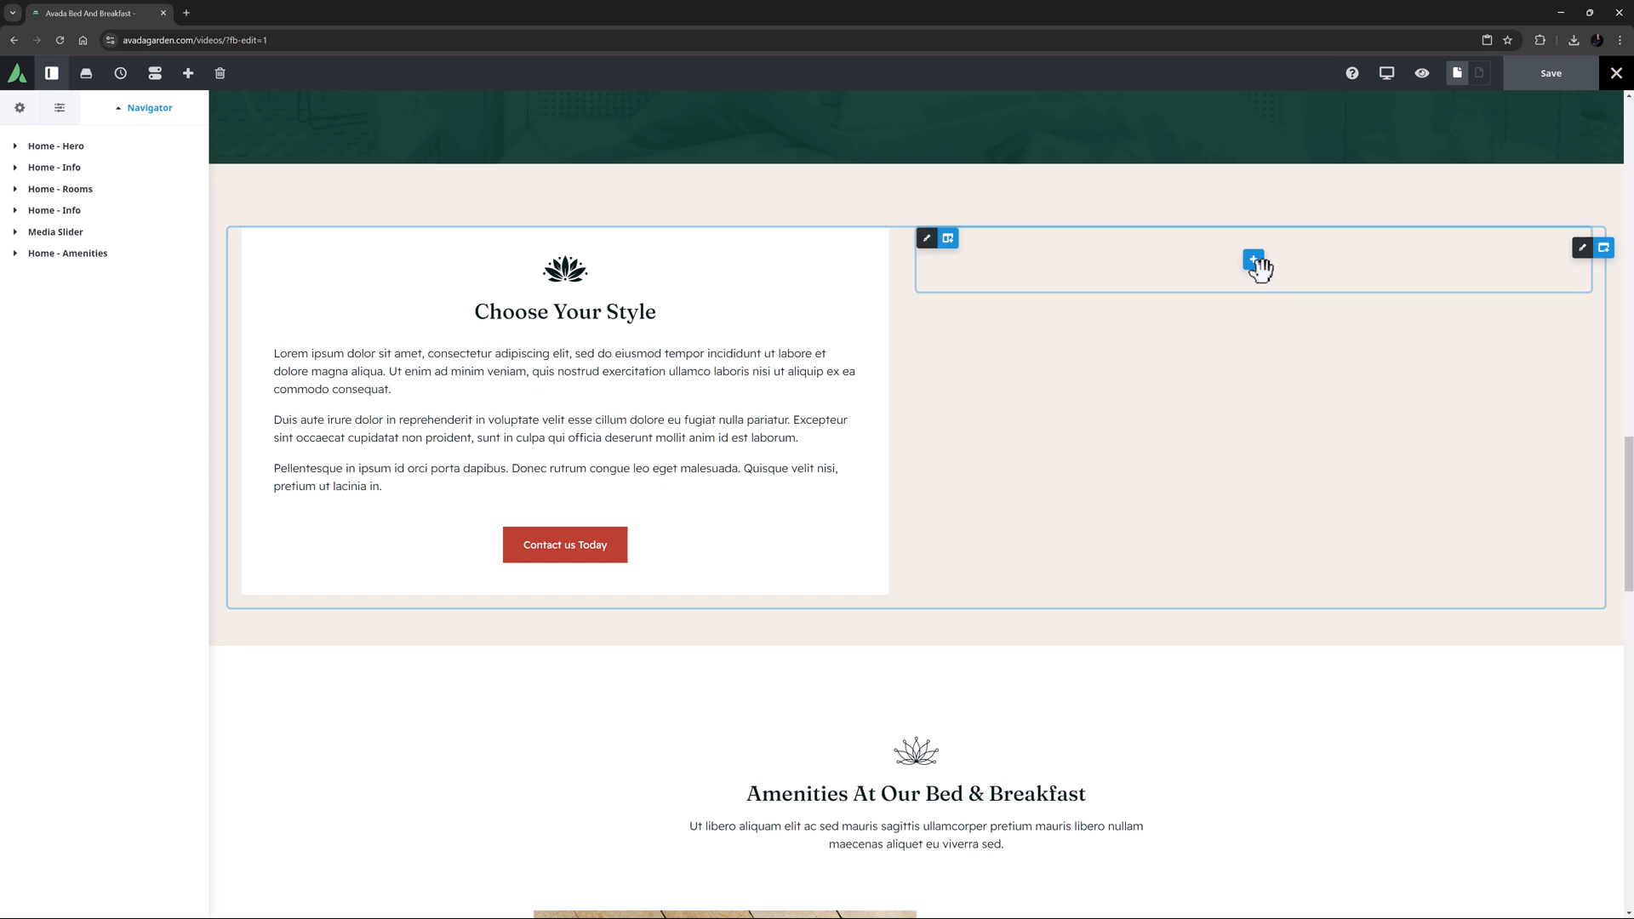
{"action": "left_click", "coordinate": [1255, 259]}
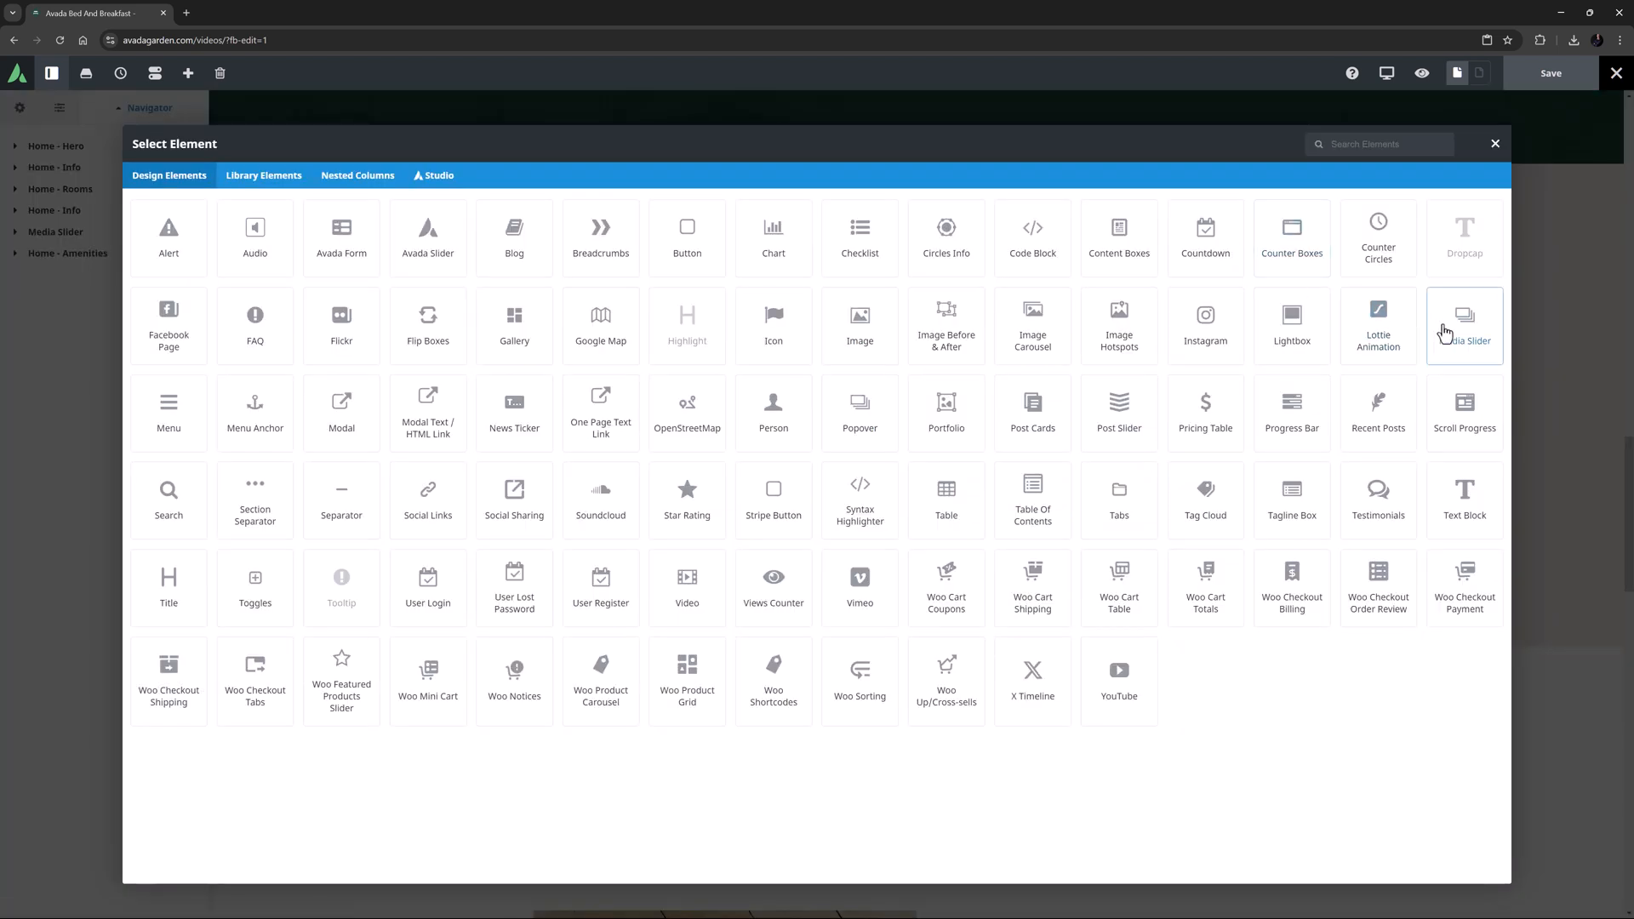
{"action": "left_click", "coordinate": [1464, 327]}
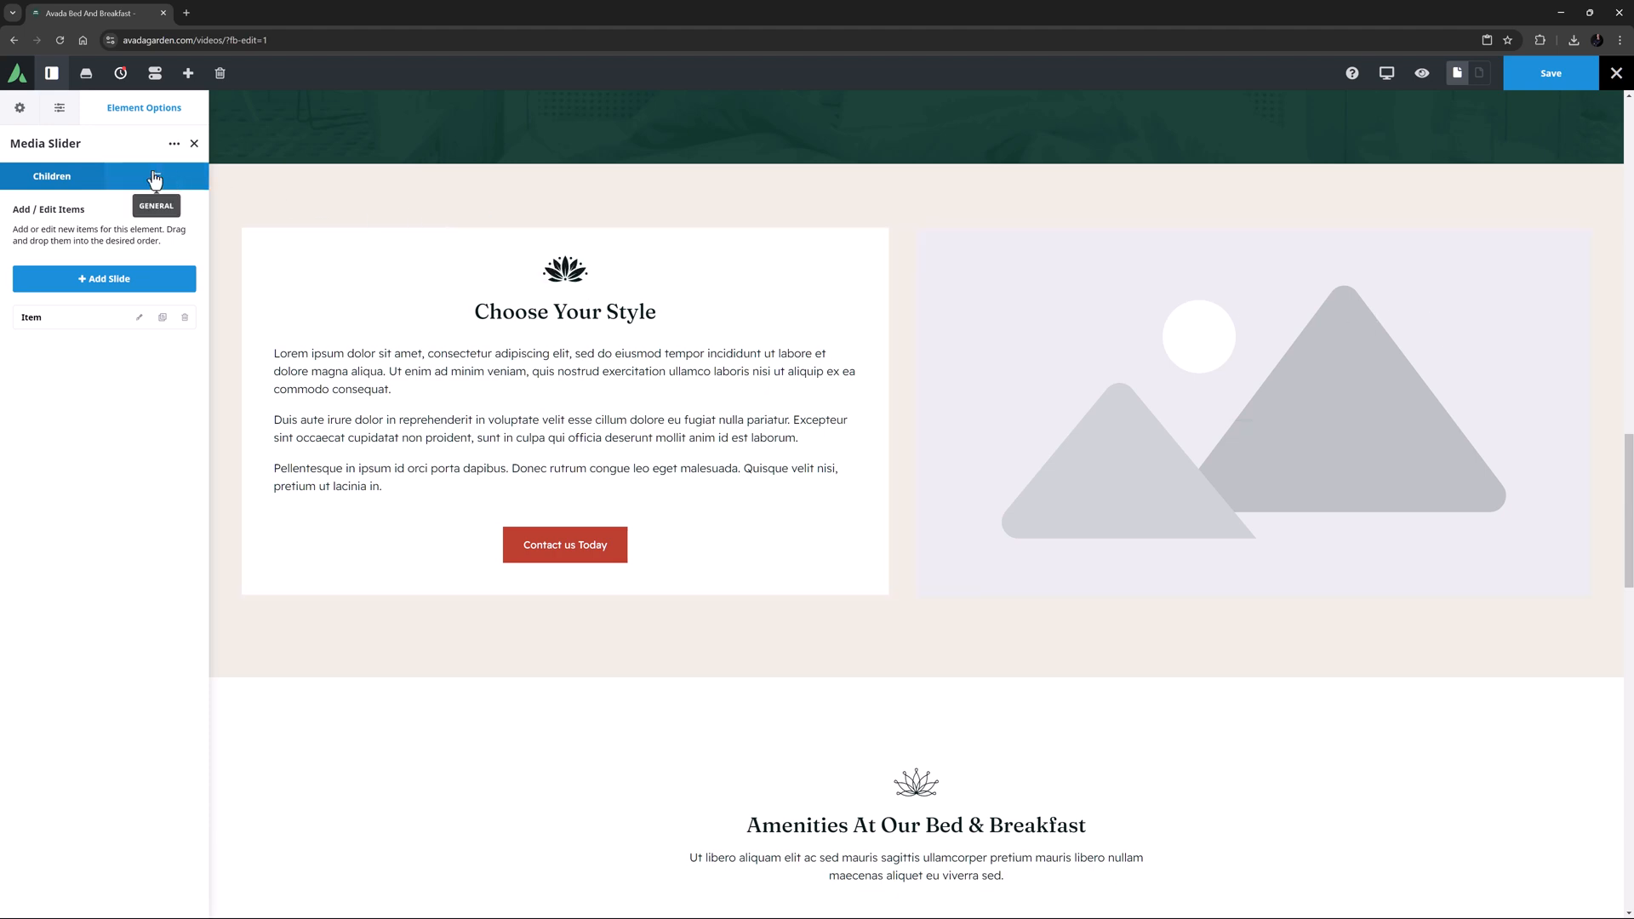
Step: Bulk-upload four bedroom photos from the media library into the Media Slider
{"action": "left_click", "coordinate": [155, 175]}
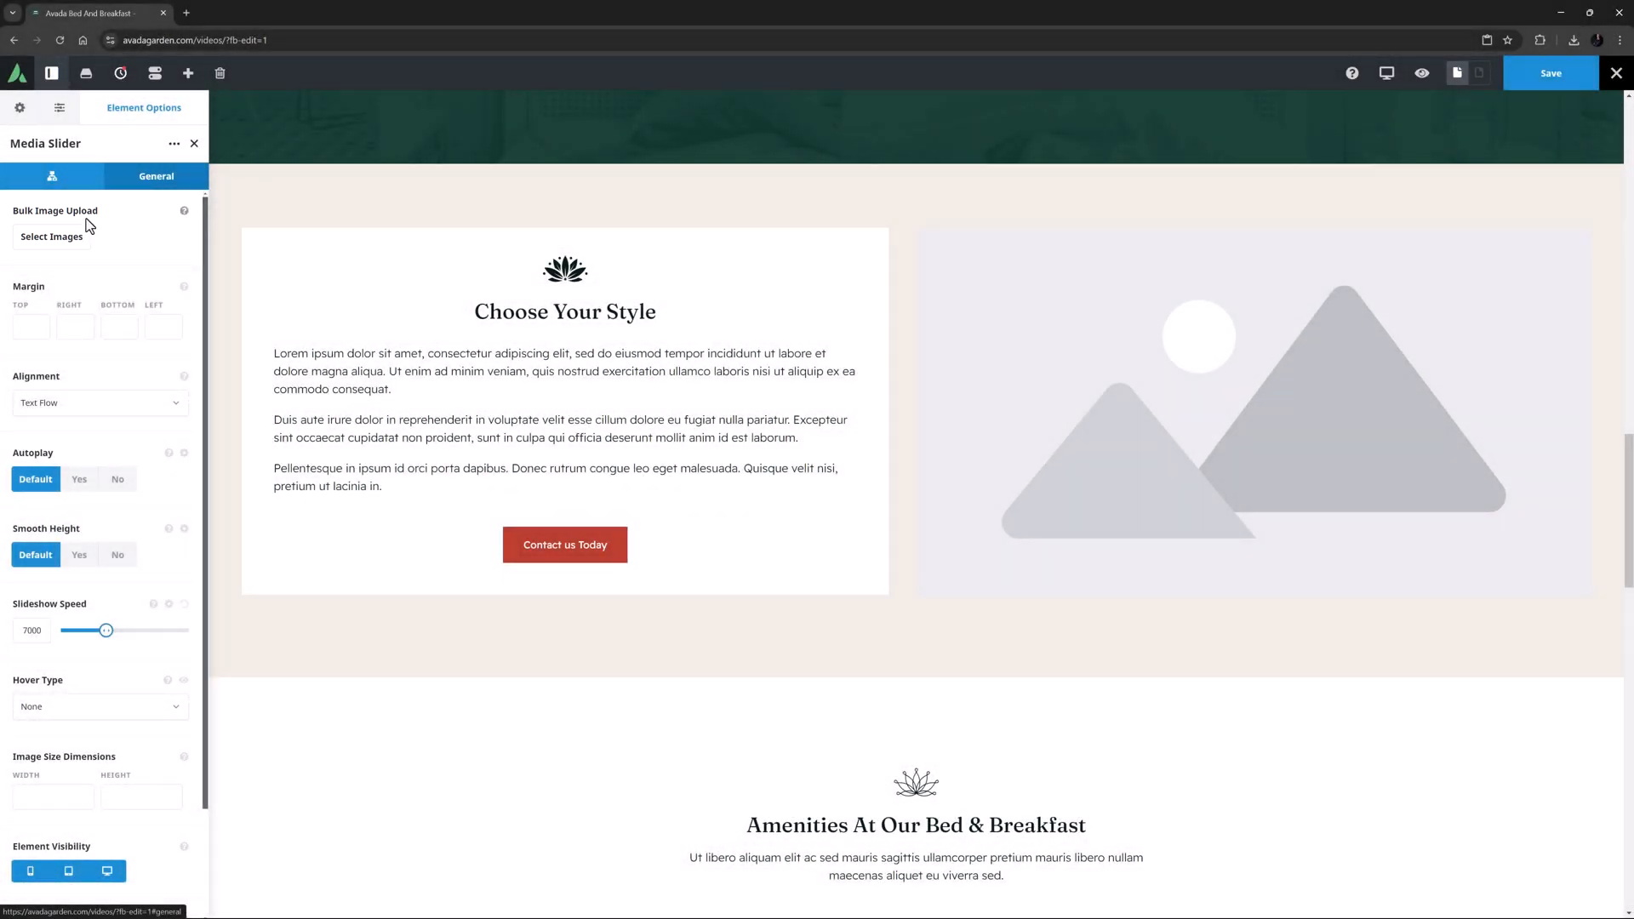
{"action": "left_click", "coordinate": [51, 237]}
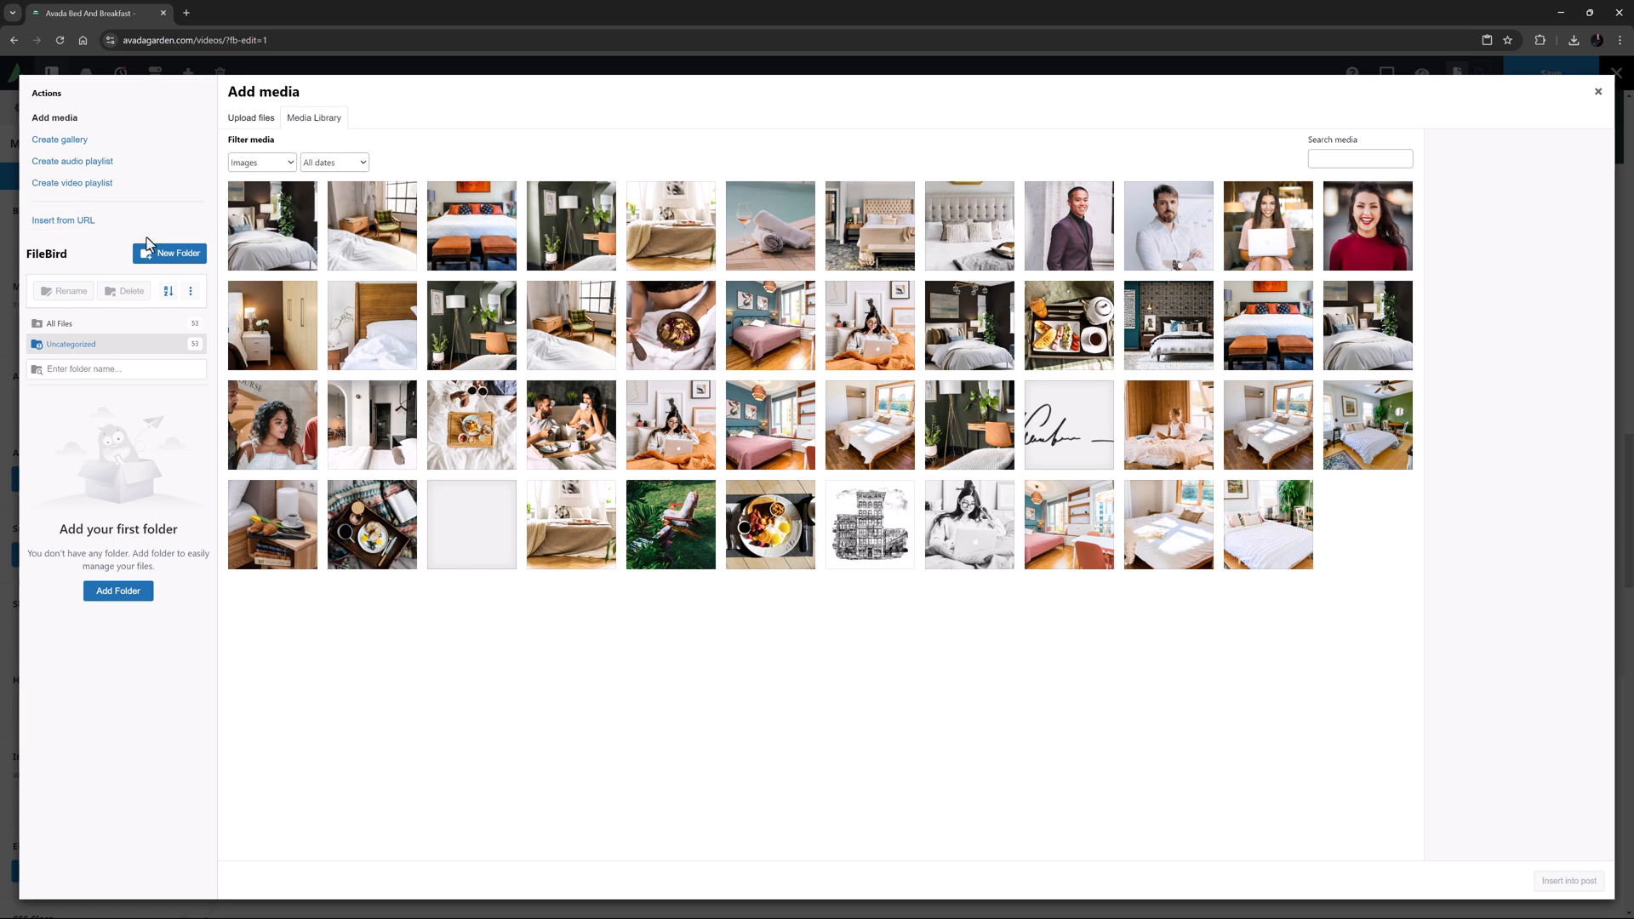
{"action": "left_click", "coordinate": [571, 225]}
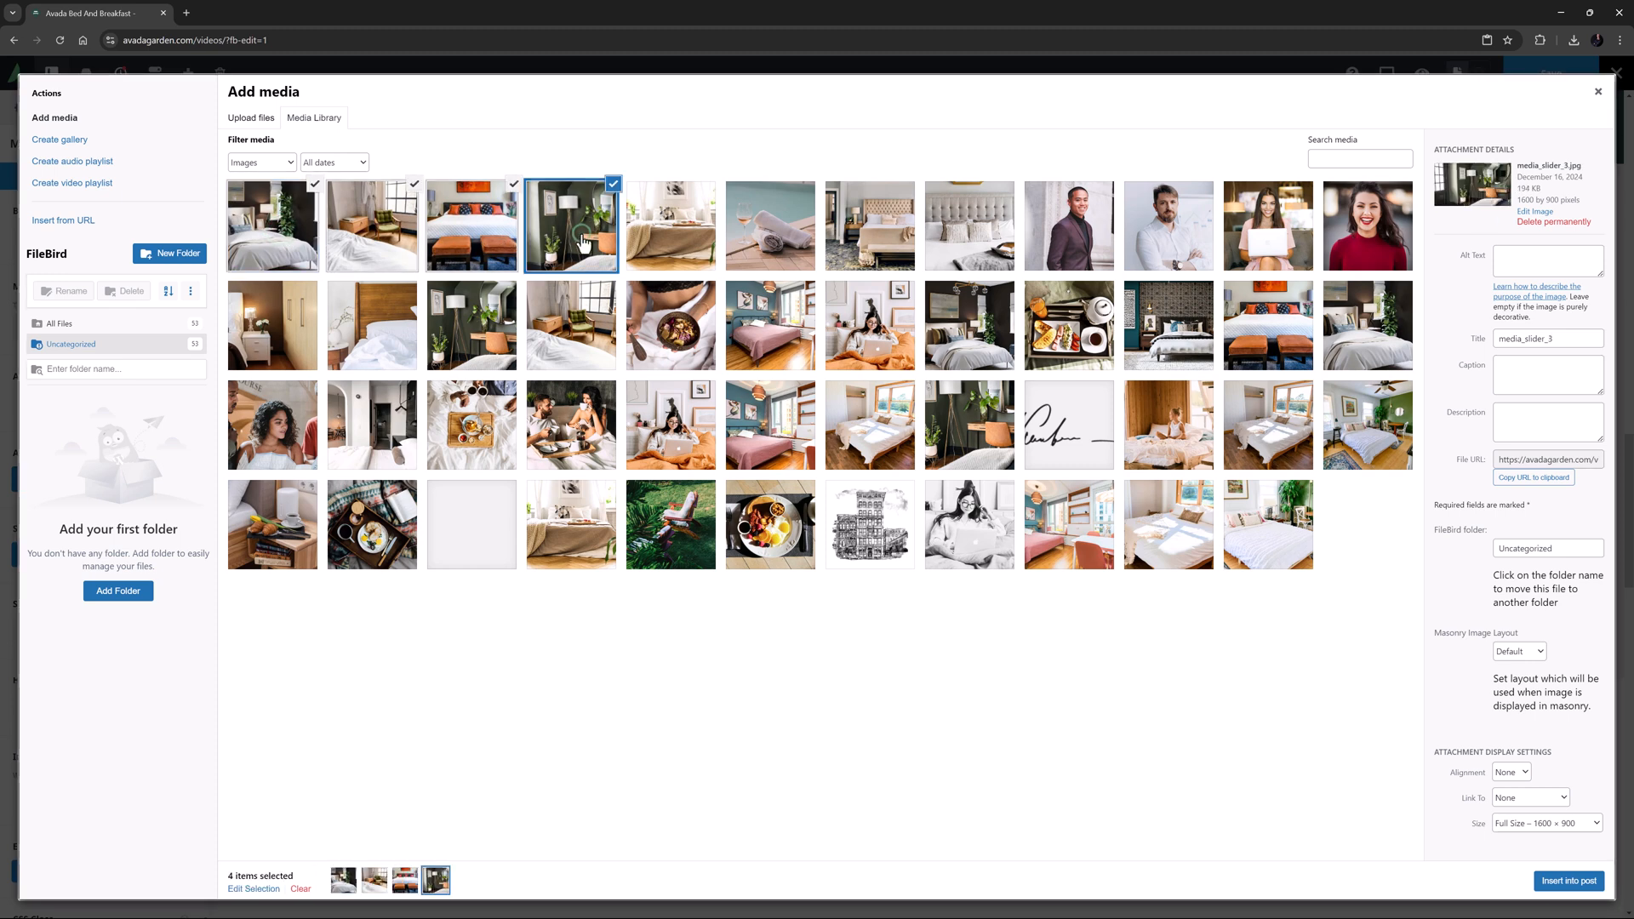
{"action": "left_click", "coordinate": [1567, 880]}
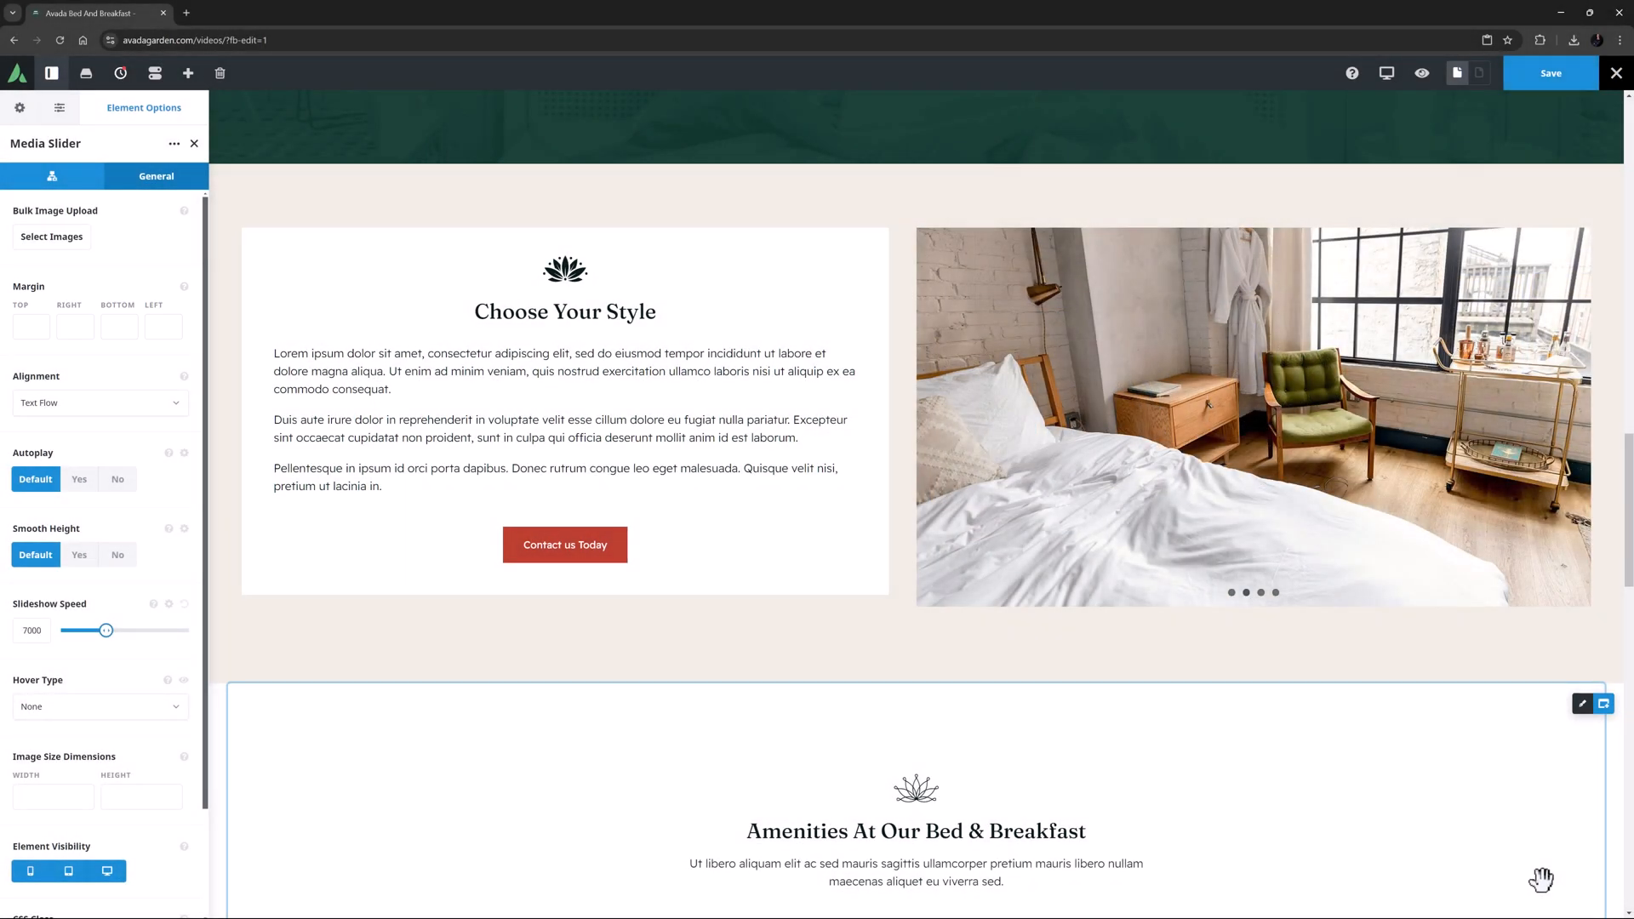
{"action": "mouse_move", "coordinate": [1534, 875]}
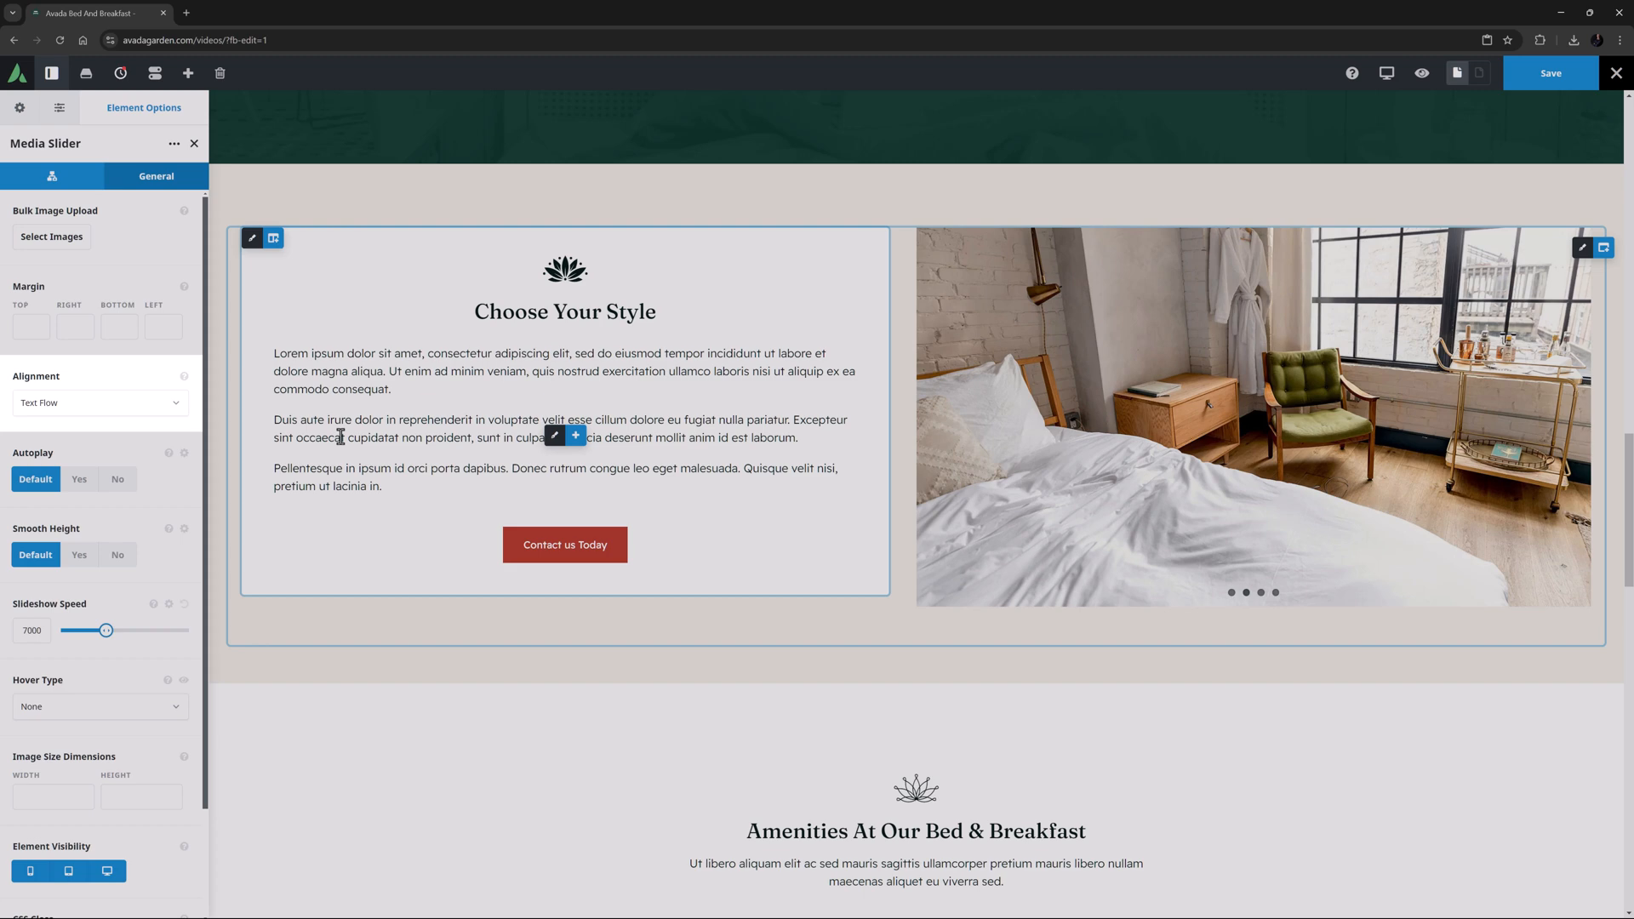
{"action": "left_click", "coordinate": [101, 403]}
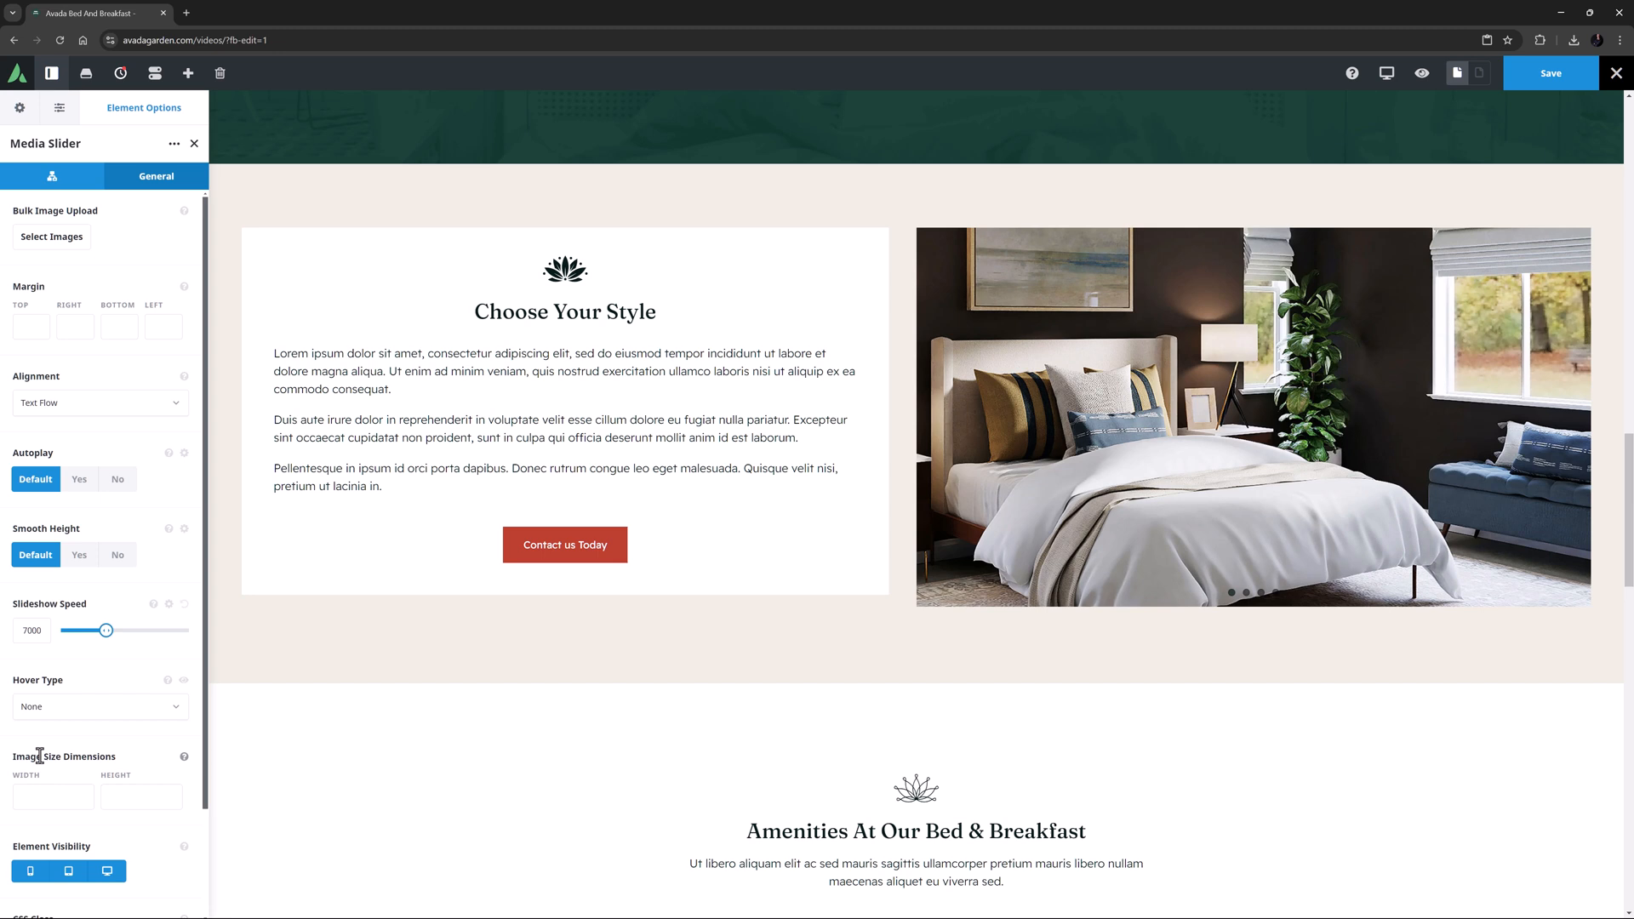
{"action": "type", "text": "600px"}
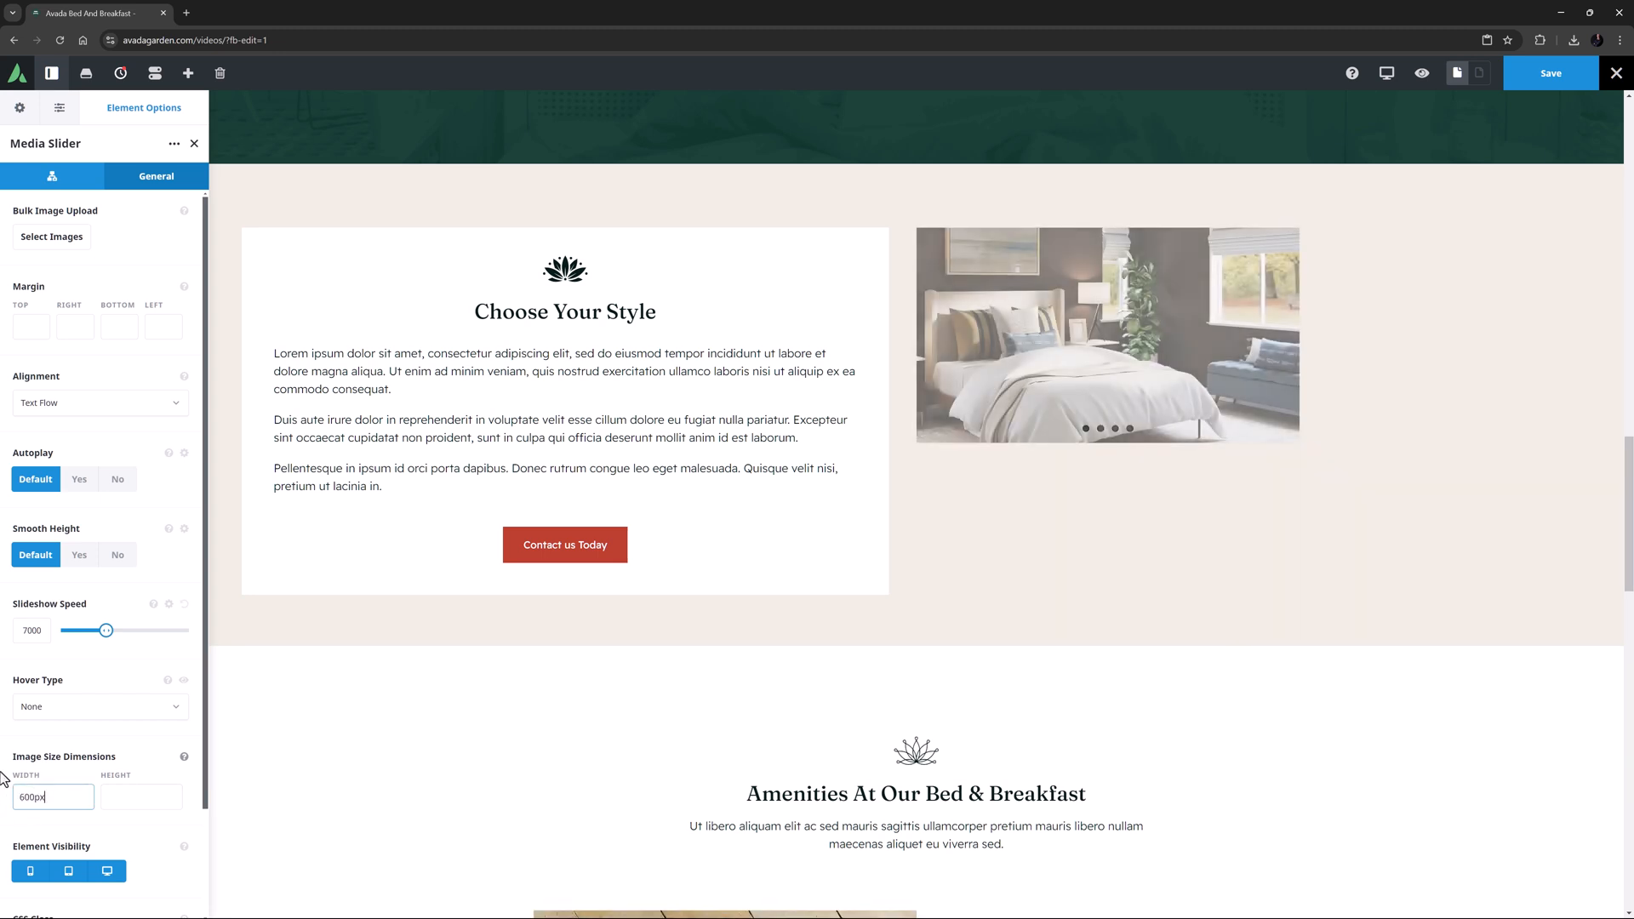
{"action": "left_click", "coordinate": [98, 404]}
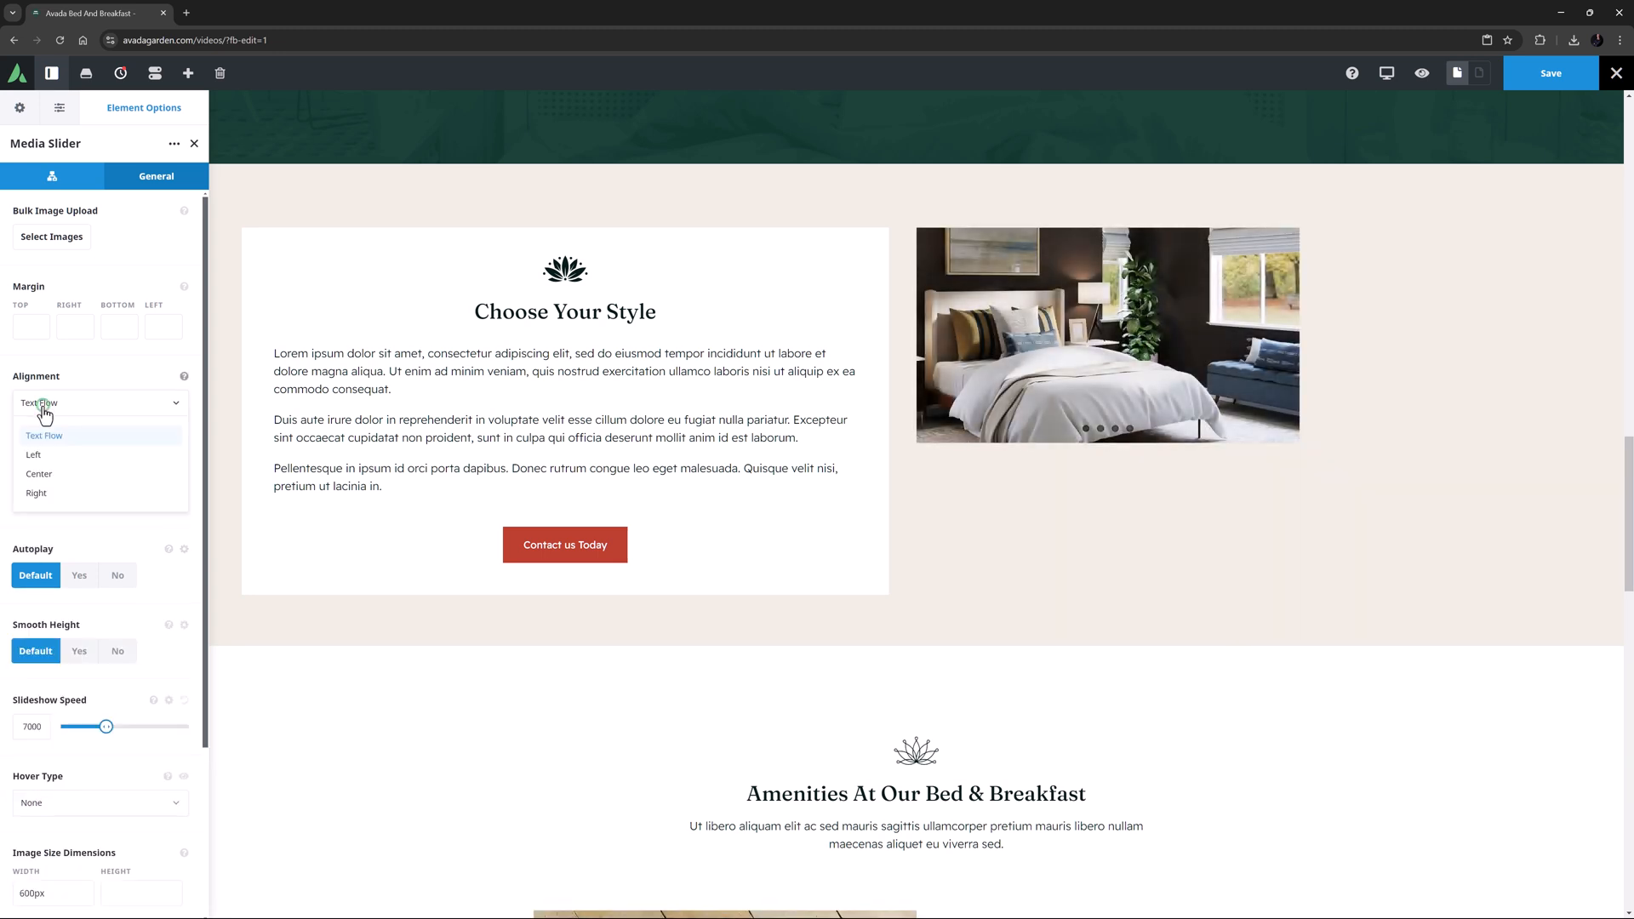
{"action": "left_click", "coordinate": [36, 494]}
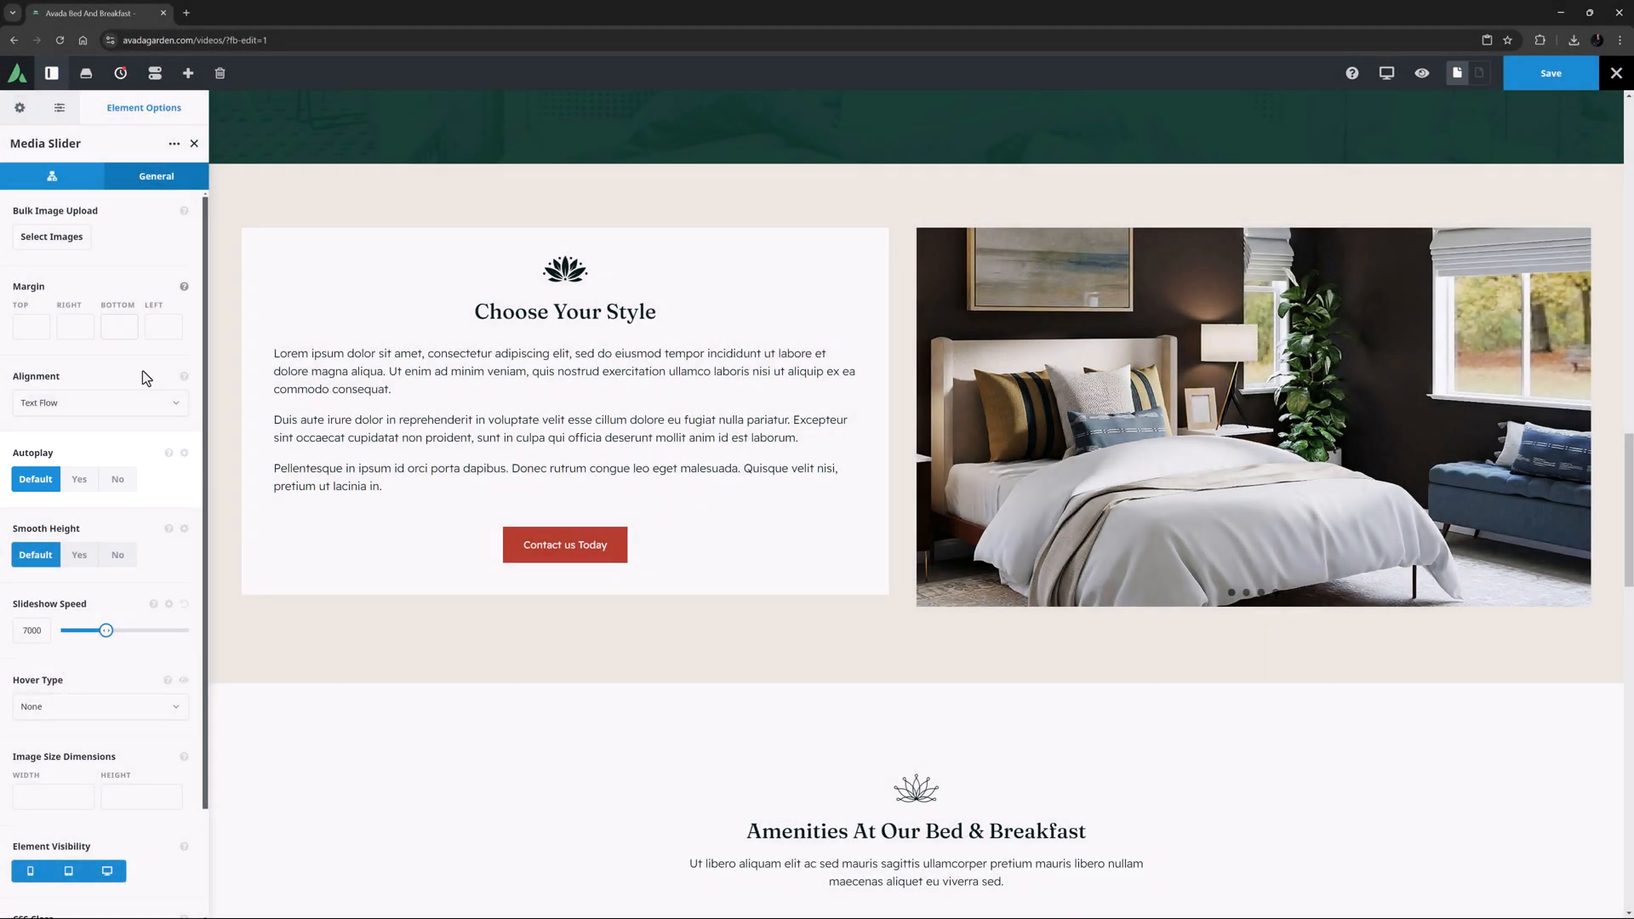
{"action": "mouse_move", "coordinate": [169, 452]}
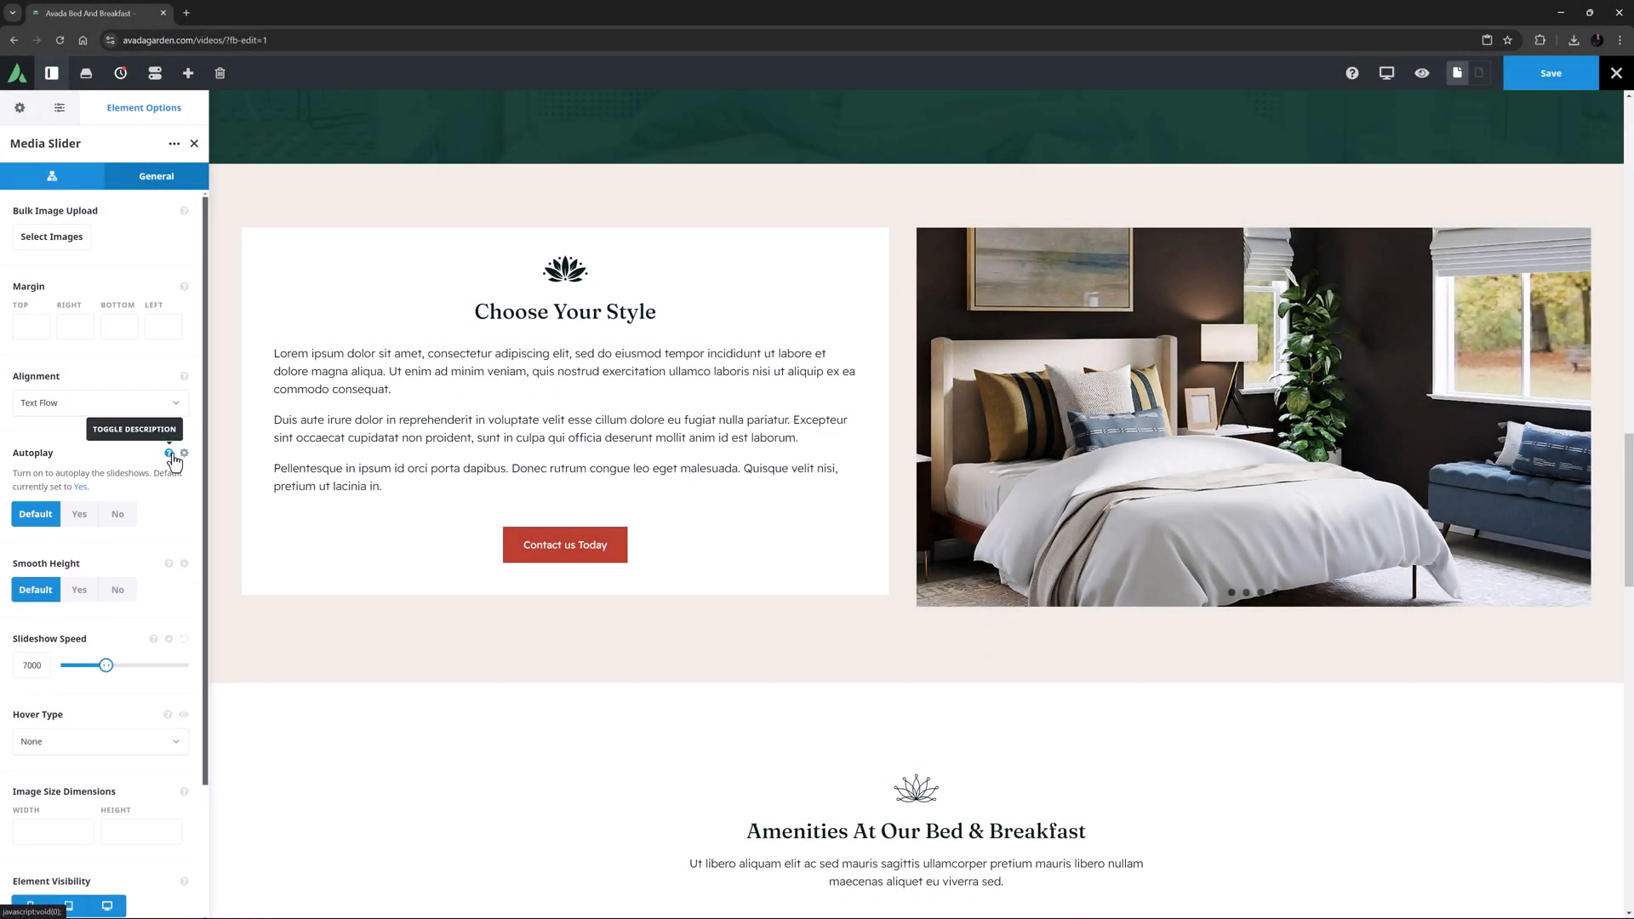
{"action": "mouse_move", "coordinate": [184, 453]}
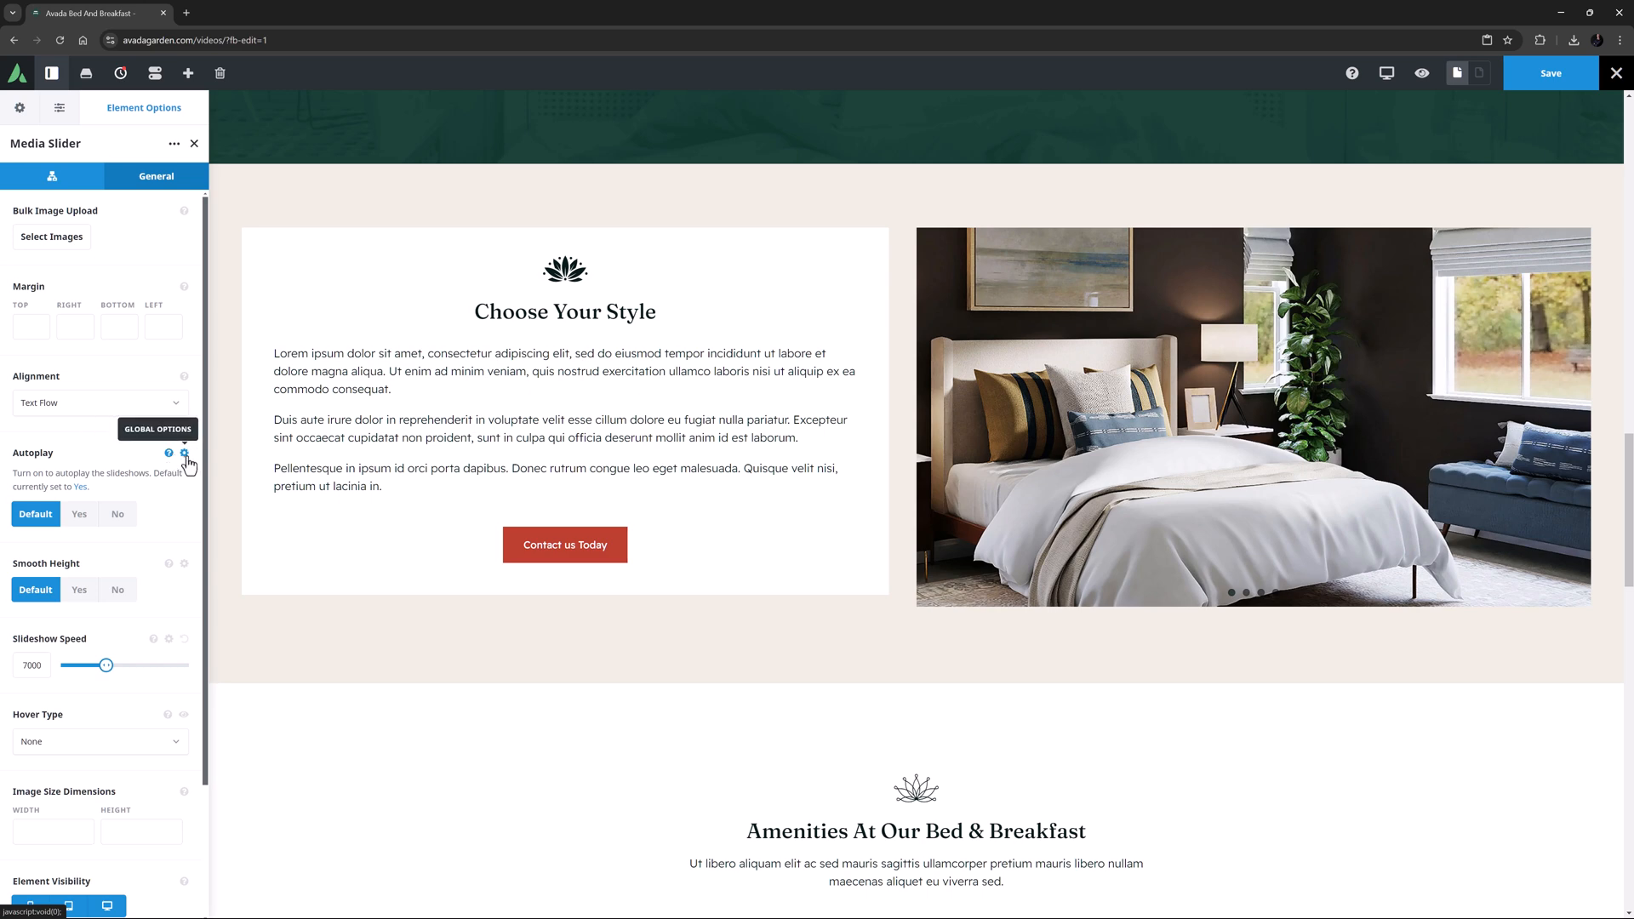
Step: Check the global slideshow defaults, then set this slider's Autoplay to No
{"action": "left_click", "coordinate": [156, 429]}
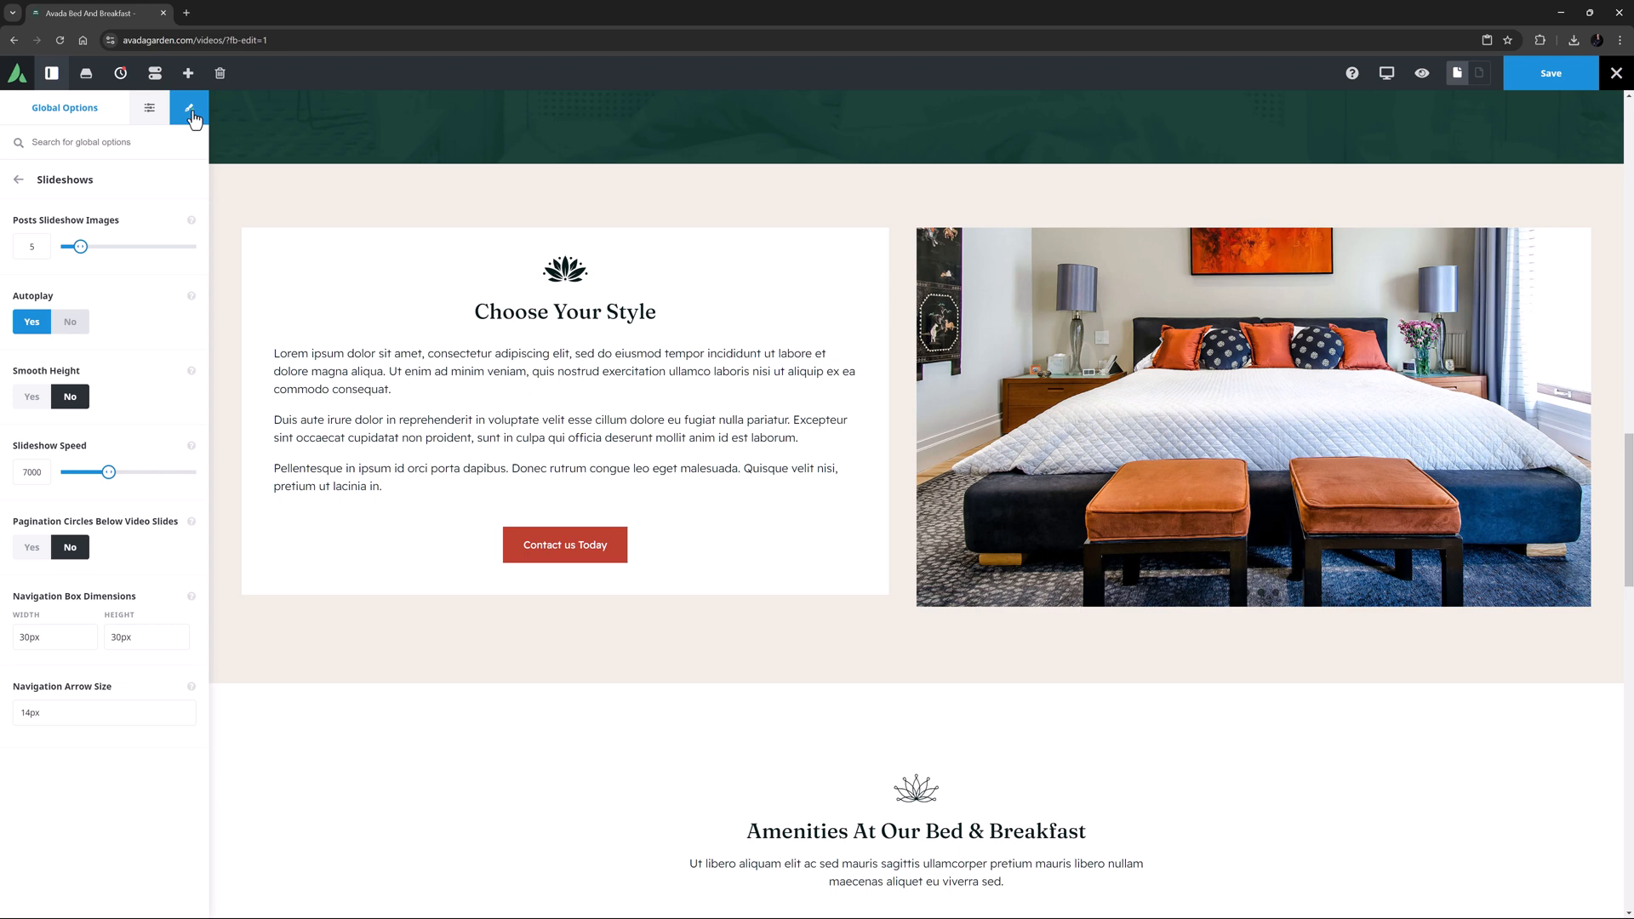
{"action": "left_click", "coordinate": [191, 108]}
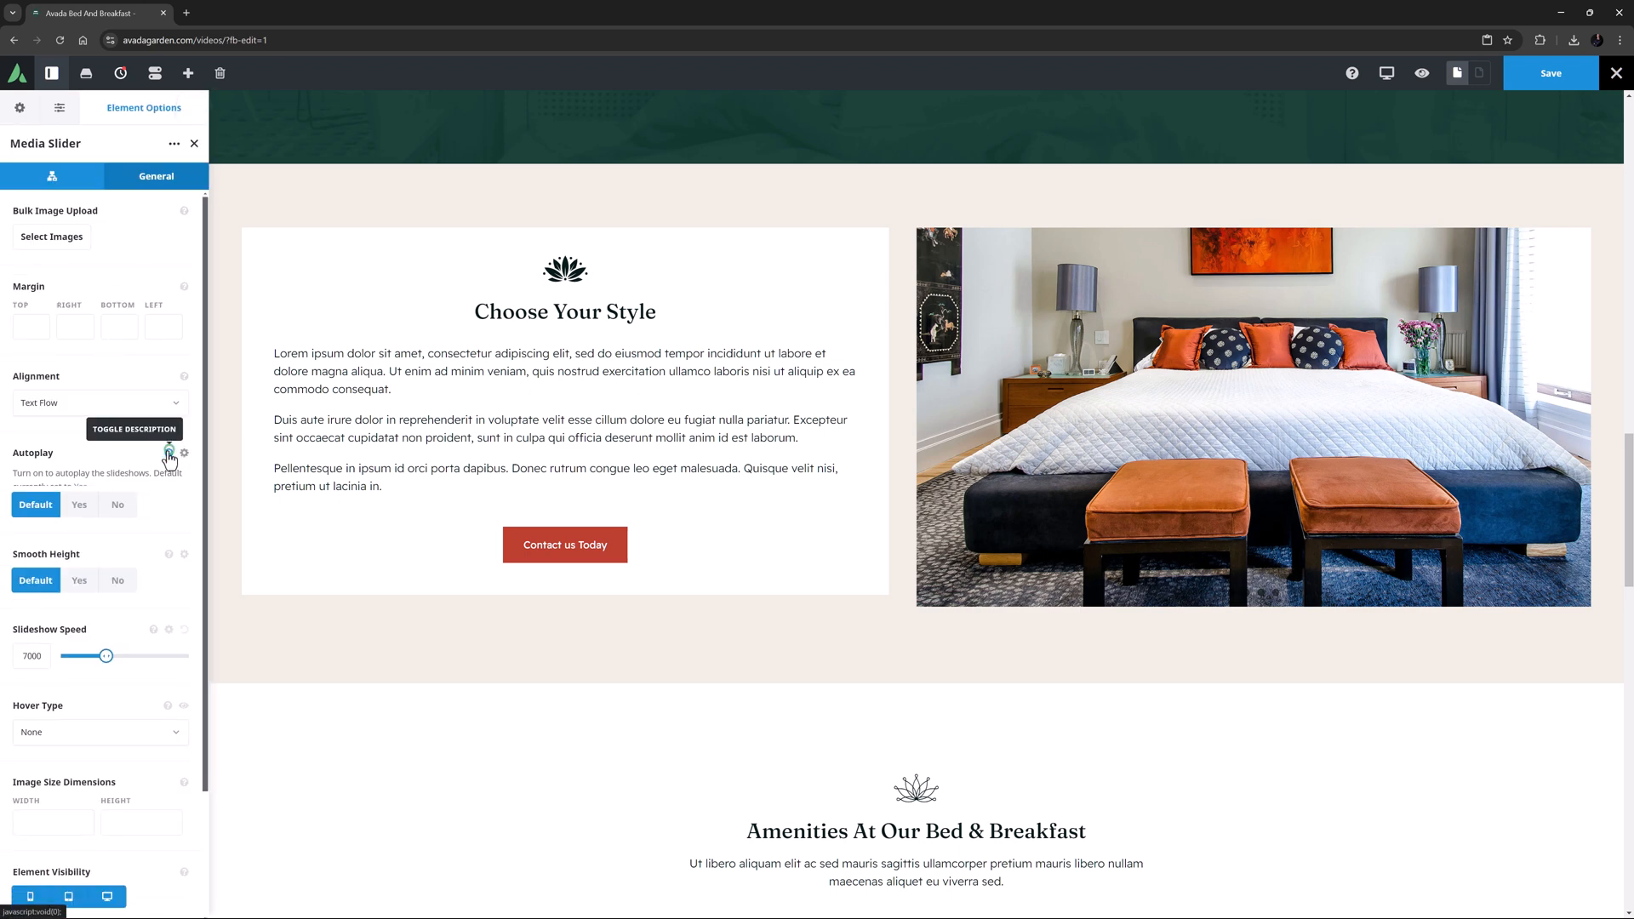
{"action": "left_click", "coordinate": [118, 478]}
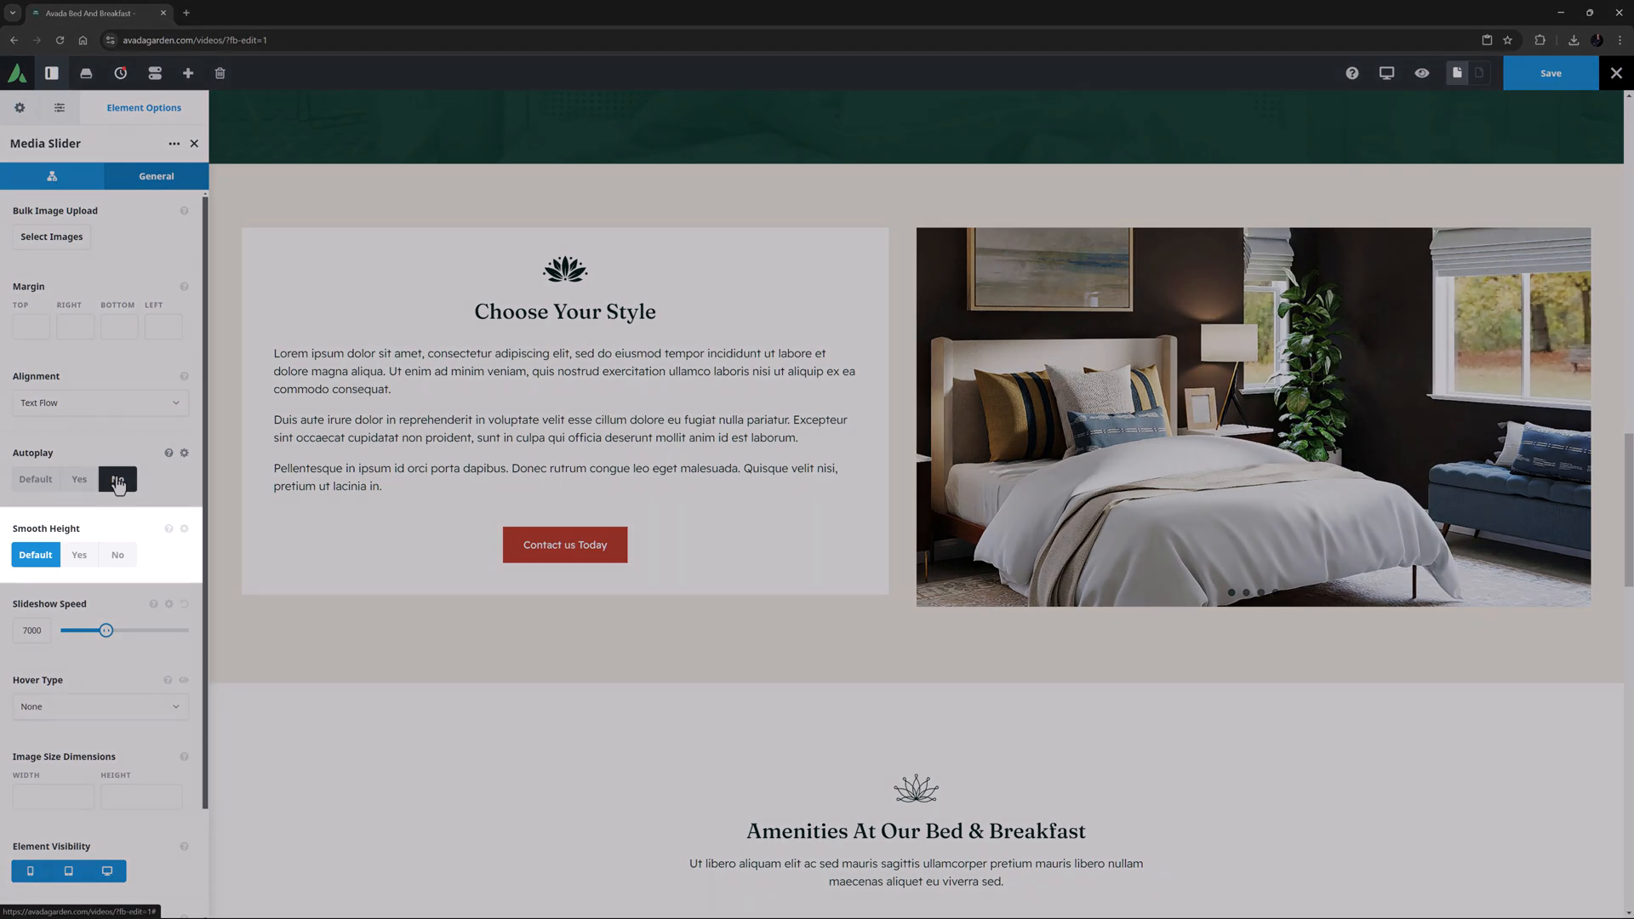
{"action": "left_click", "coordinate": [118, 478]}
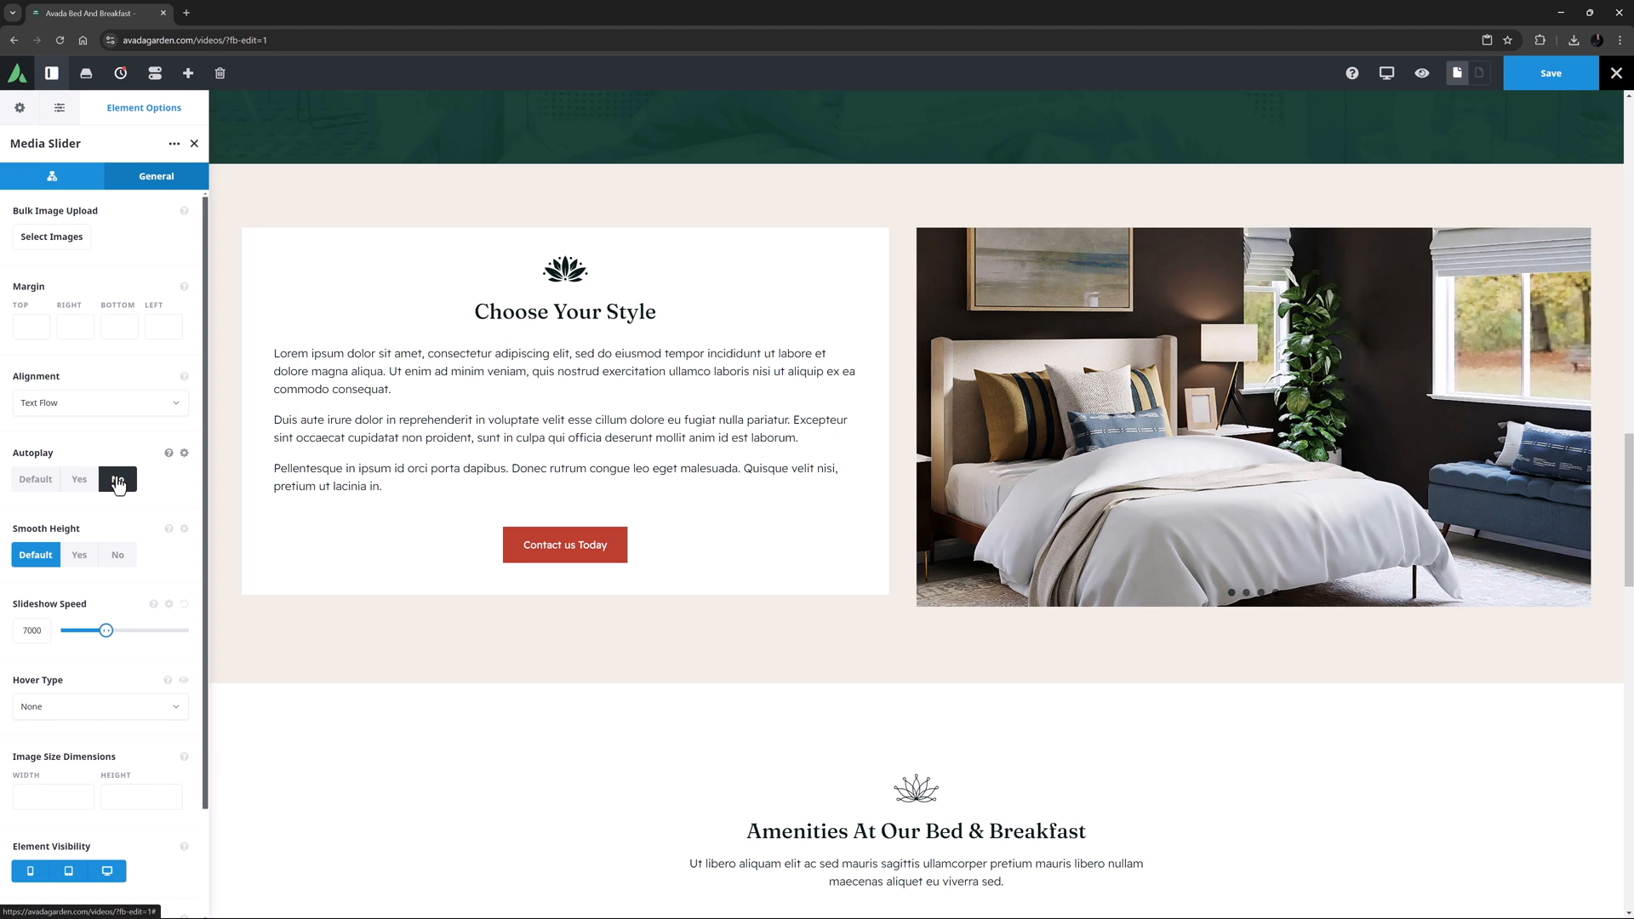
Step: Add a slide using the tufted-headboard bedroom photo from the media library
{"action": "left_click", "coordinate": [53, 175]}
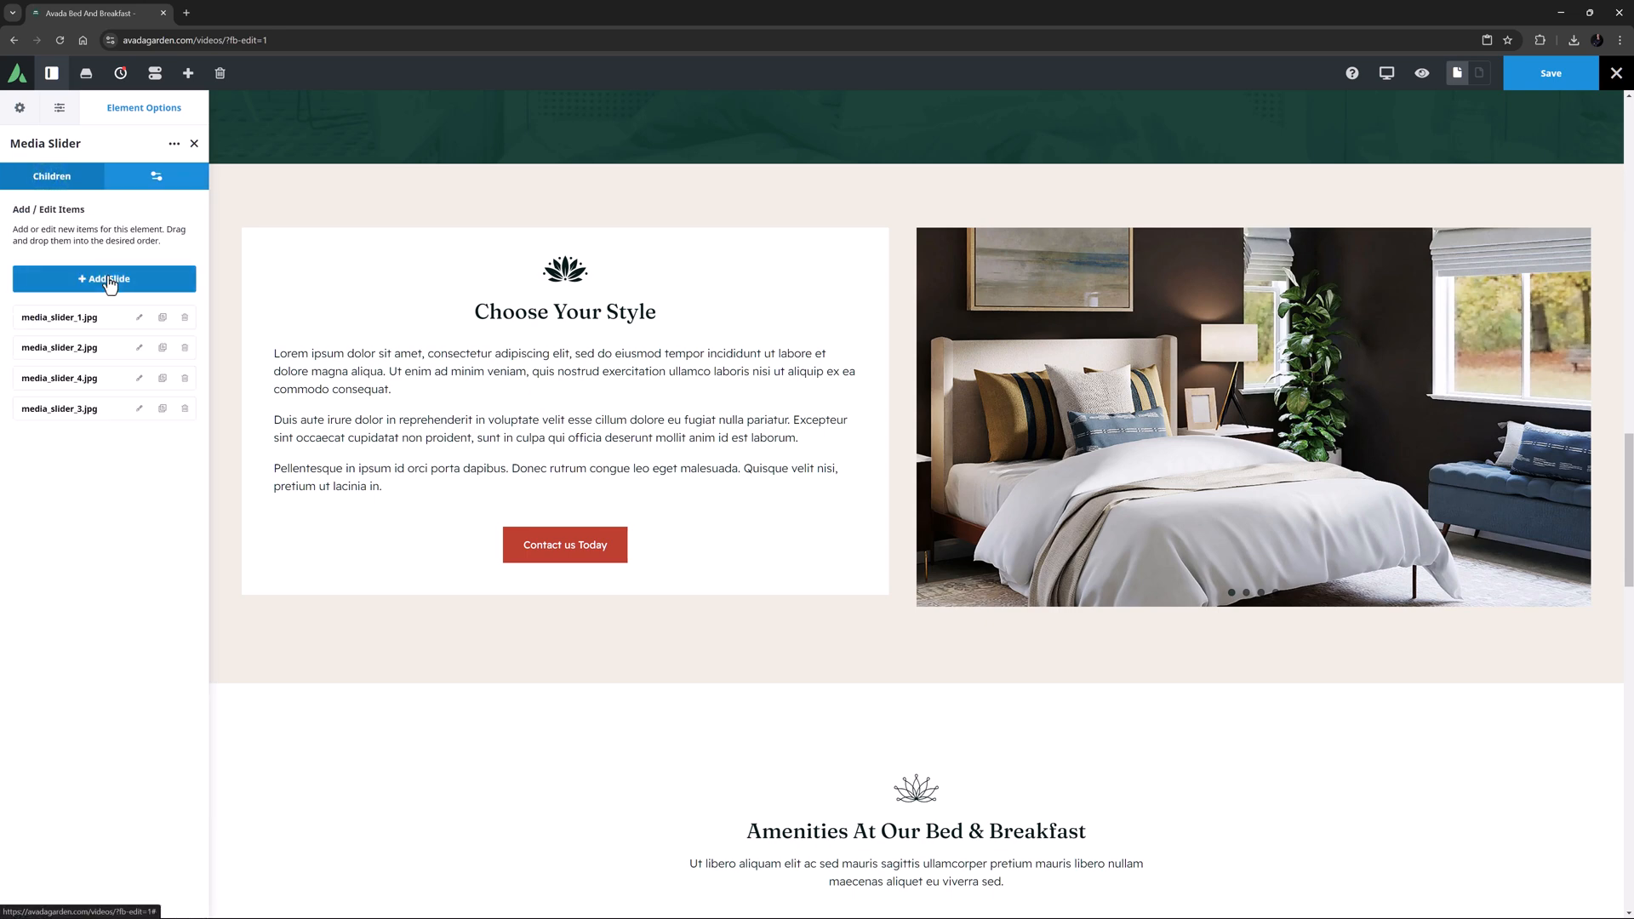
{"action": "left_click", "coordinate": [104, 278]}
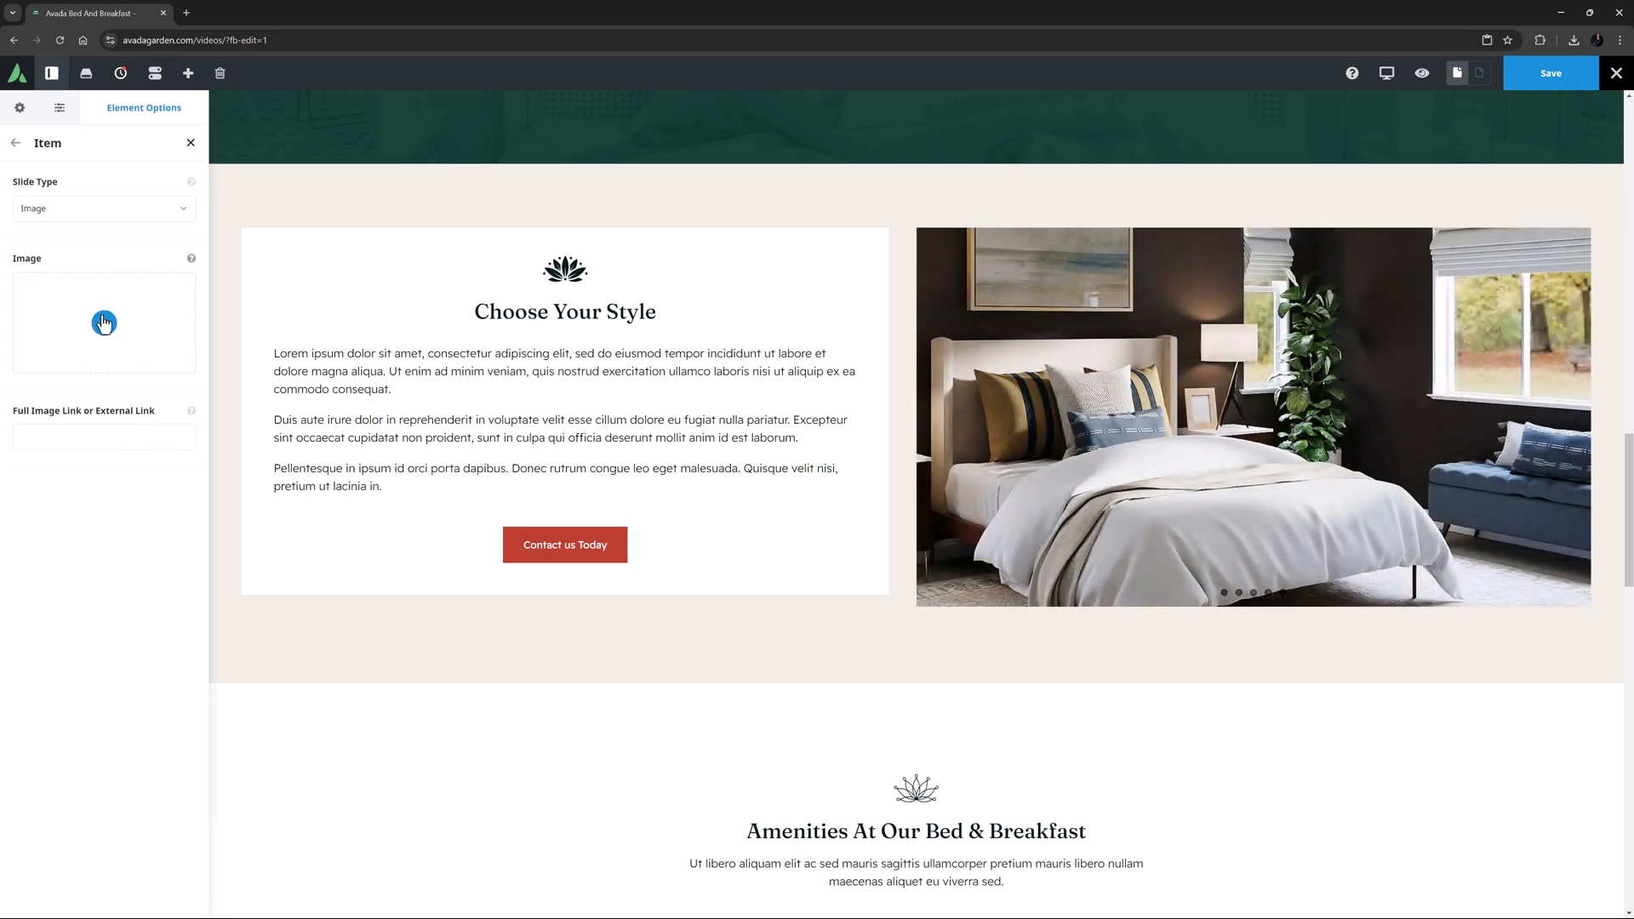
{"action": "left_click", "coordinate": [103, 324]}
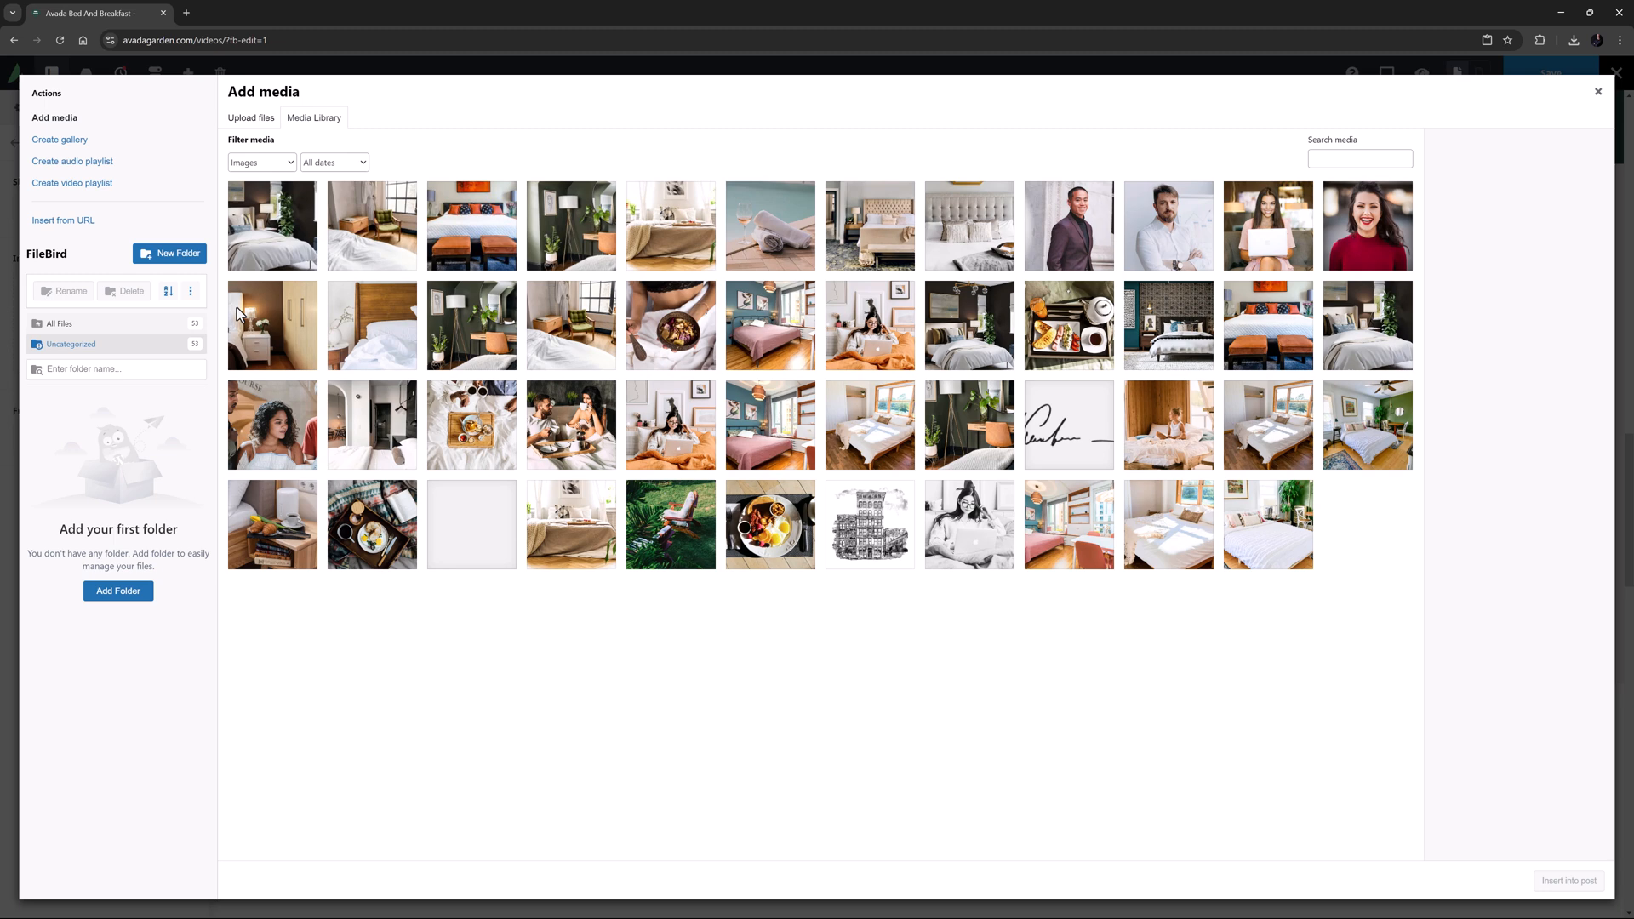
{"action": "left_click", "coordinate": [870, 226]}
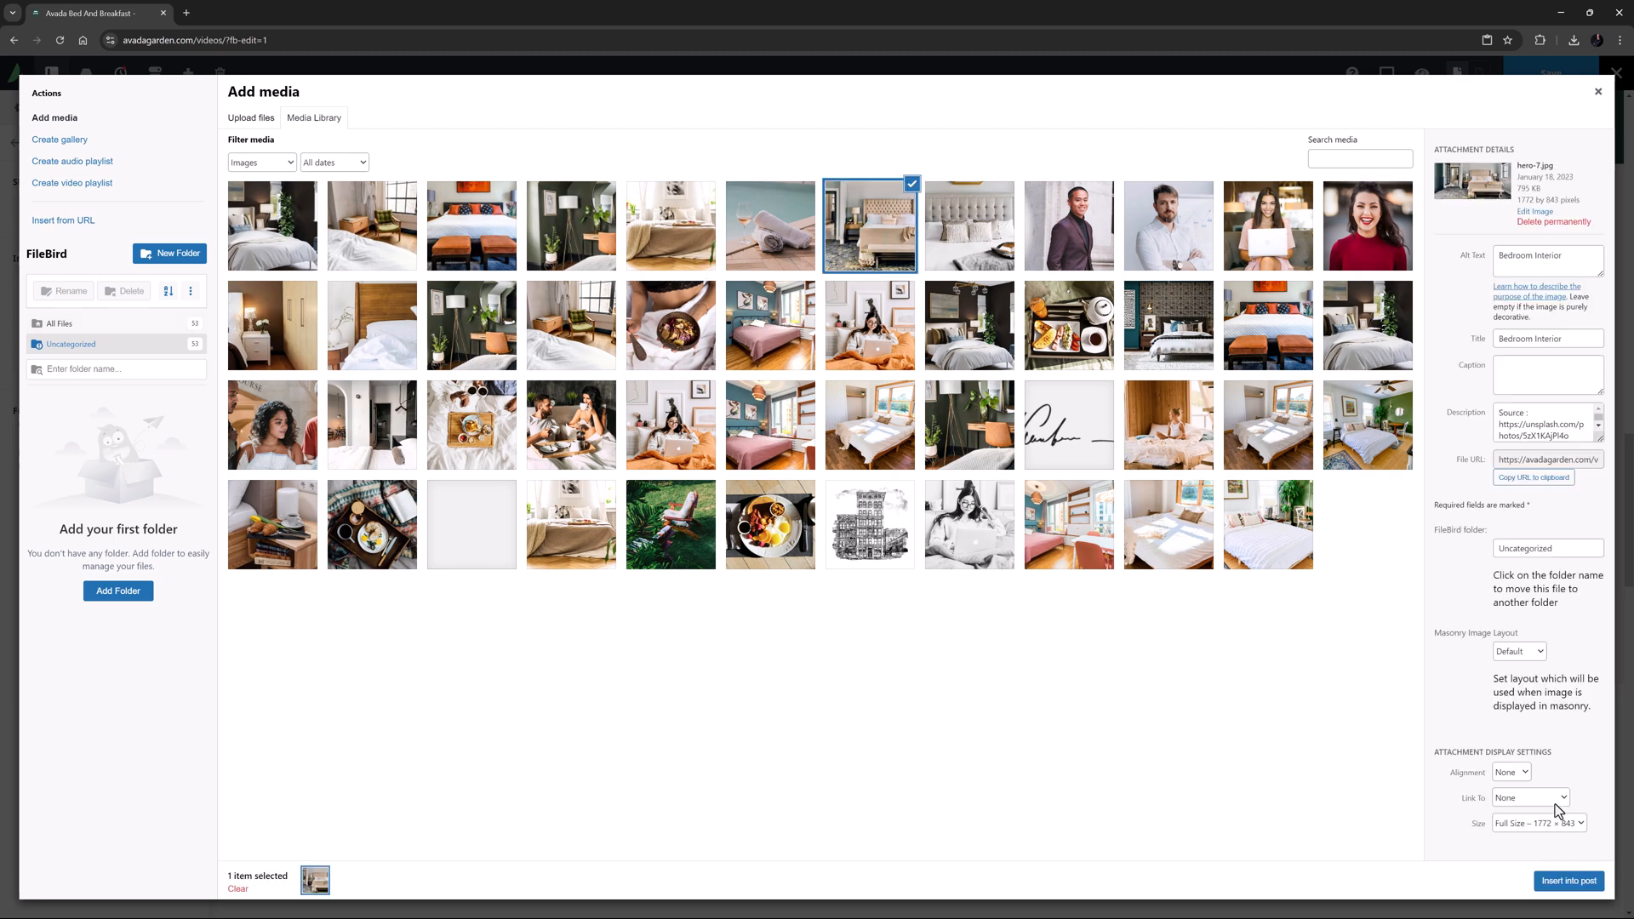
{"action": "left_click", "coordinate": [1567, 880]}
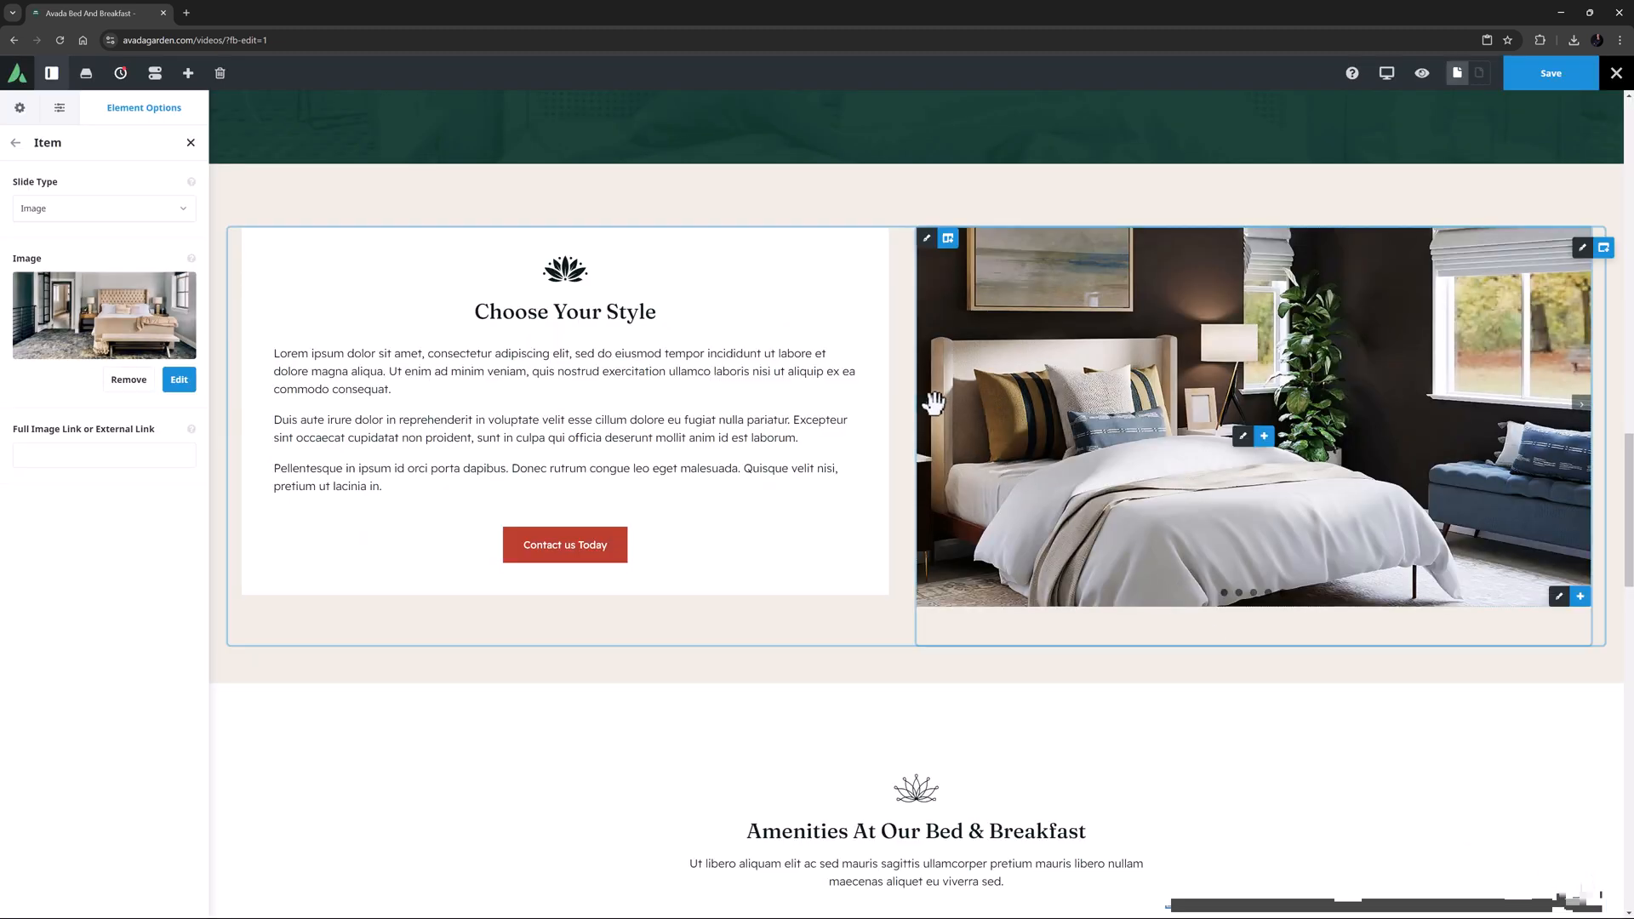
{"action": "left_click", "coordinate": [926, 405]}
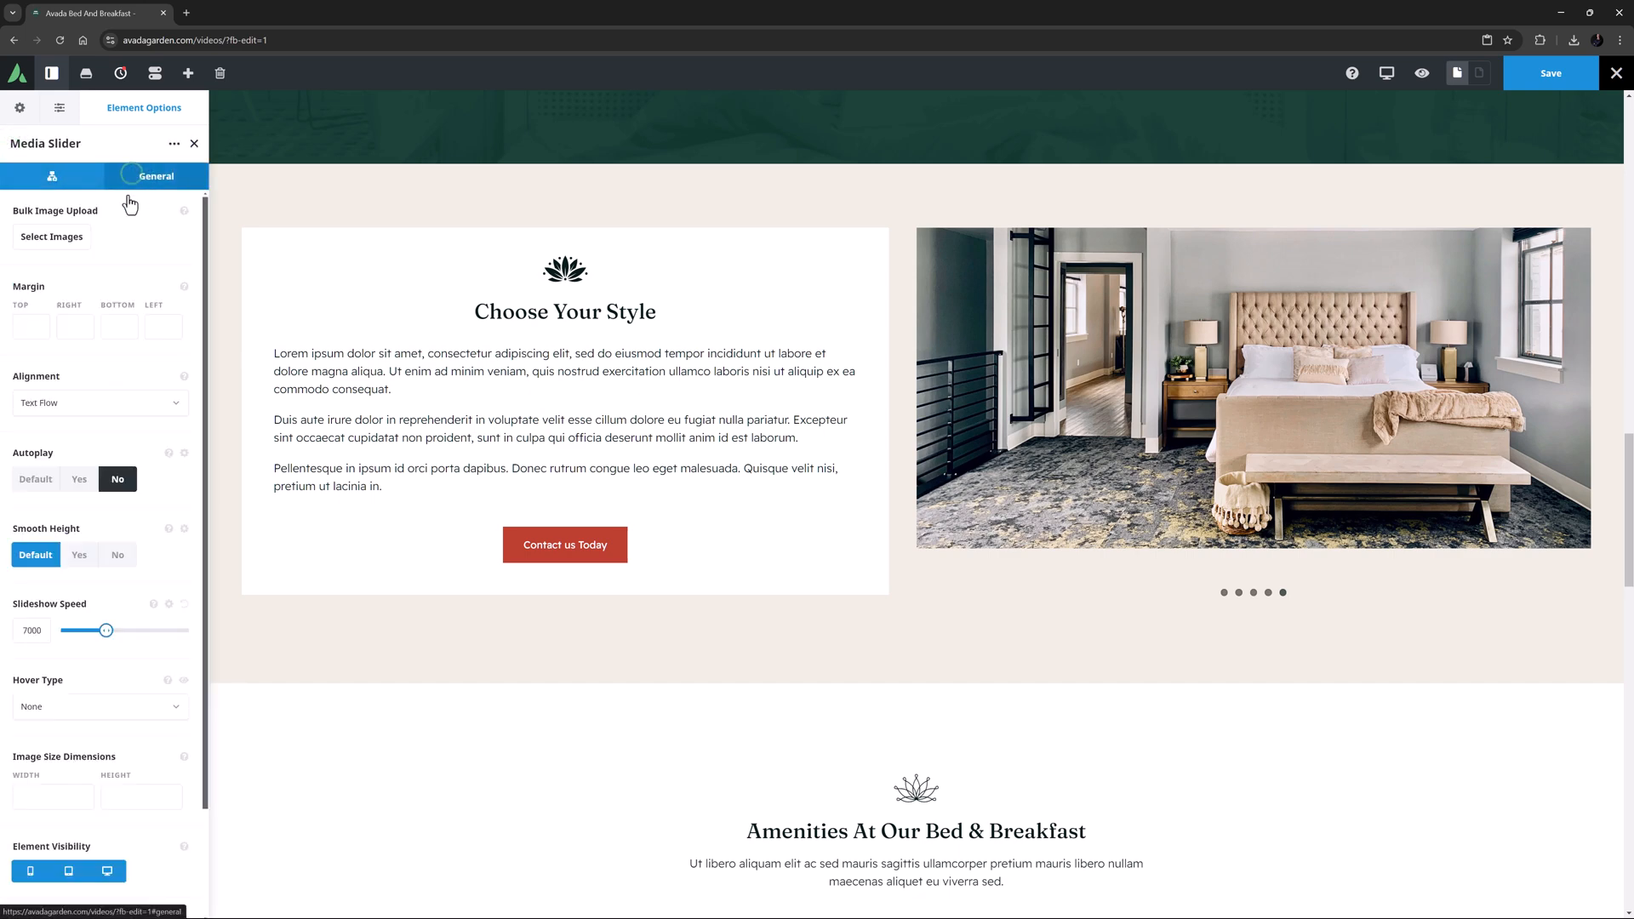
Step: Set Autoplay to No and Smooth Height to Yes, leaving the slider with four slides listed
{"action": "left_click", "coordinate": [78, 555]}
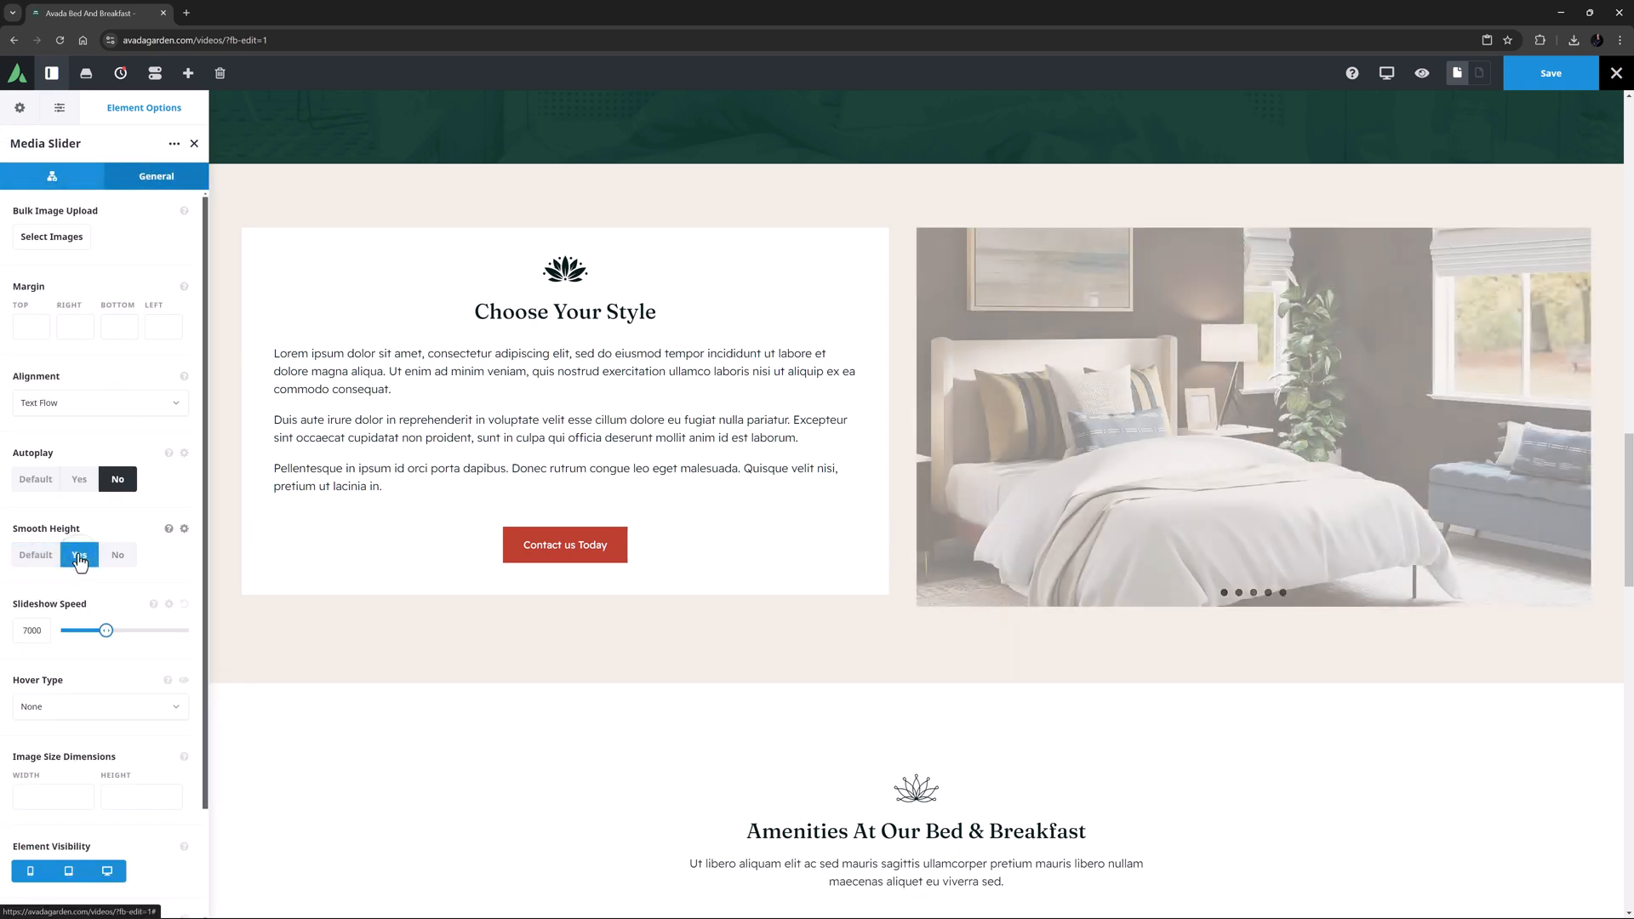
{"action": "left_click", "coordinate": [79, 555]}
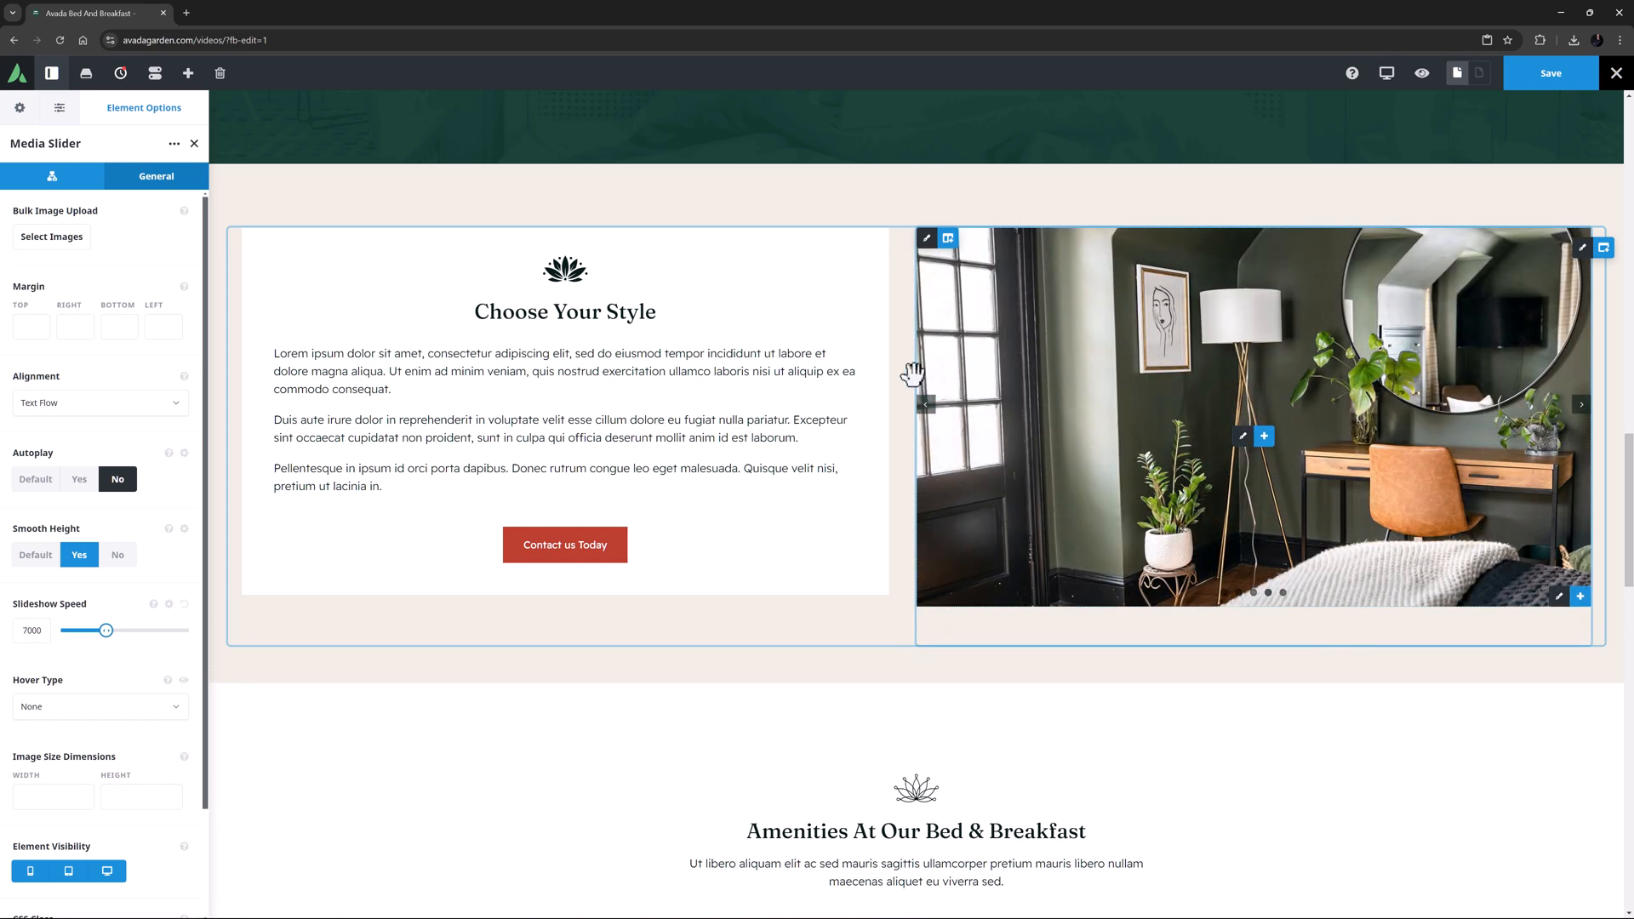
{"action": "left_click", "coordinate": [51, 175]}
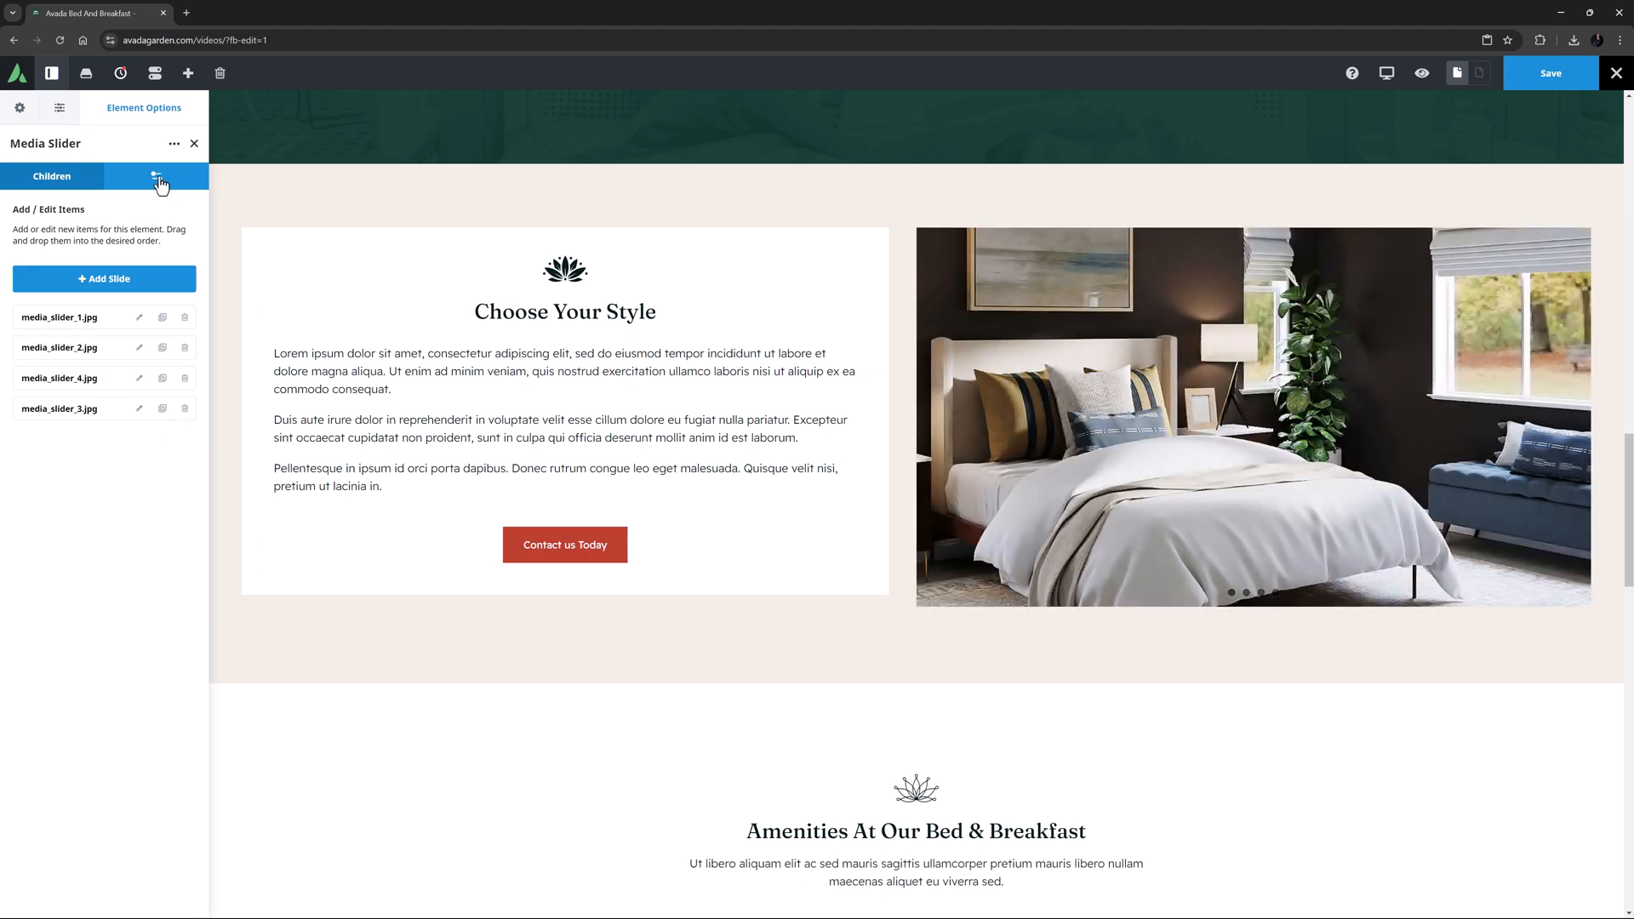
Step: Review the remaining General options down to CSS Class and CSS ID
{"action": "left_click", "coordinate": [155, 175]}
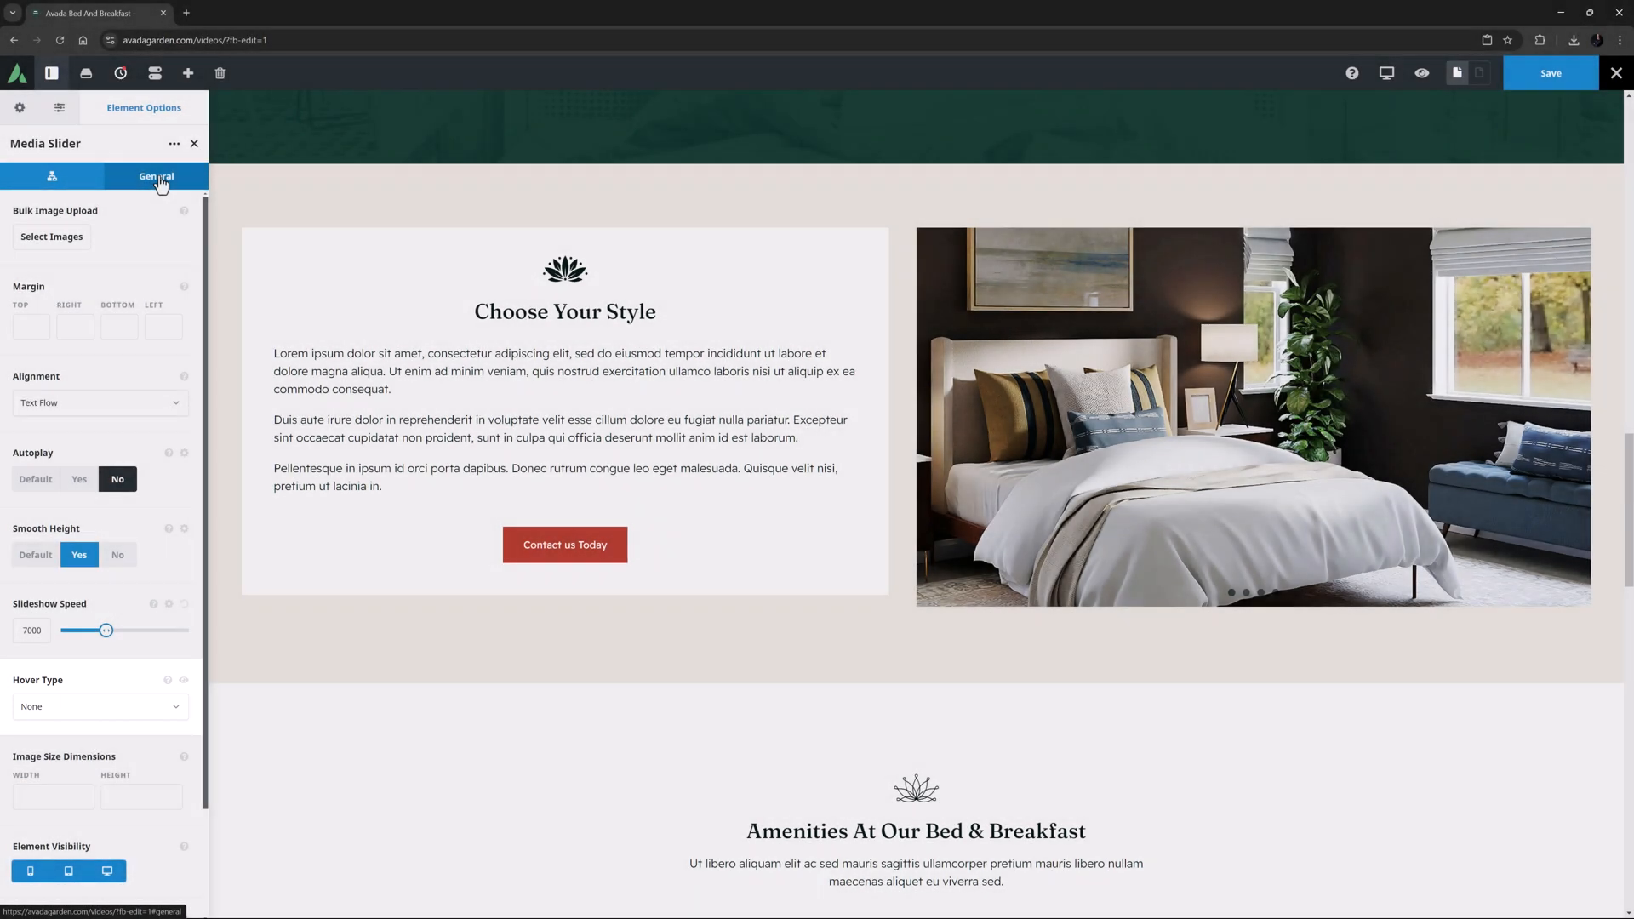
{"action": "left_click", "coordinate": [99, 706]}
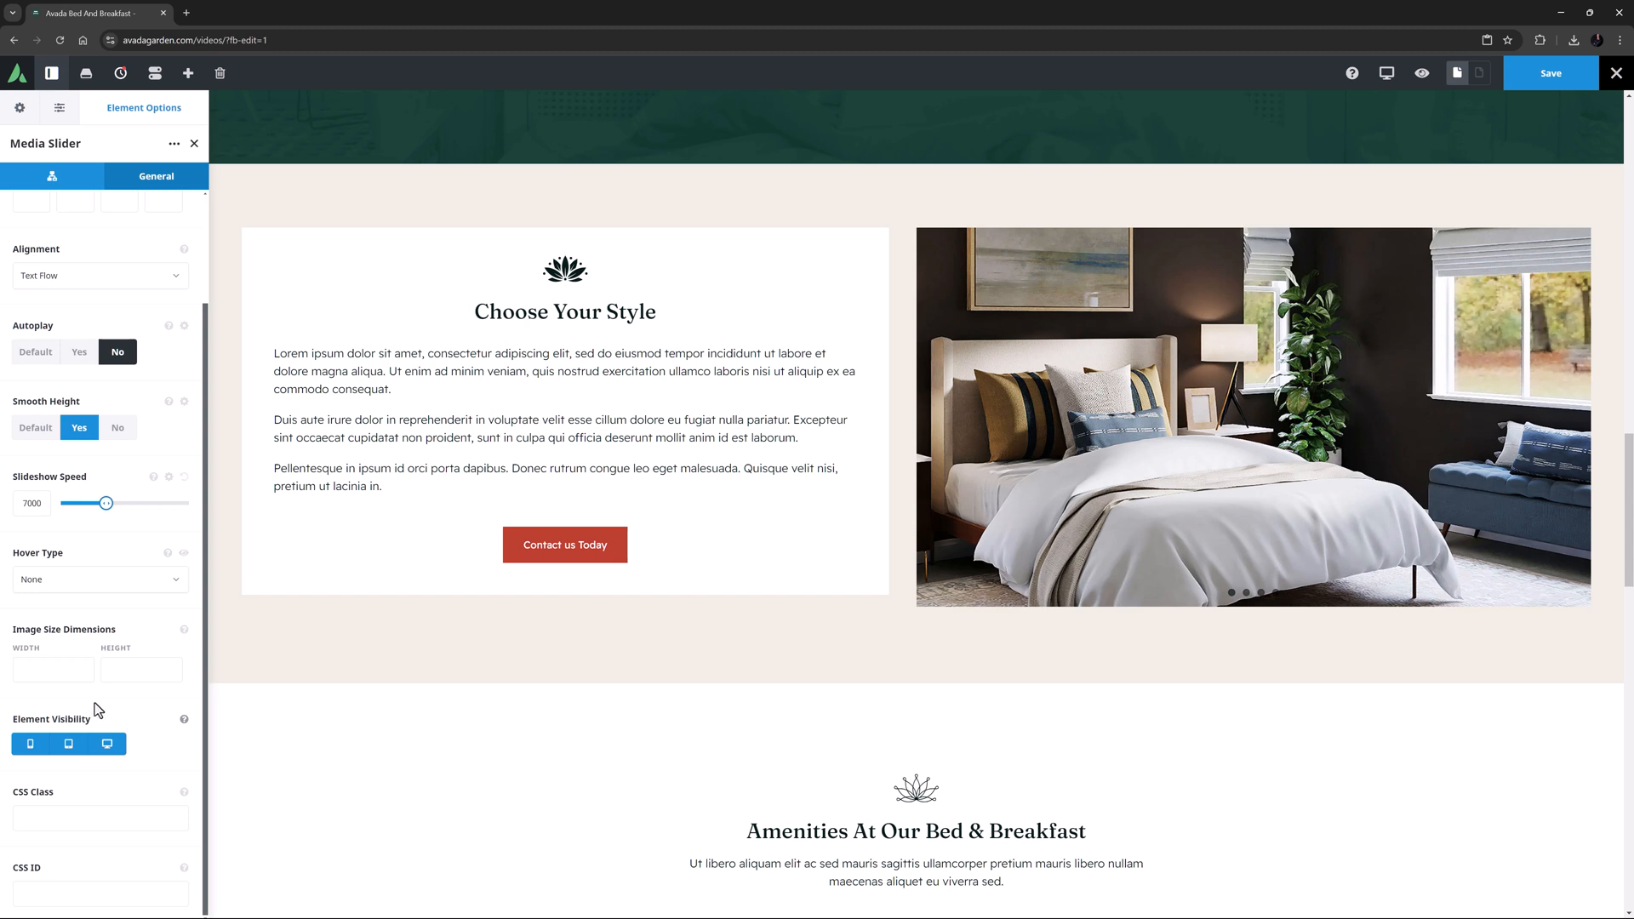
{"action": "mouse_move", "coordinate": [146, 740]}
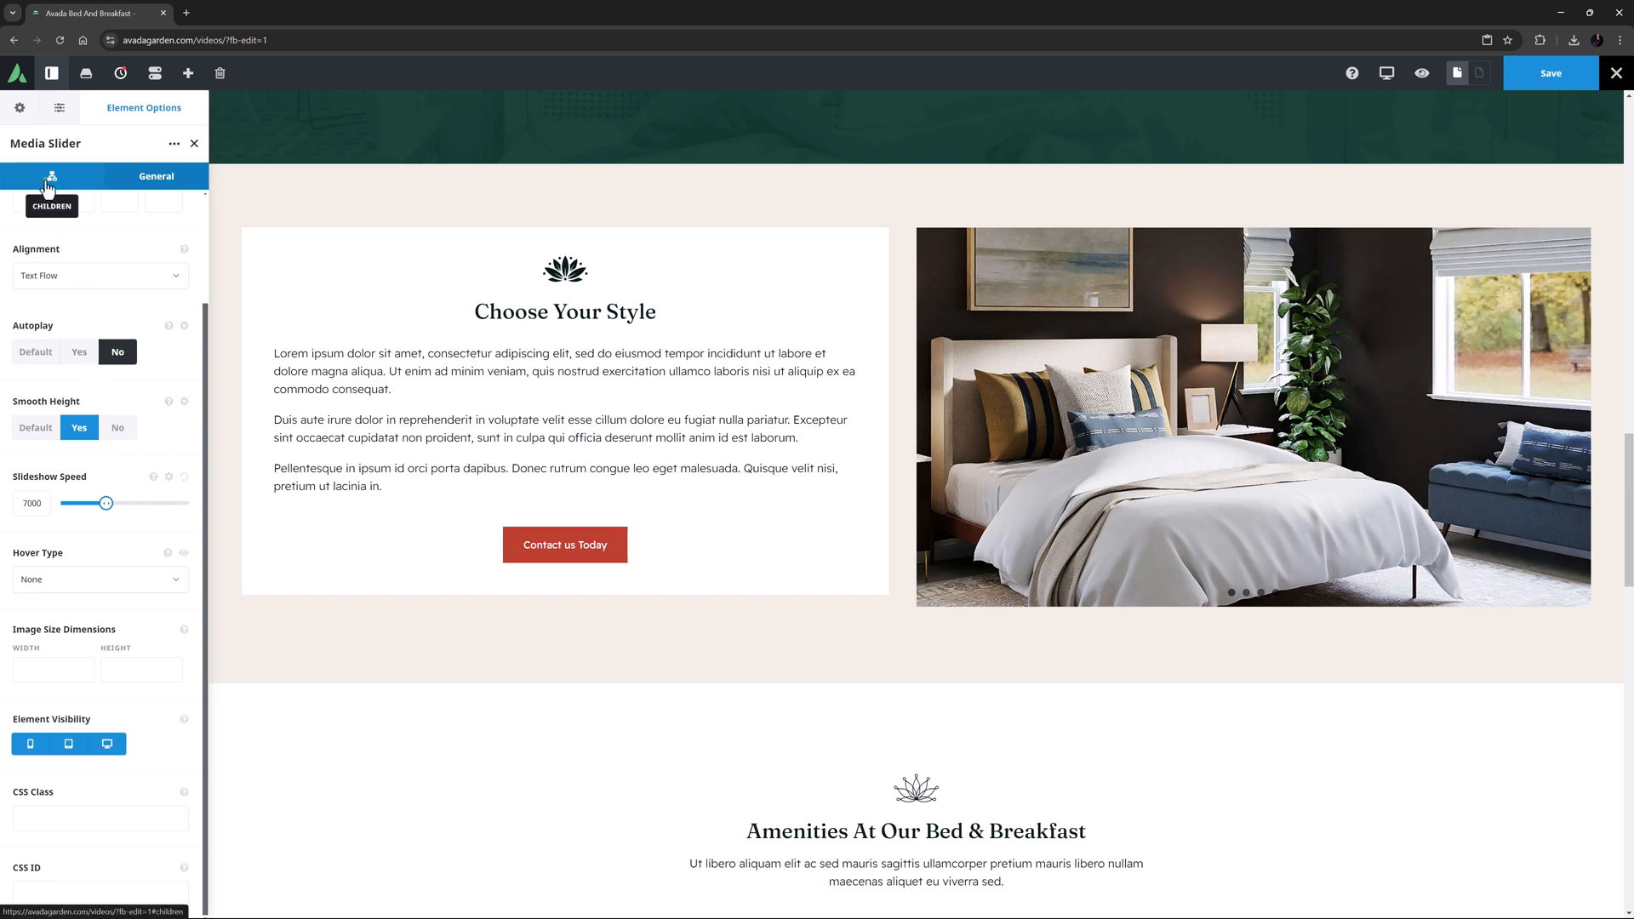
Step: Give the desk-and-mirror slide (media_slider_3) its full-size image URL as the lightbox link
{"action": "left_click", "coordinate": [51, 175]}
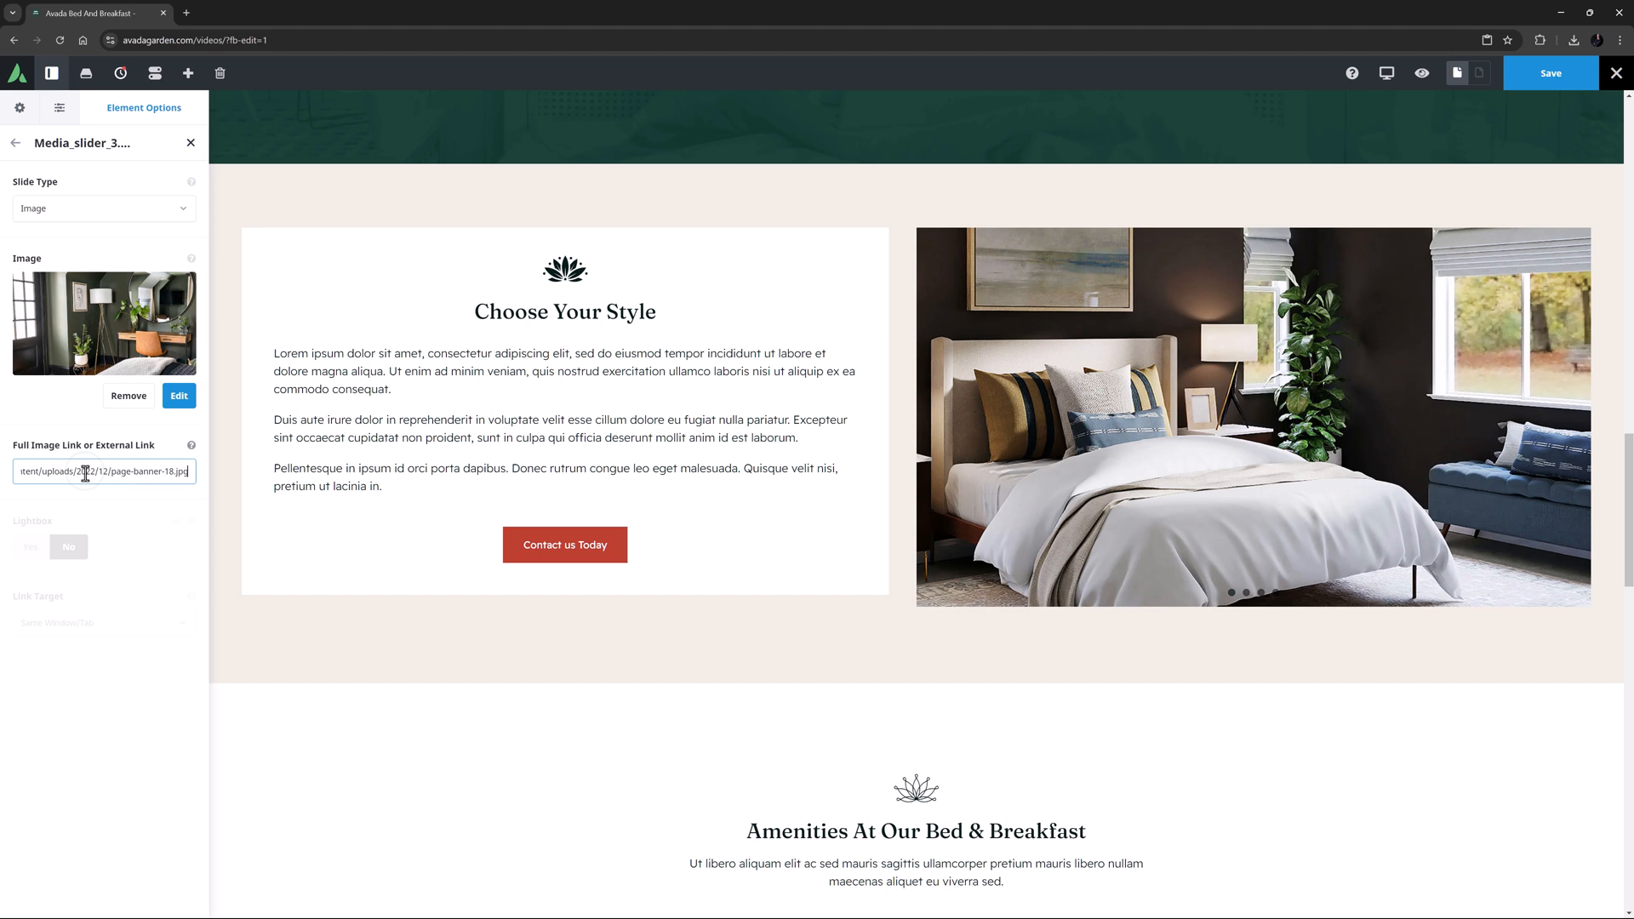
{"action": "left_click", "coordinate": [29, 546]}
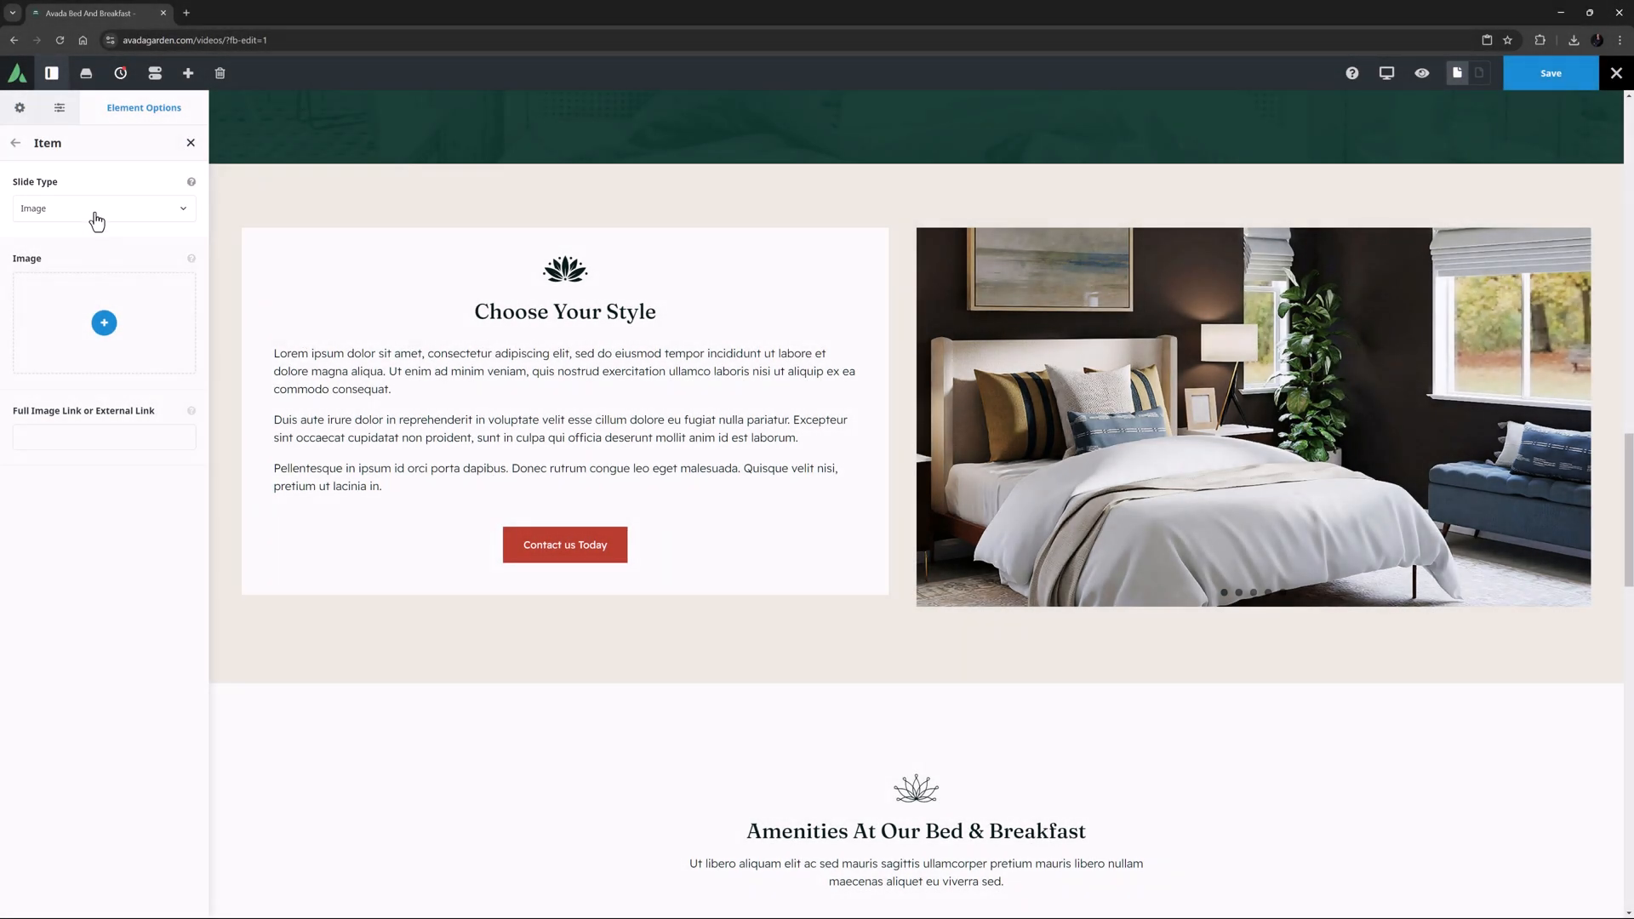
Step: Change the new slide's type to Video and start adding a YouTube video
{"action": "left_click", "coordinate": [102, 207]}
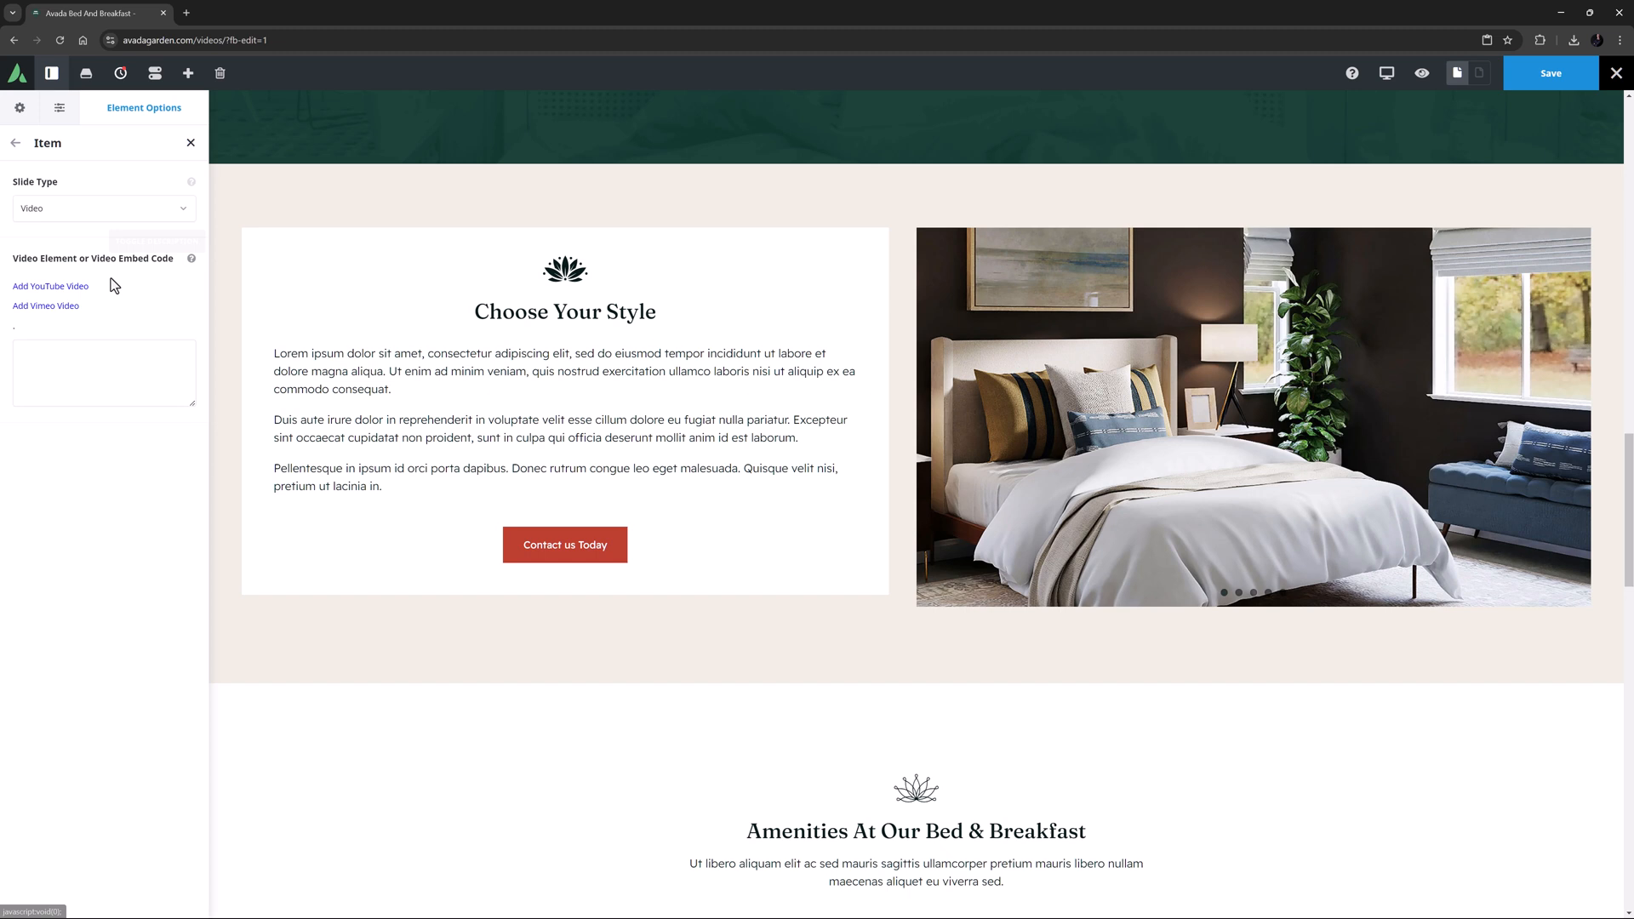
{"action": "left_click", "coordinate": [49, 286]}
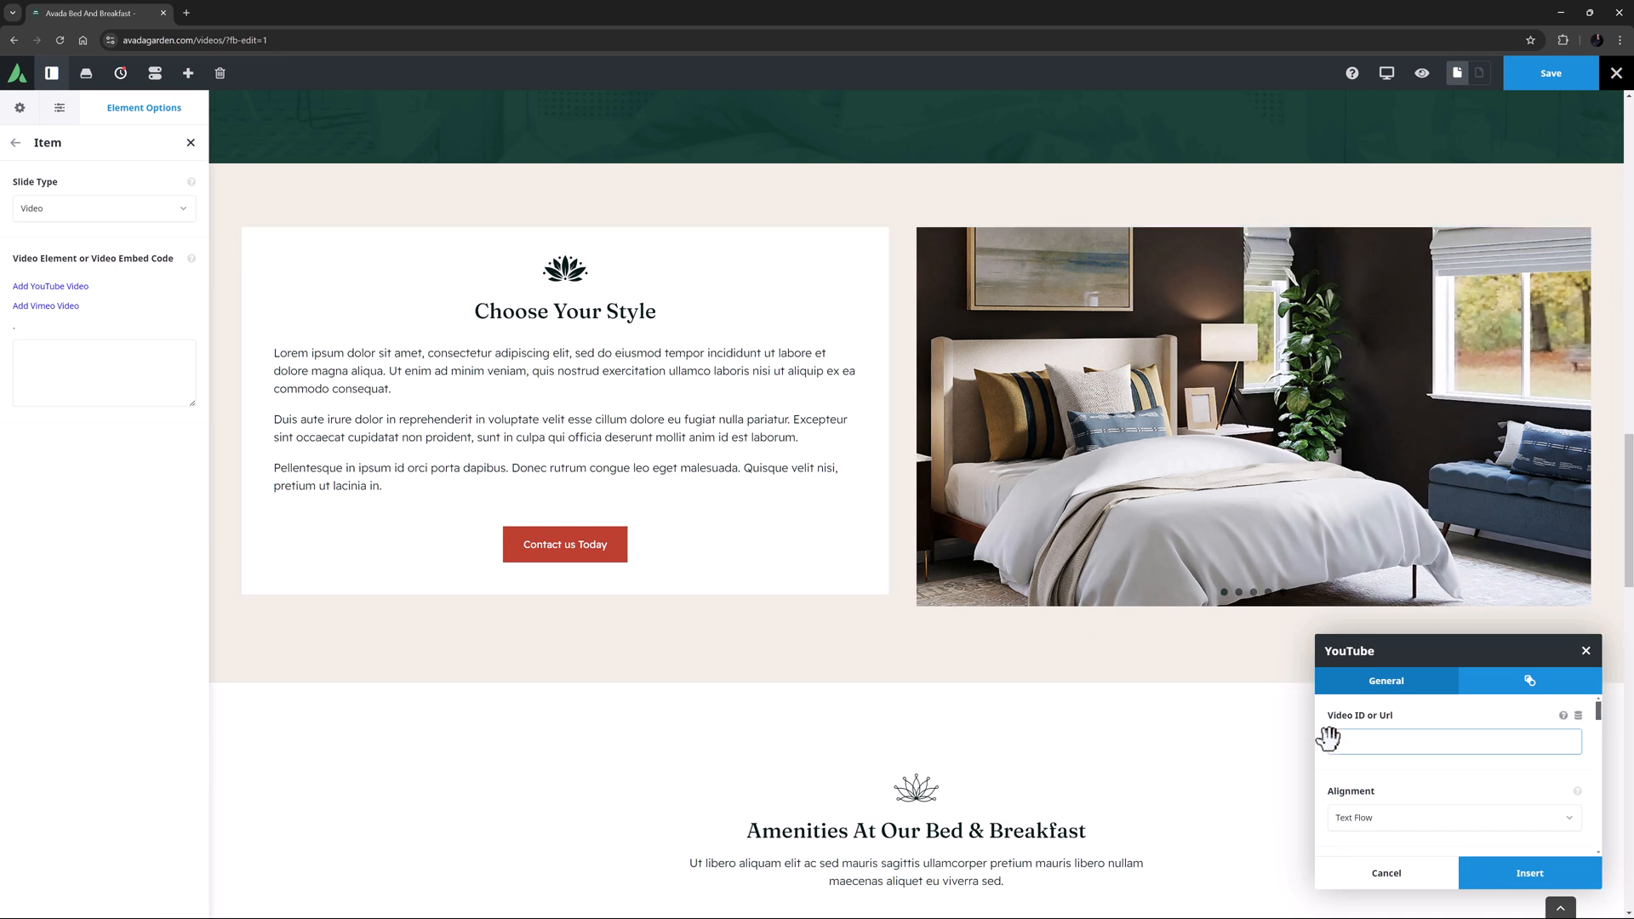
Step: Embed YouTube video NAEOKSw1O0o at width 1250 with the height cleared
{"action": "type", "text": "NAEOKSw1O0o"}
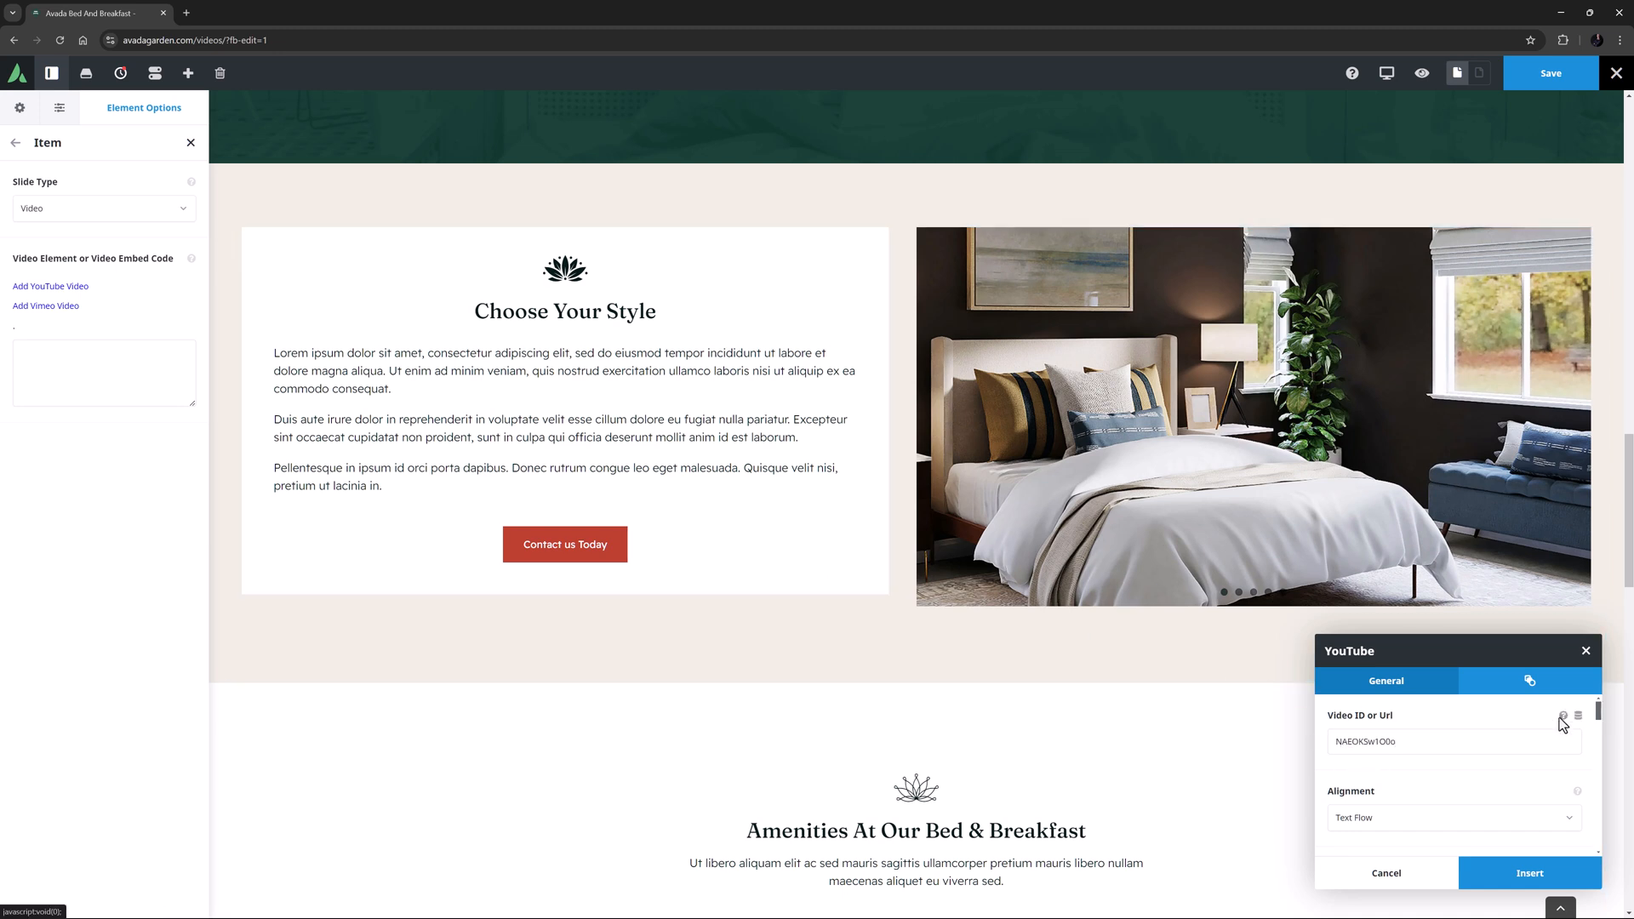
{"action": "left_click", "coordinate": [1563, 717]}
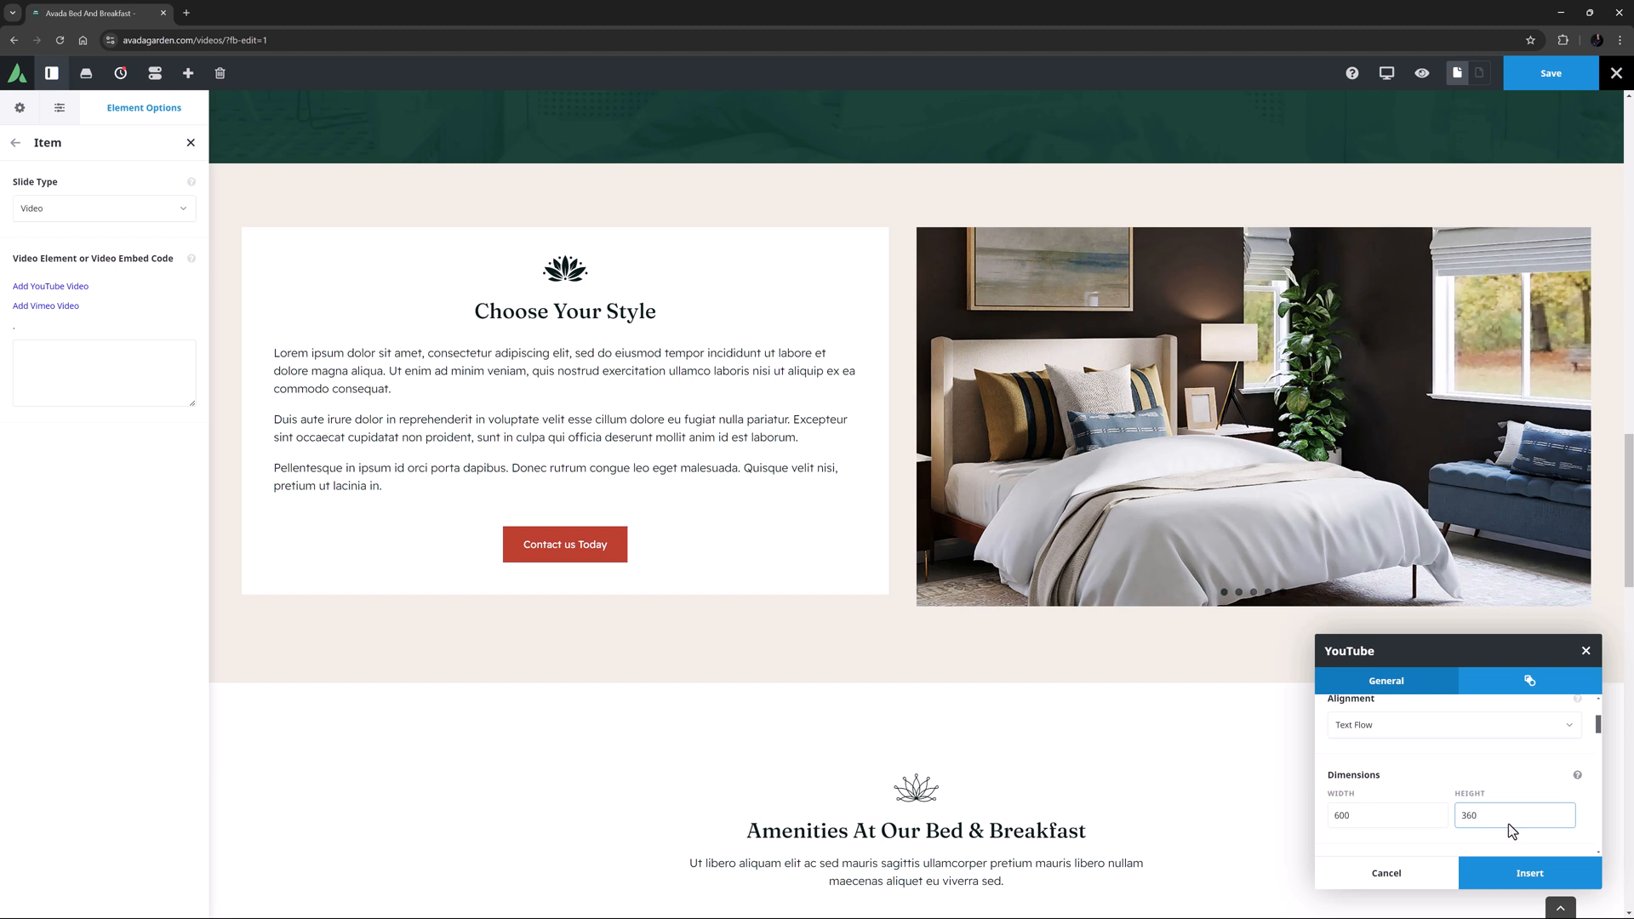
{"action": "type", "text": "1250"}
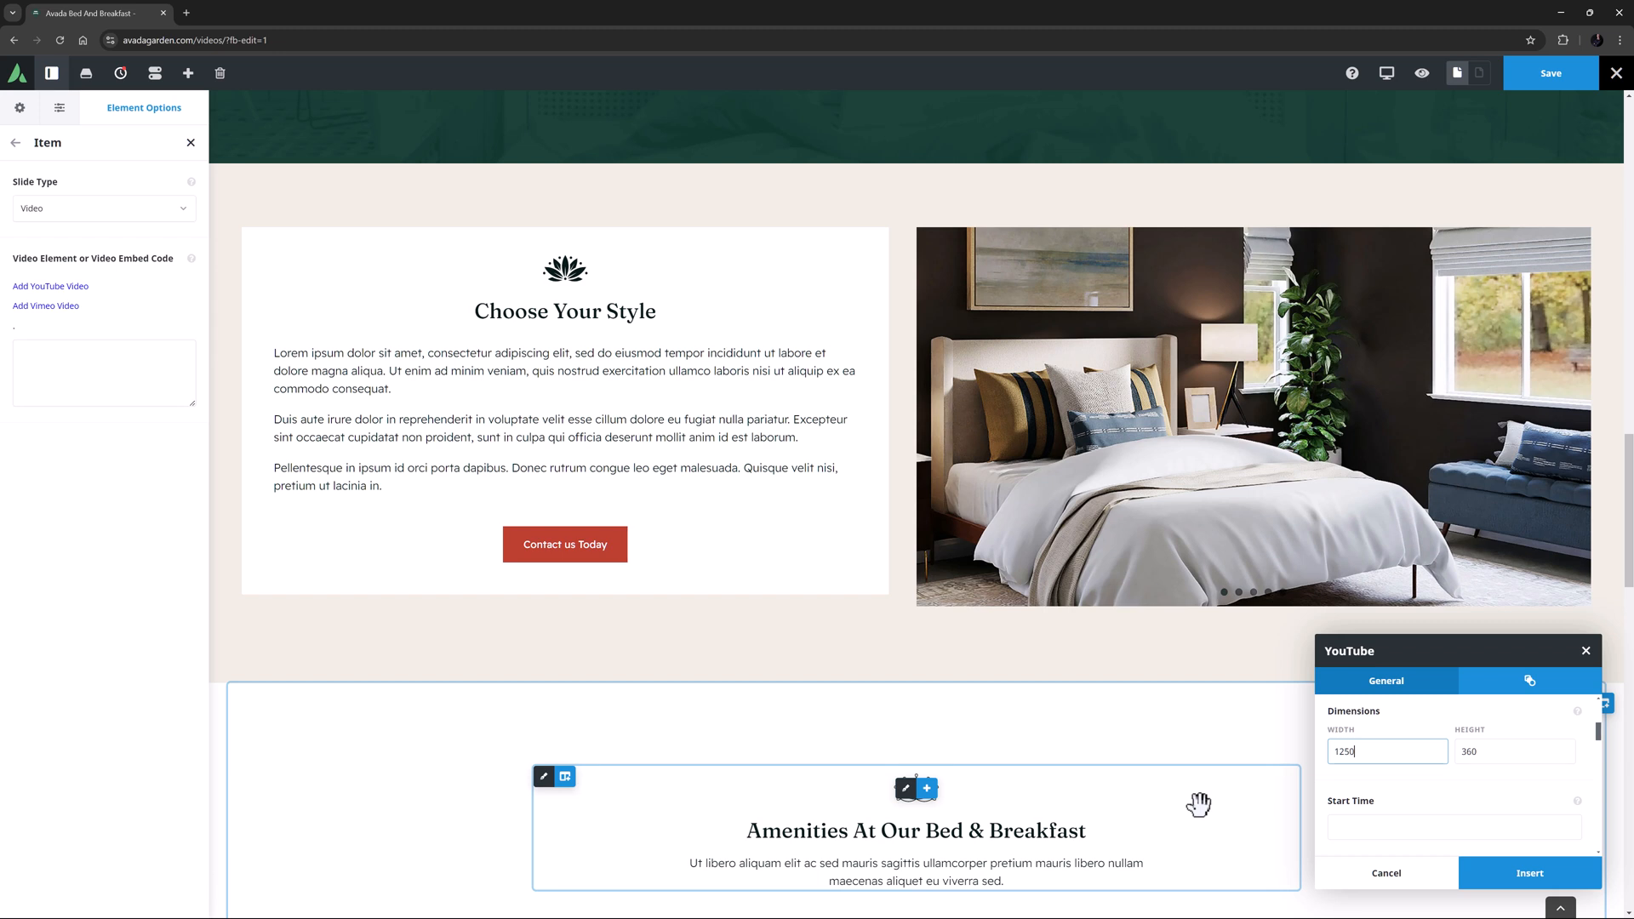
{"action": "left_click", "coordinate": [1515, 751]}
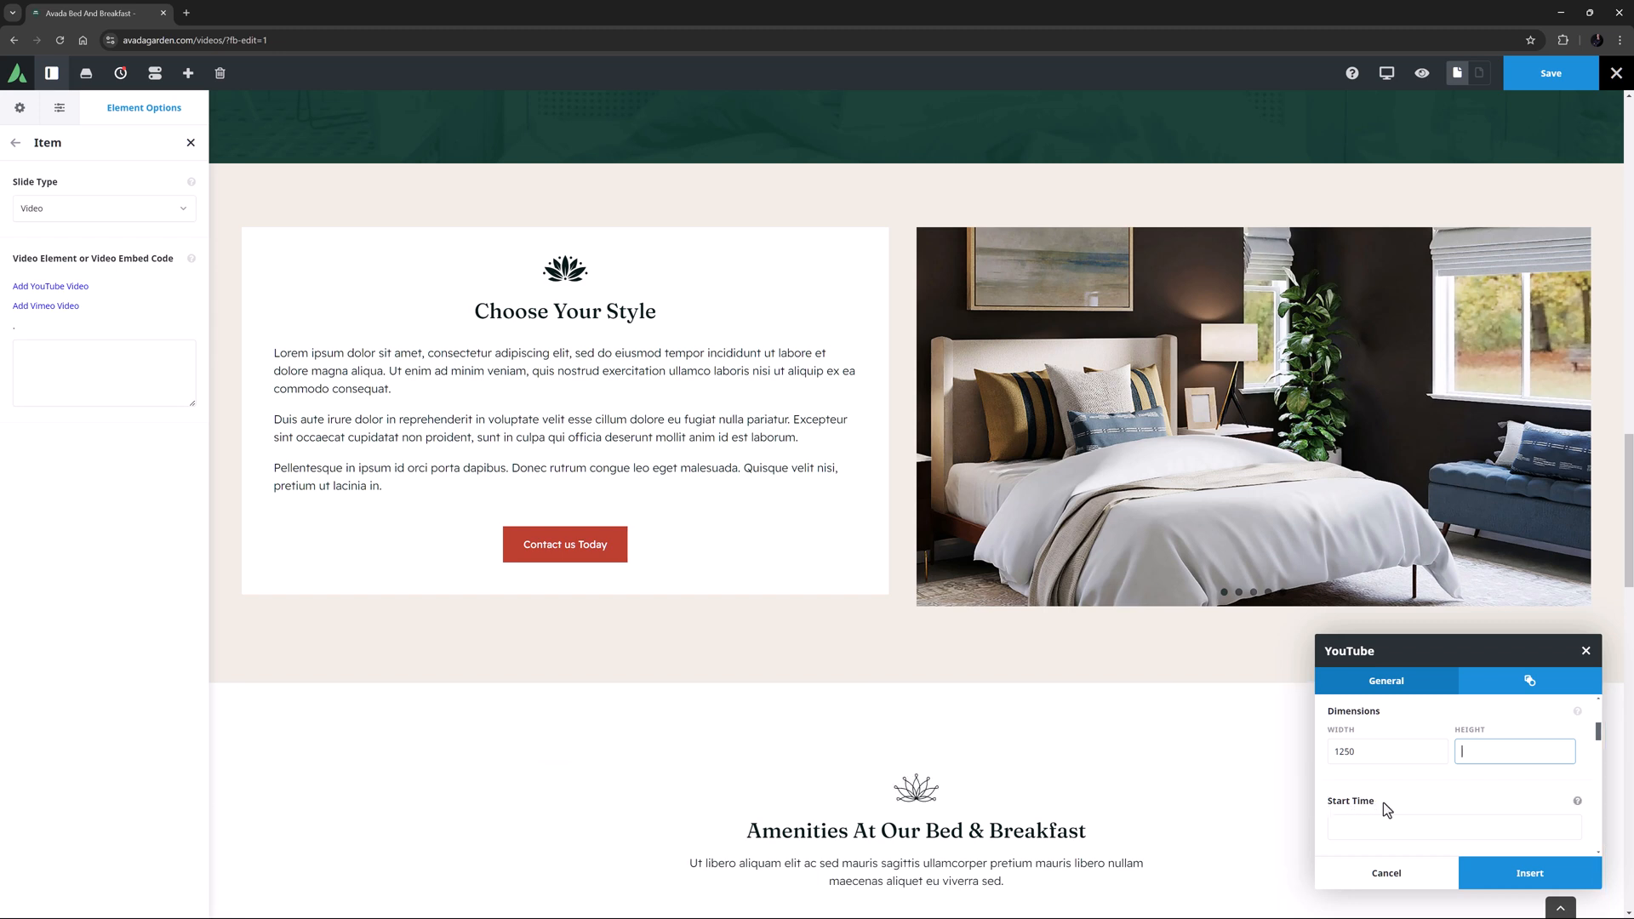
{"action": "scroll", "scroll_direction": "down", "scroll_amount": 3}
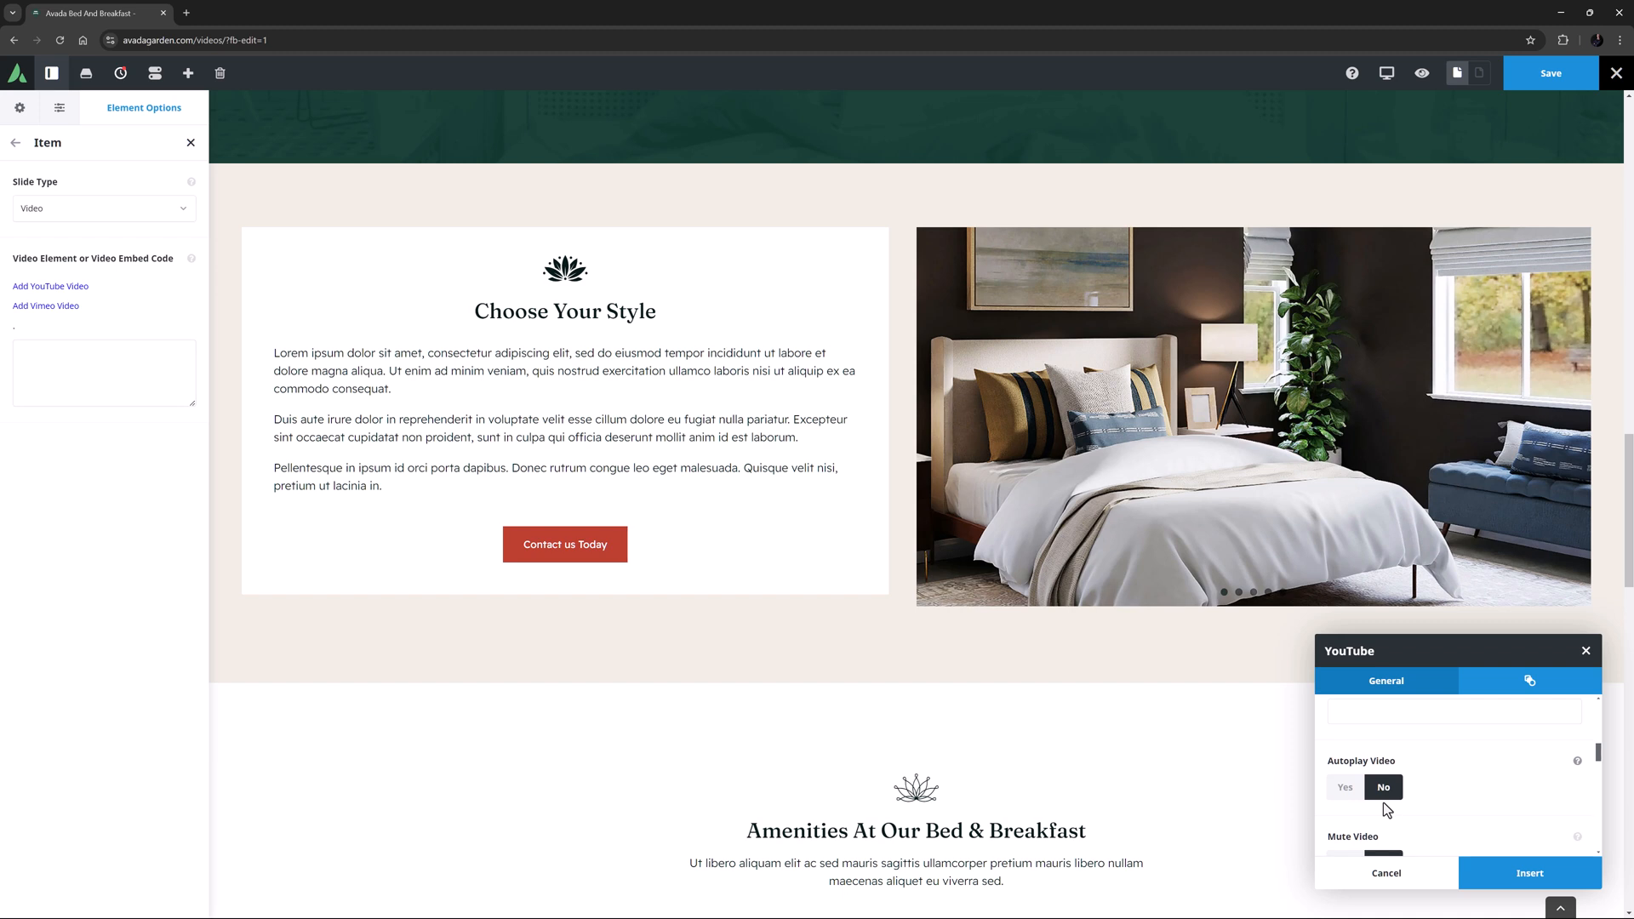
{"action": "left_click", "coordinate": [1530, 871]}
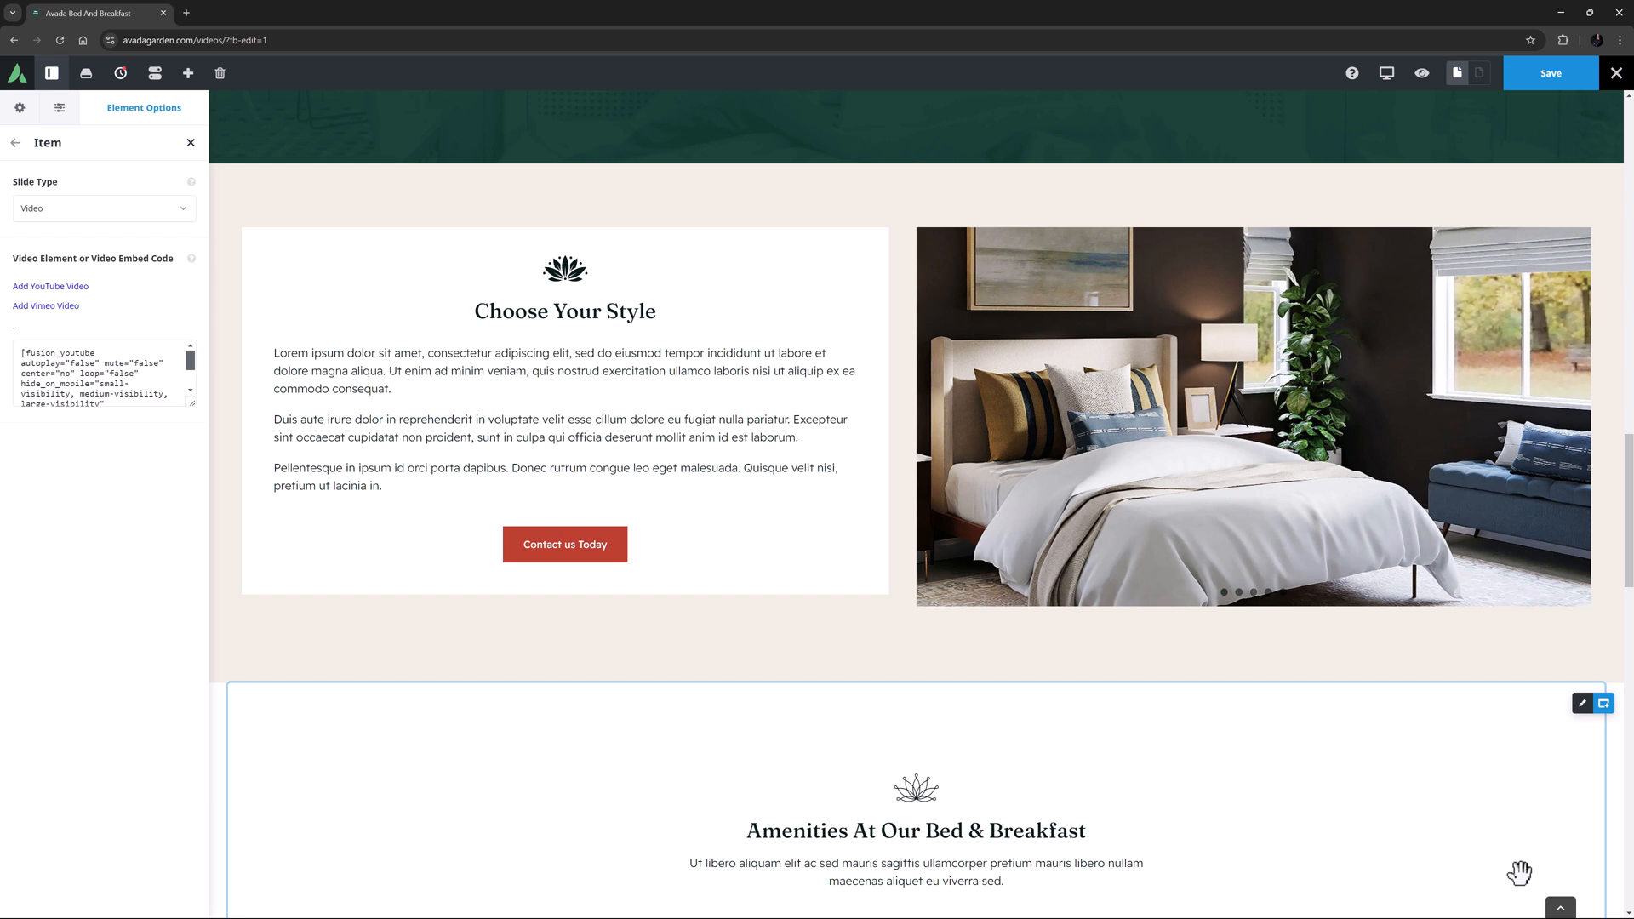
Step: Save the page and exit the builder to the live front-end page
{"action": "left_click", "coordinate": [1549, 74]}
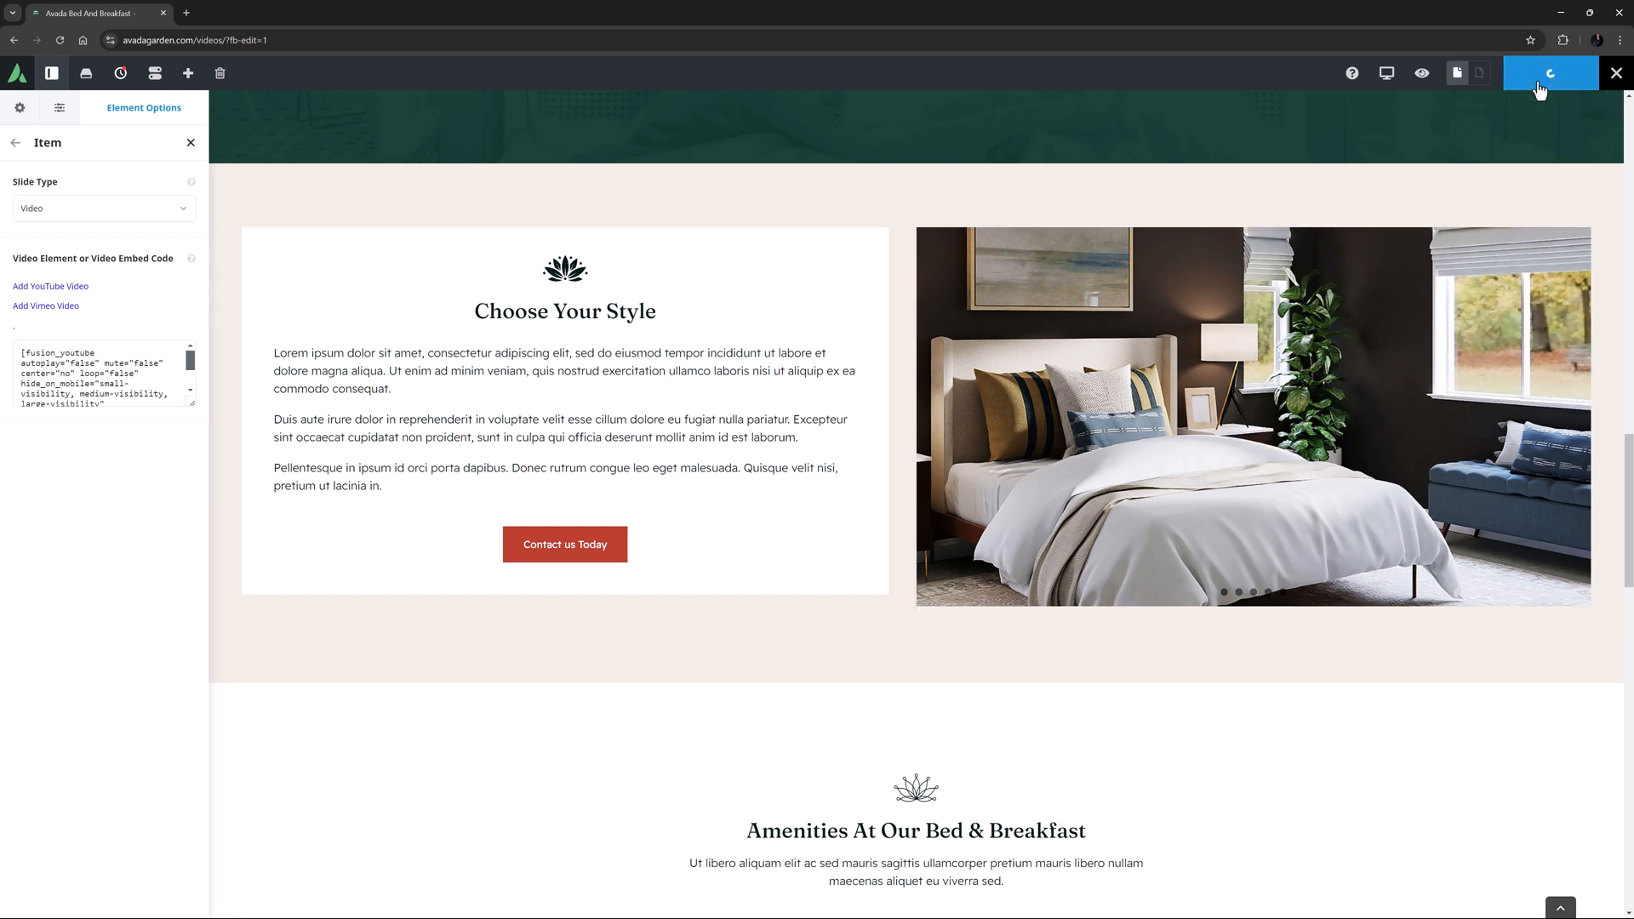
{"action": "left_click", "coordinate": [1615, 74]}
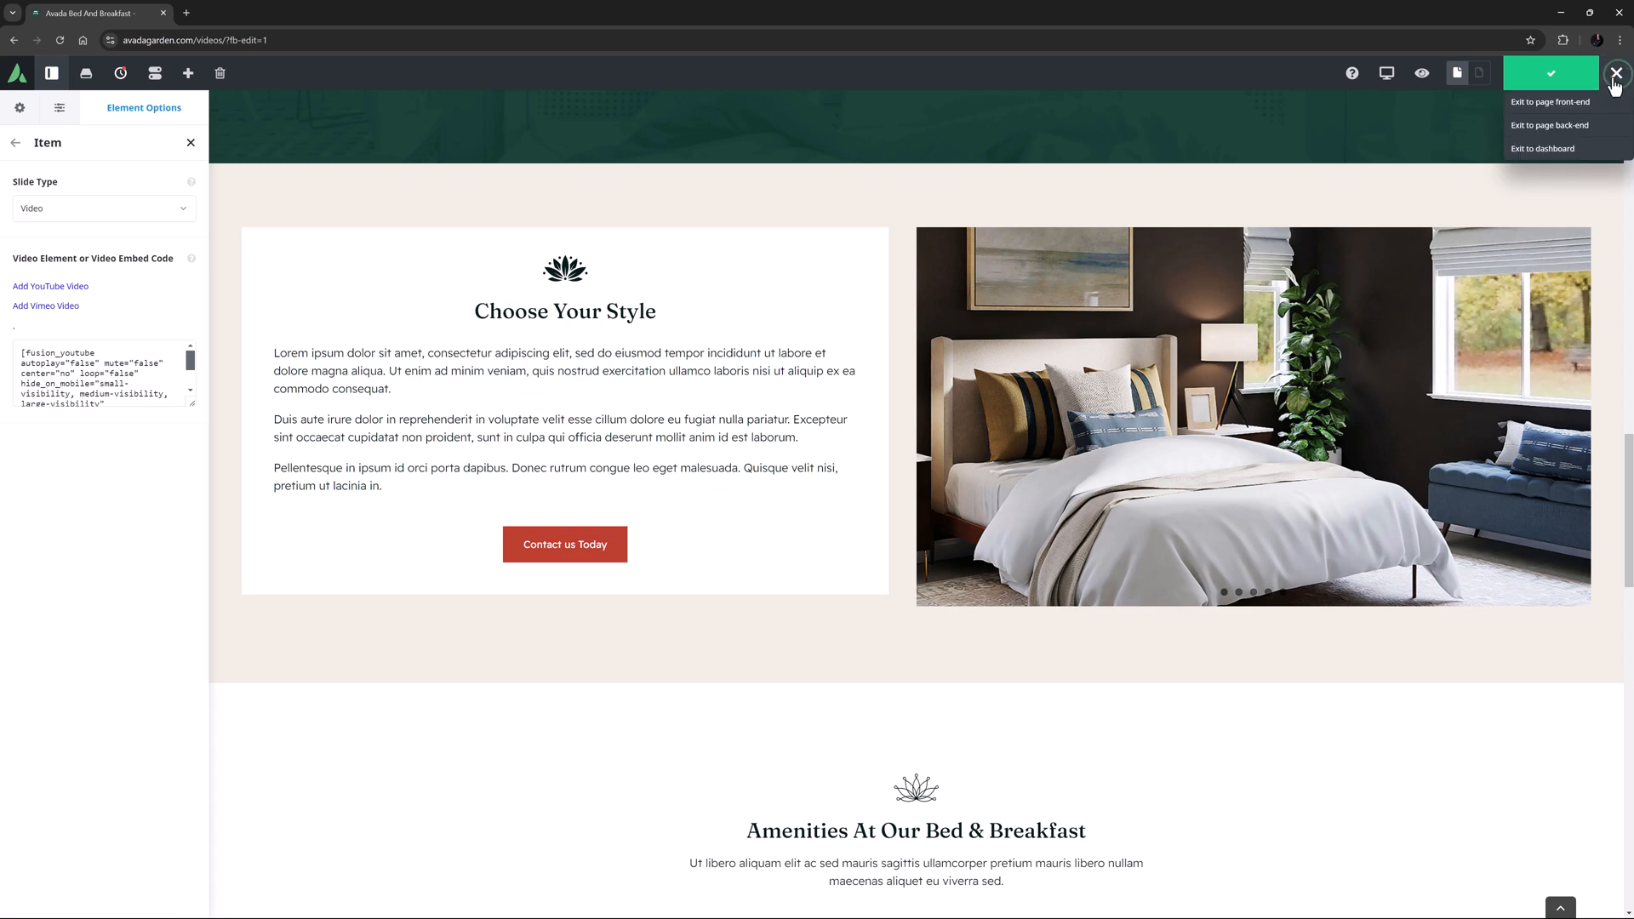
{"action": "left_click", "coordinate": [1549, 102]}
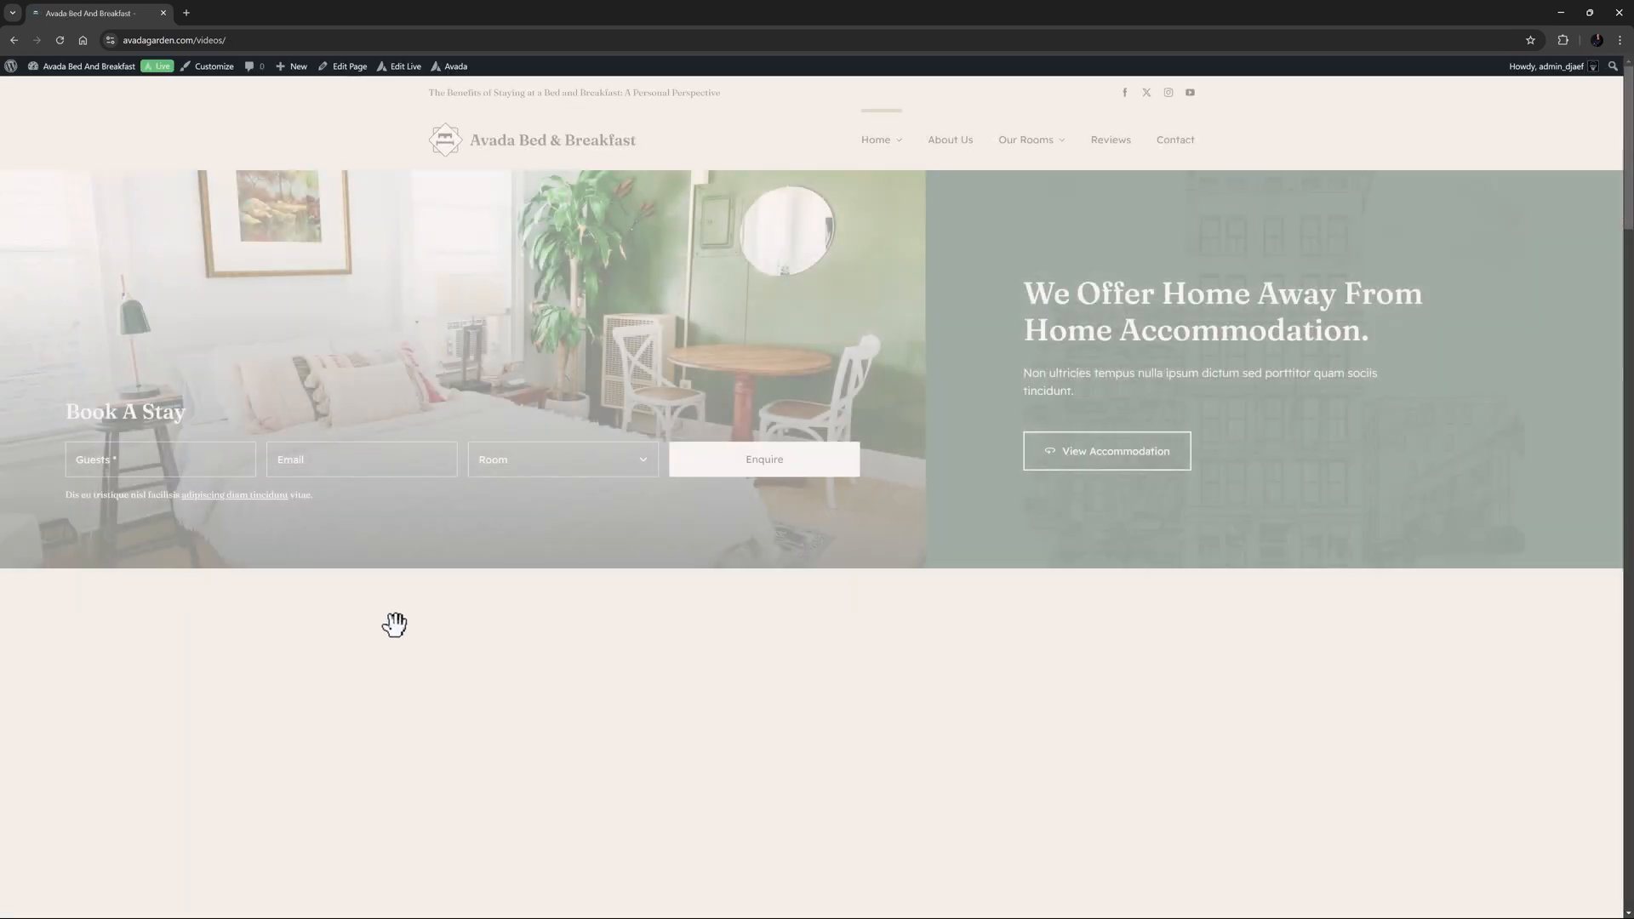
Step: Advance through the live bedroom slides and view the desk slide's lightbox image
{"action": "scroll", "scroll_direction": "down", "scroll_amount": 3}
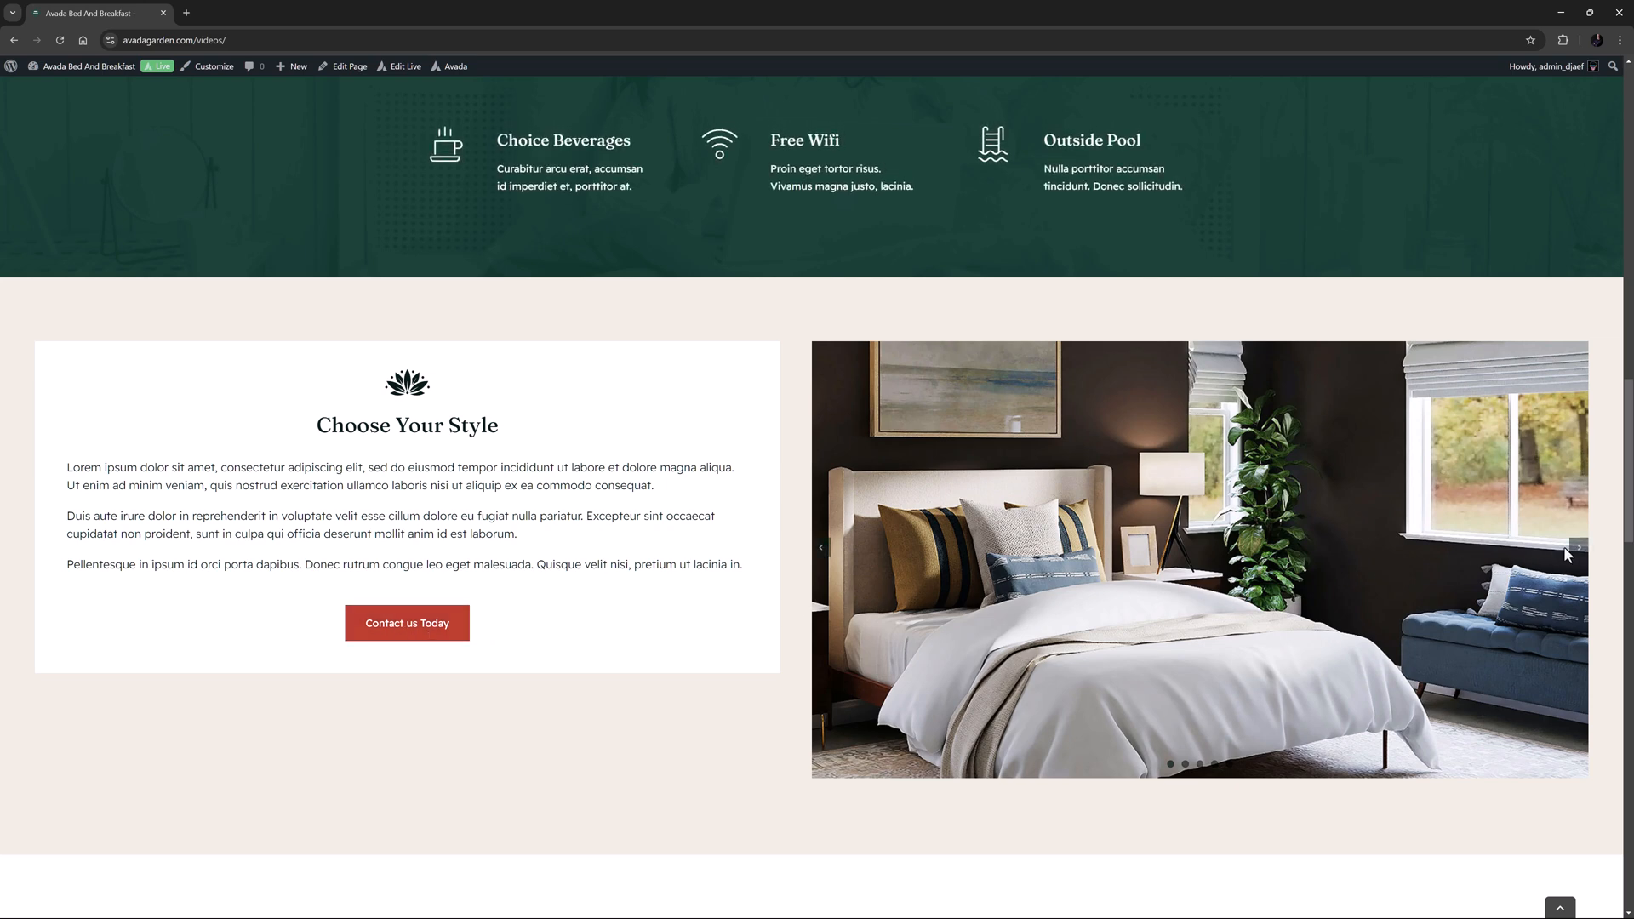
{"action": "left_click", "coordinate": [1576, 546]}
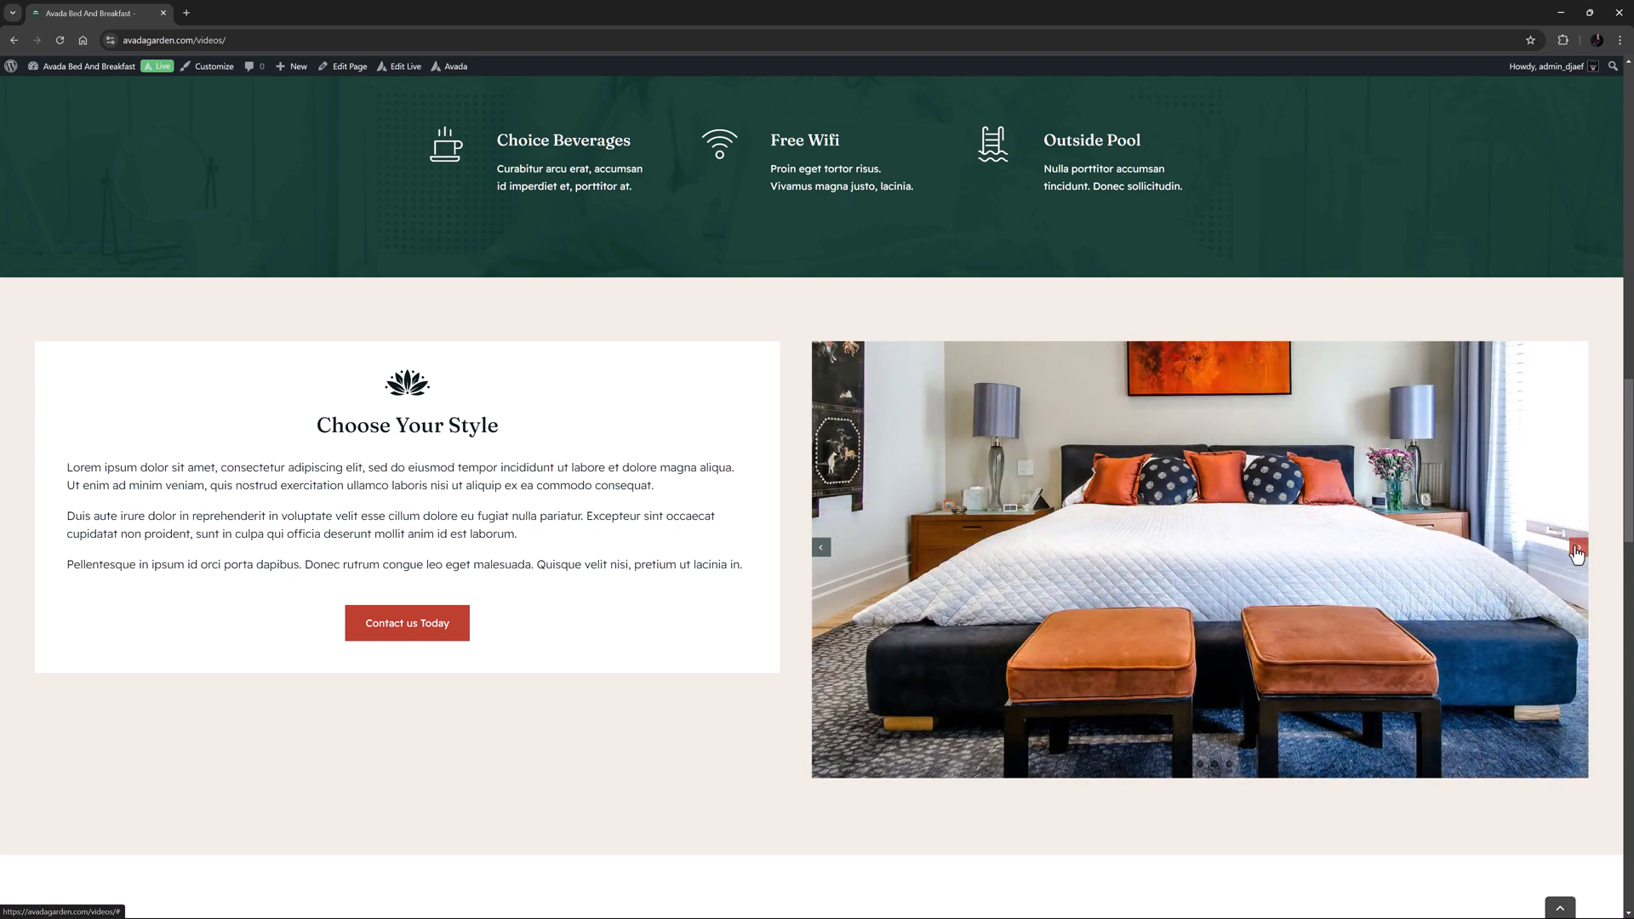
{"action": "left_click", "coordinate": [1576, 550]}
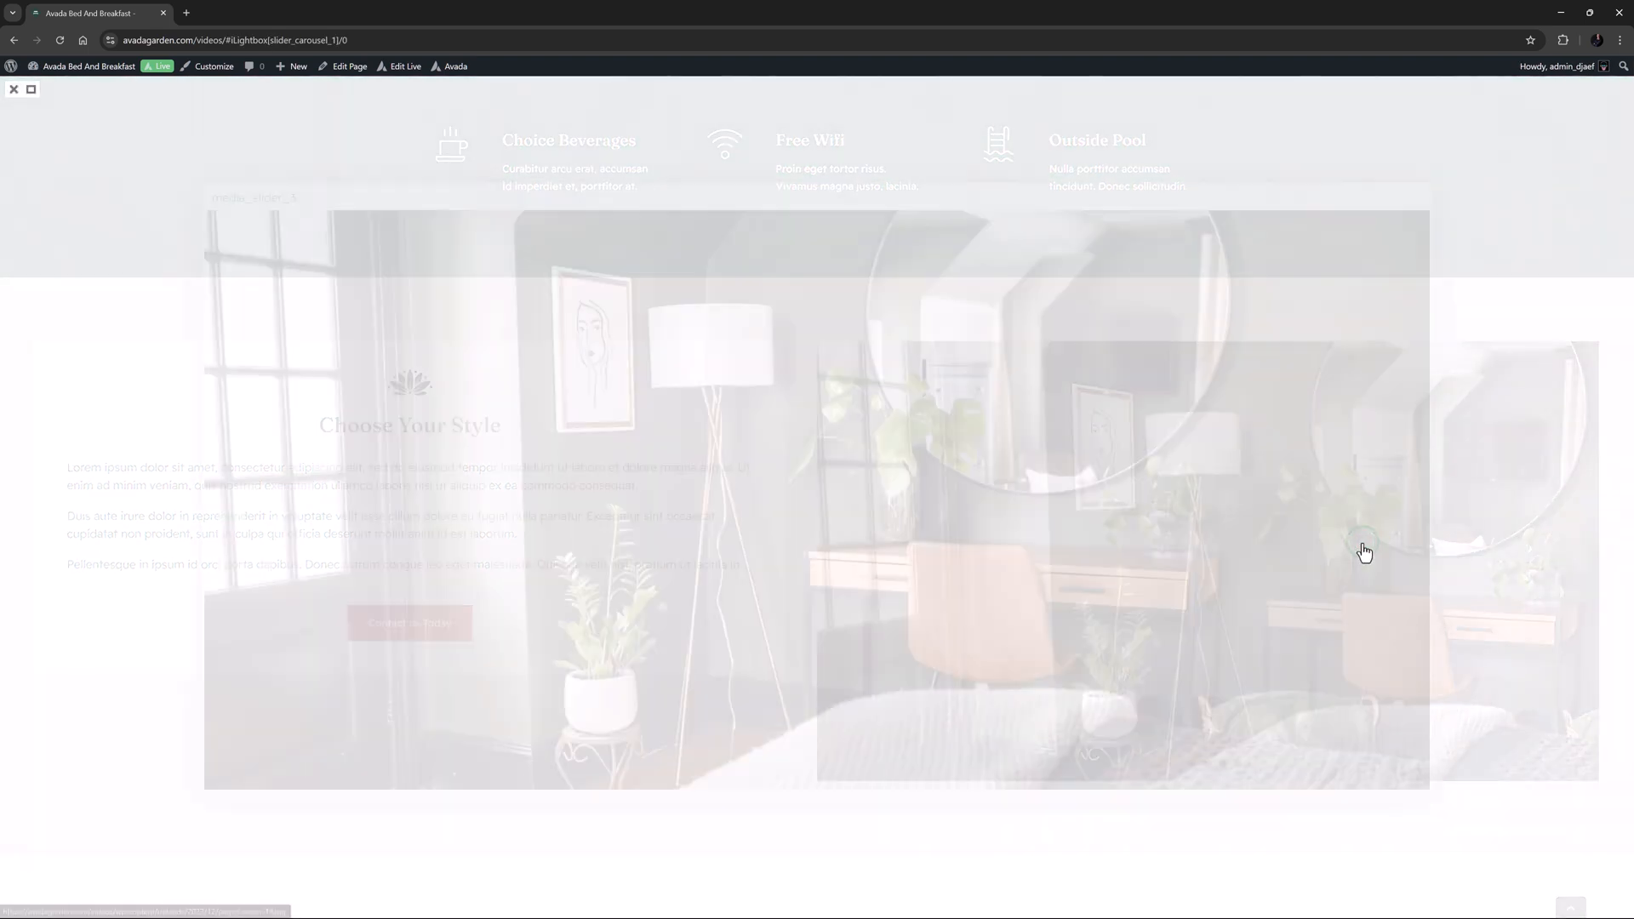
{"action": "left_click", "coordinate": [14, 89]}
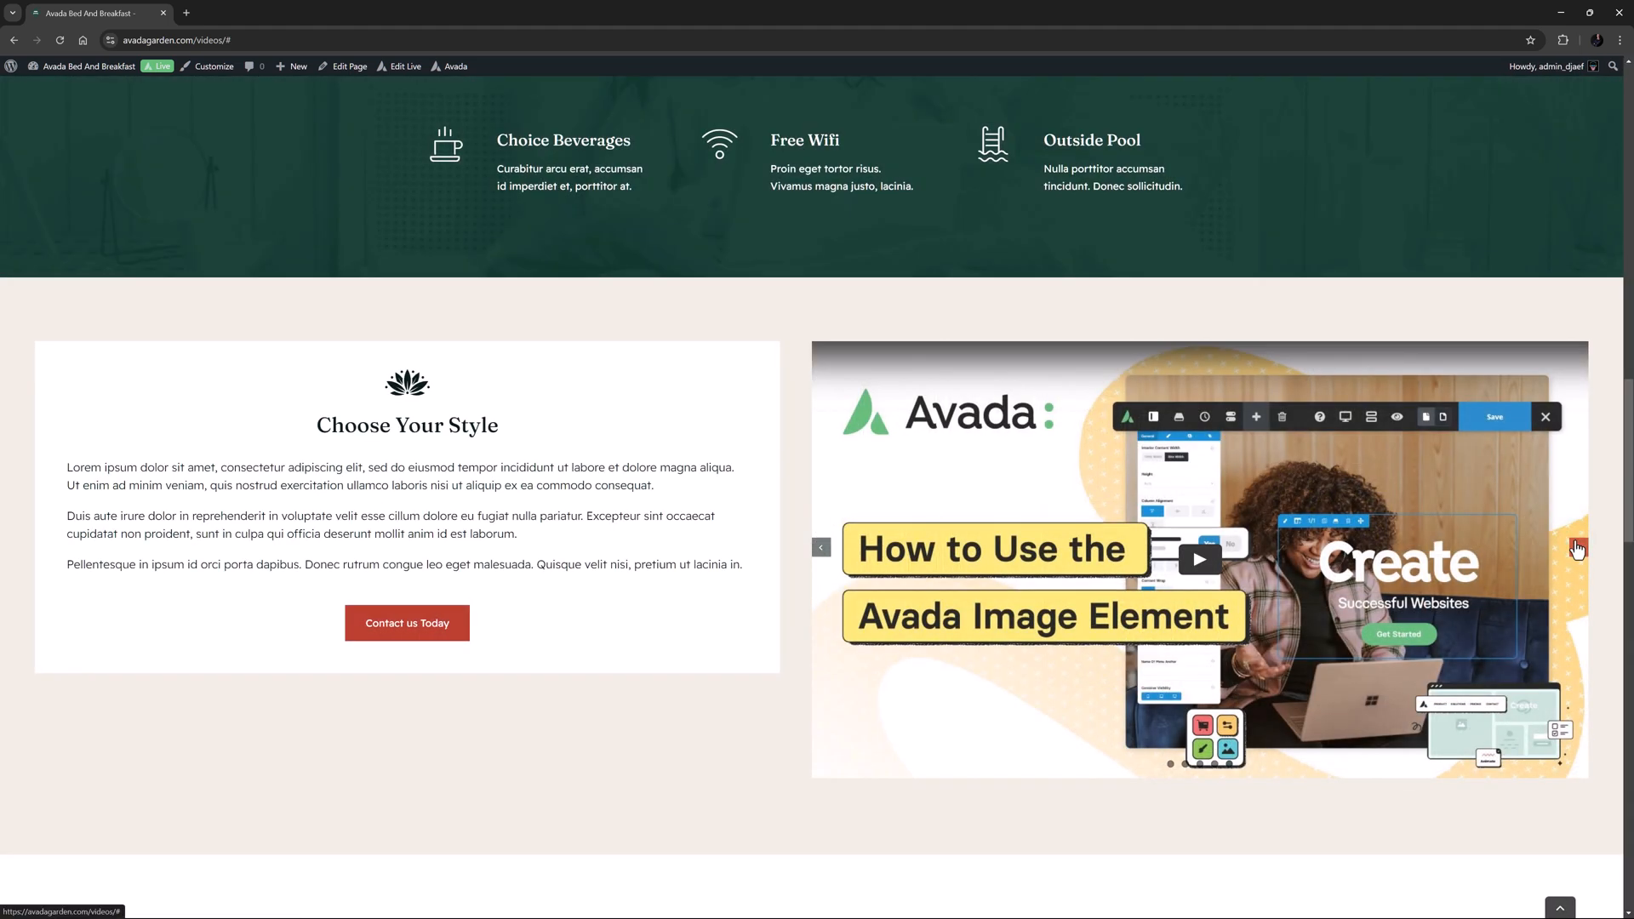
{"action": "mouse_move", "coordinate": [1605, 547]}
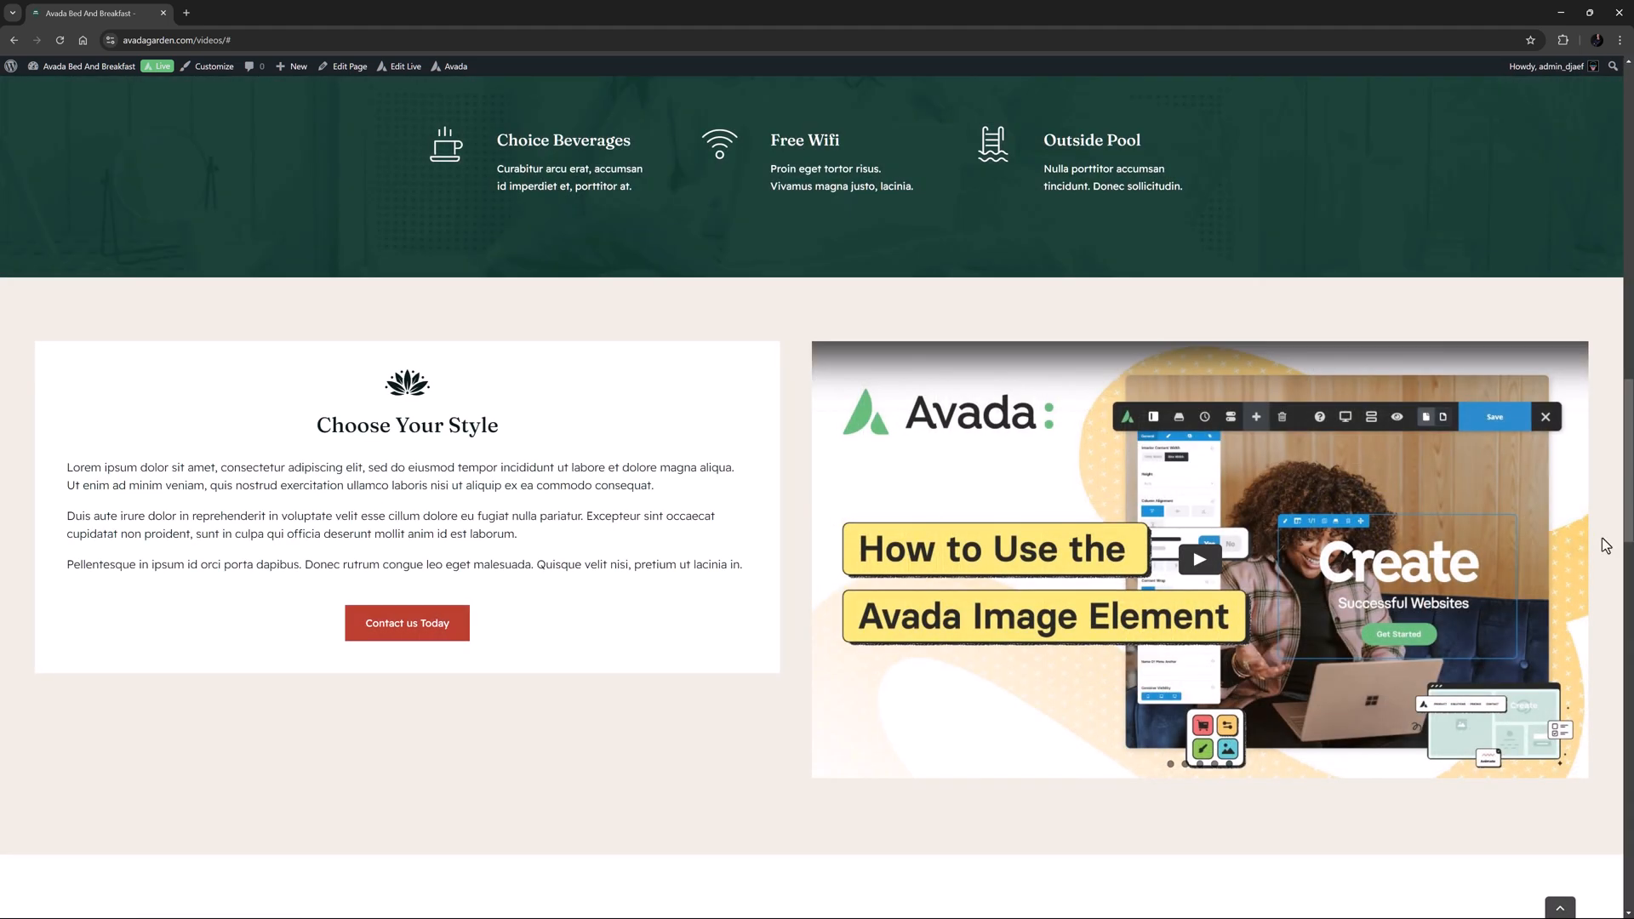